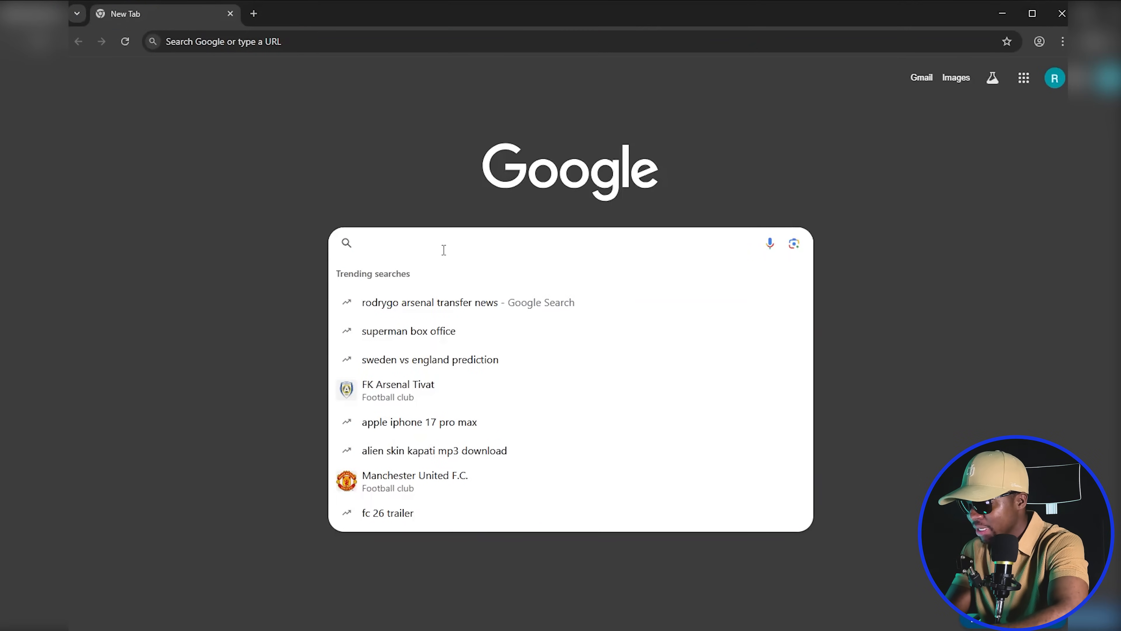
Step: Search Google for 'sierra charts' and scroll to the official sierrachart.com result
text(sierr)
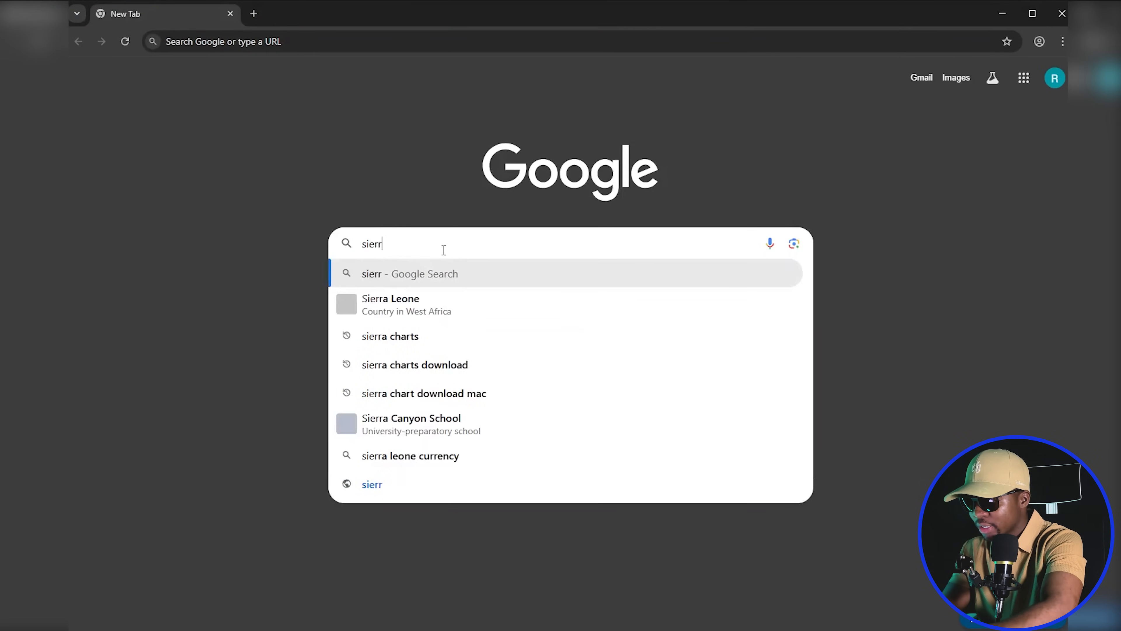
click(390, 336)
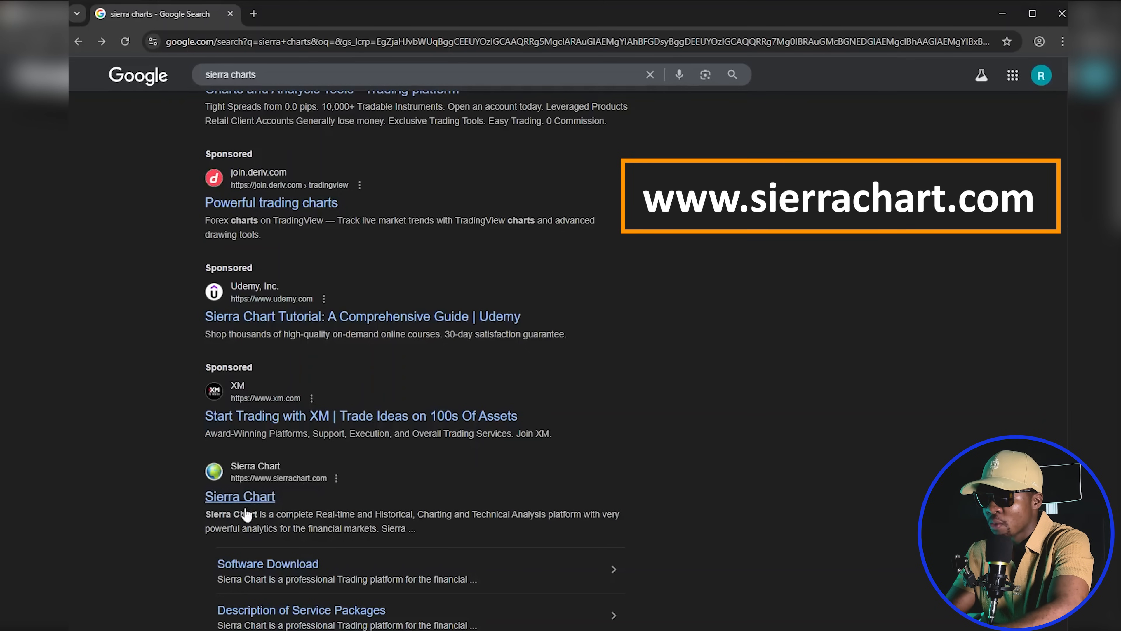
scroll(down, 3)
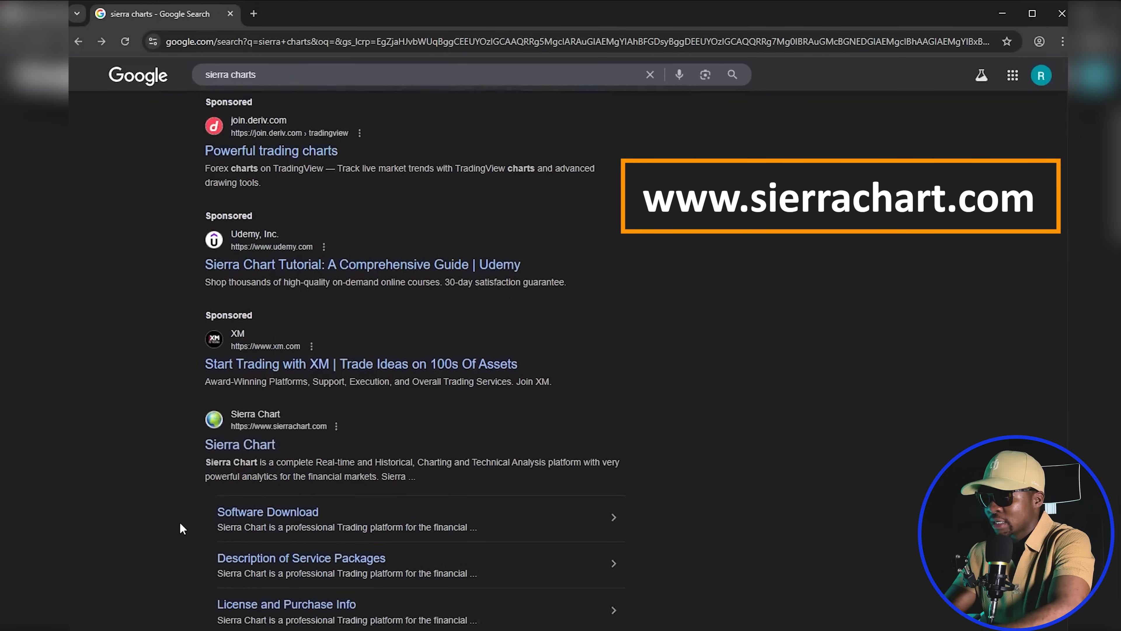
scroll(down, 3)
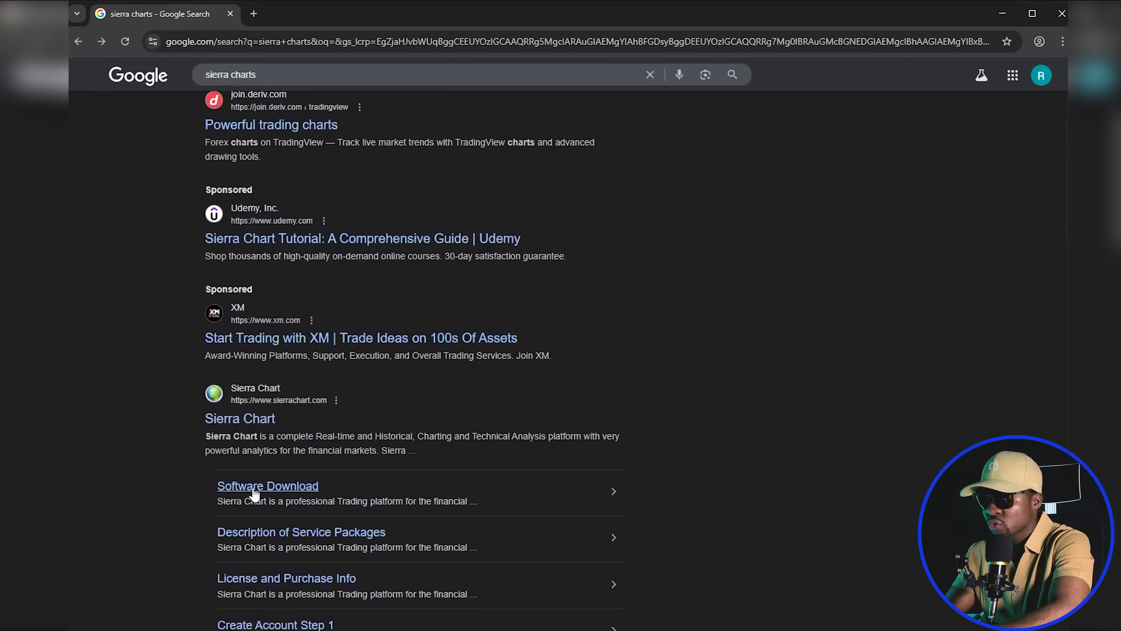
Step: Go to the Software Download section of sierrachart.com and start the 64-bit installer download
click(268, 485)
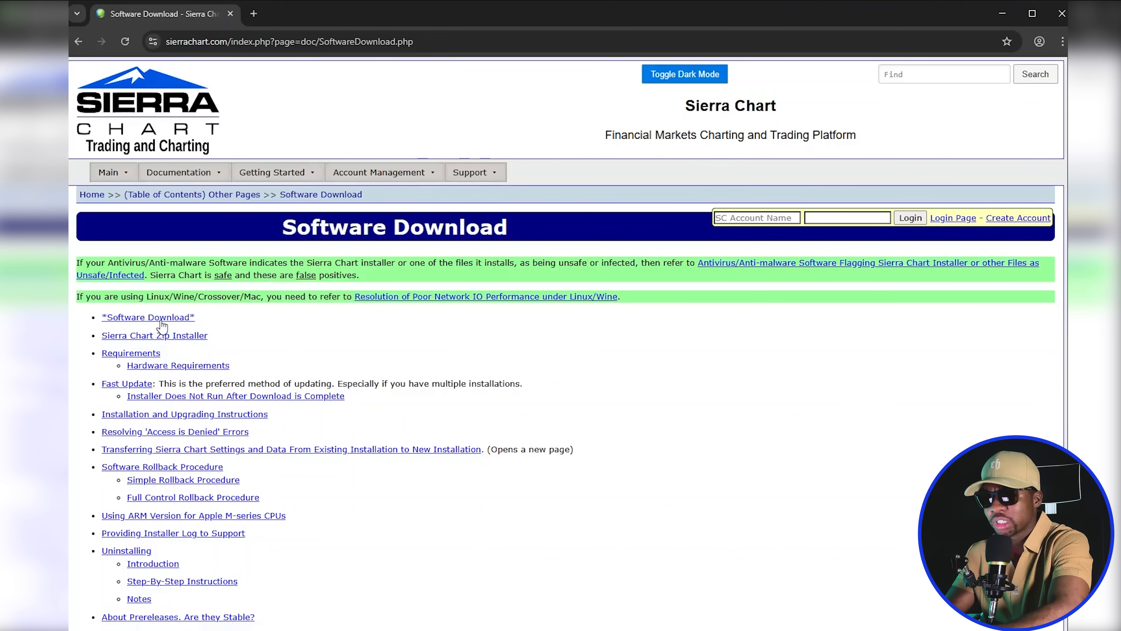
click(147, 316)
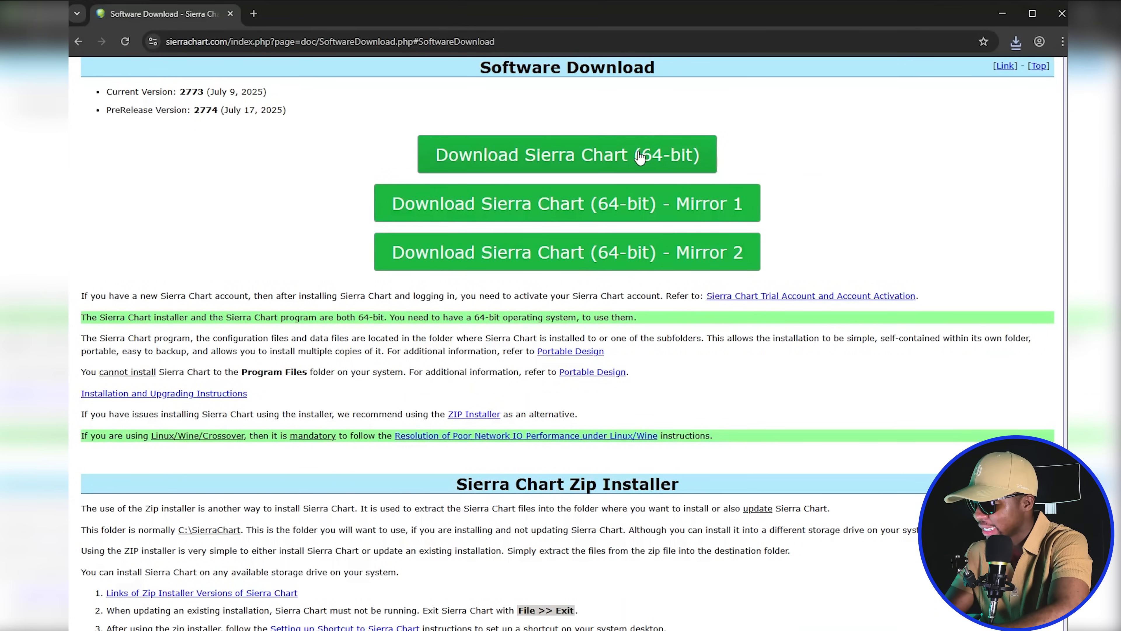
mouse_move(669, 141)
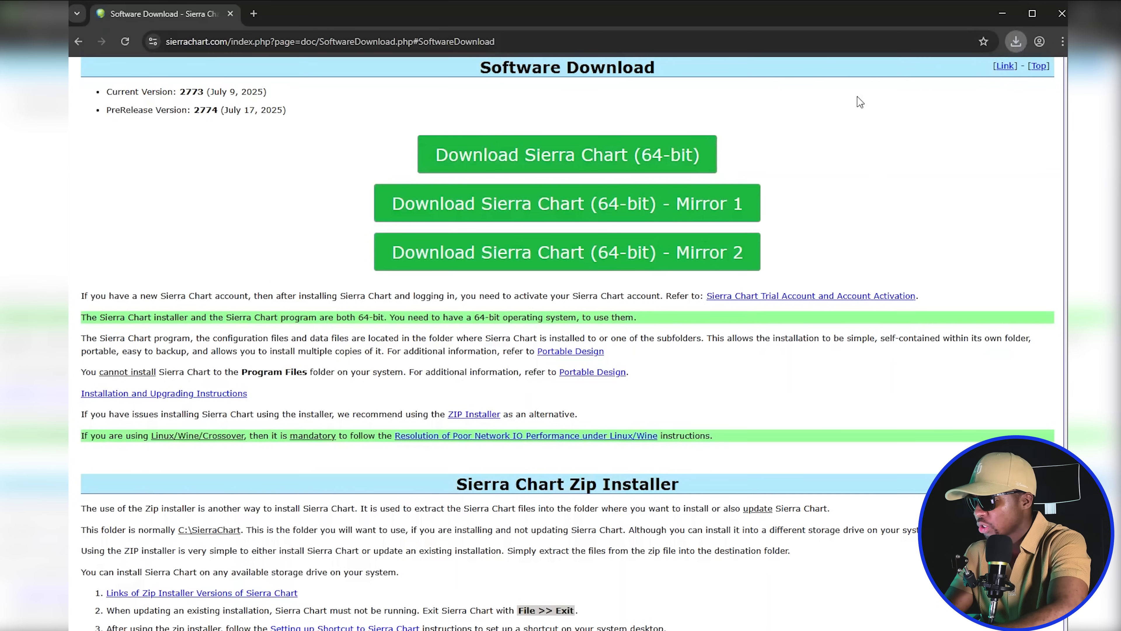
mouse_move(911, 117)
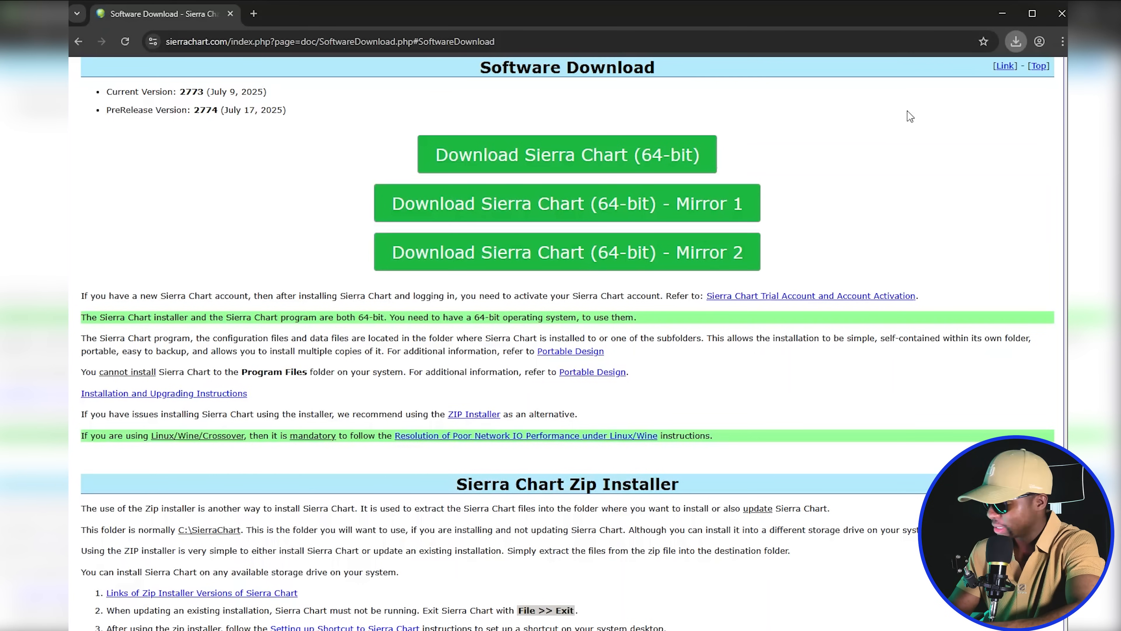
scroll(up, 3)
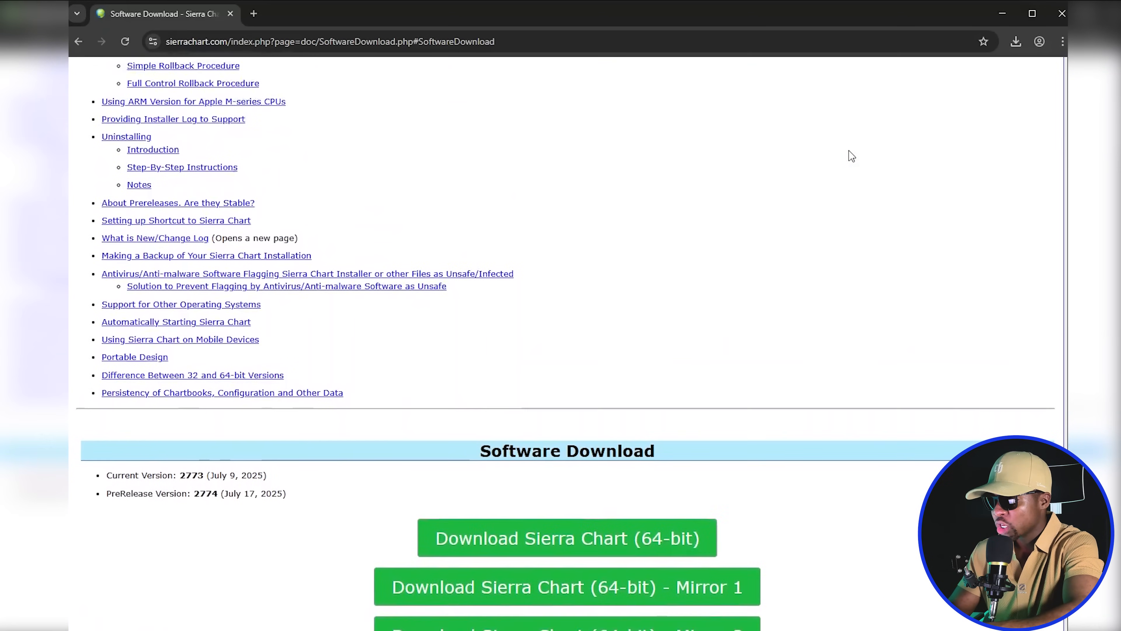
scroll(up, 3)
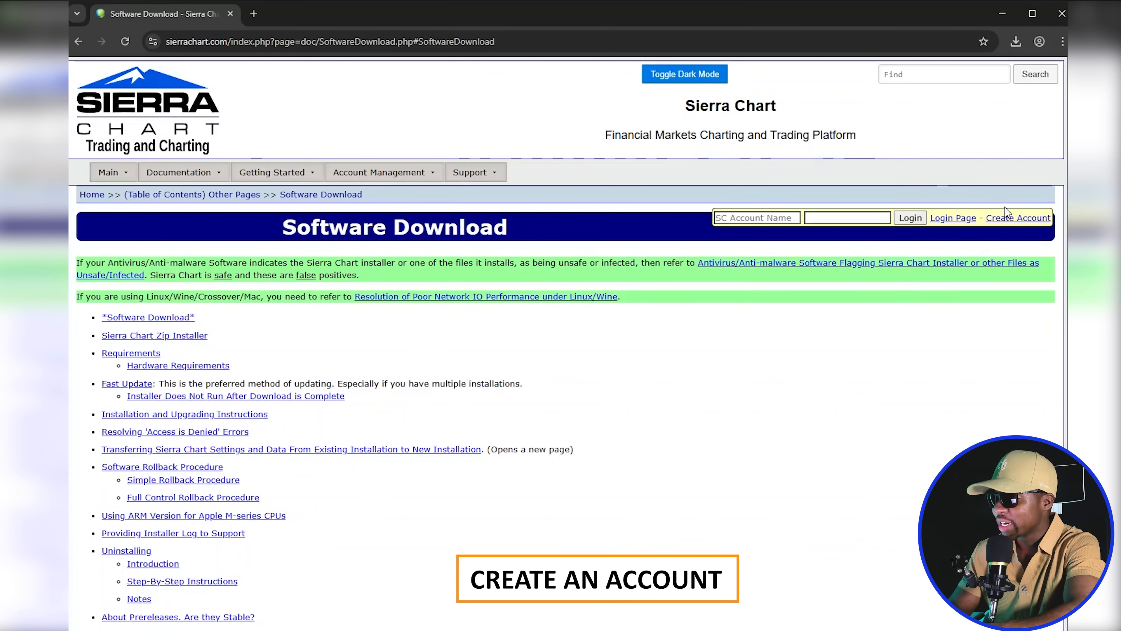
click(1019, 217)
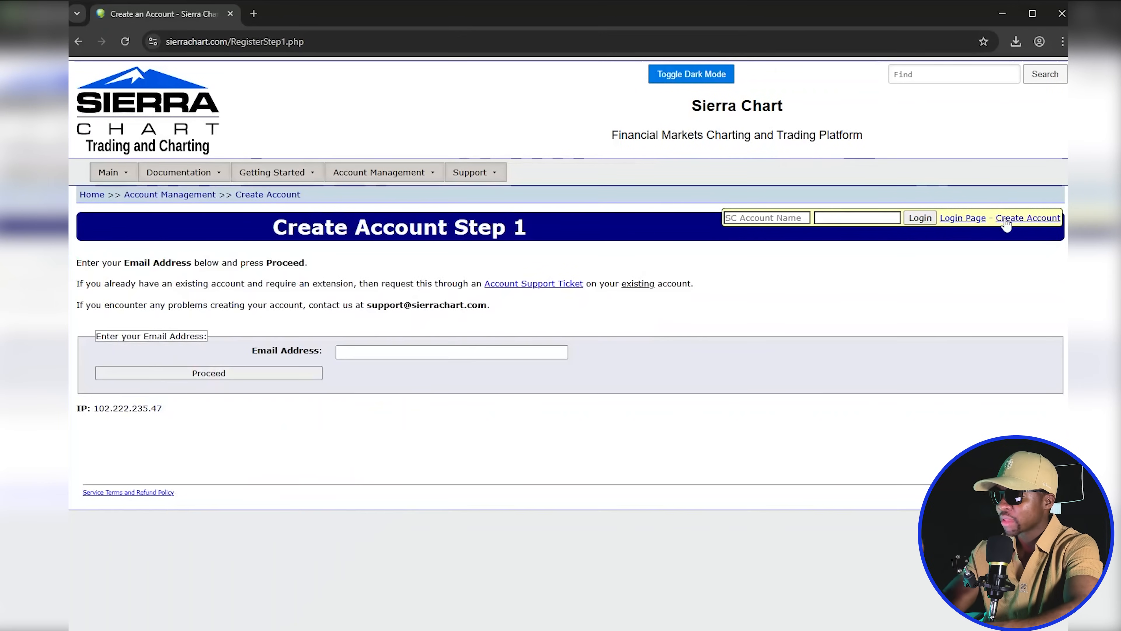
mouse_move(455, 367)
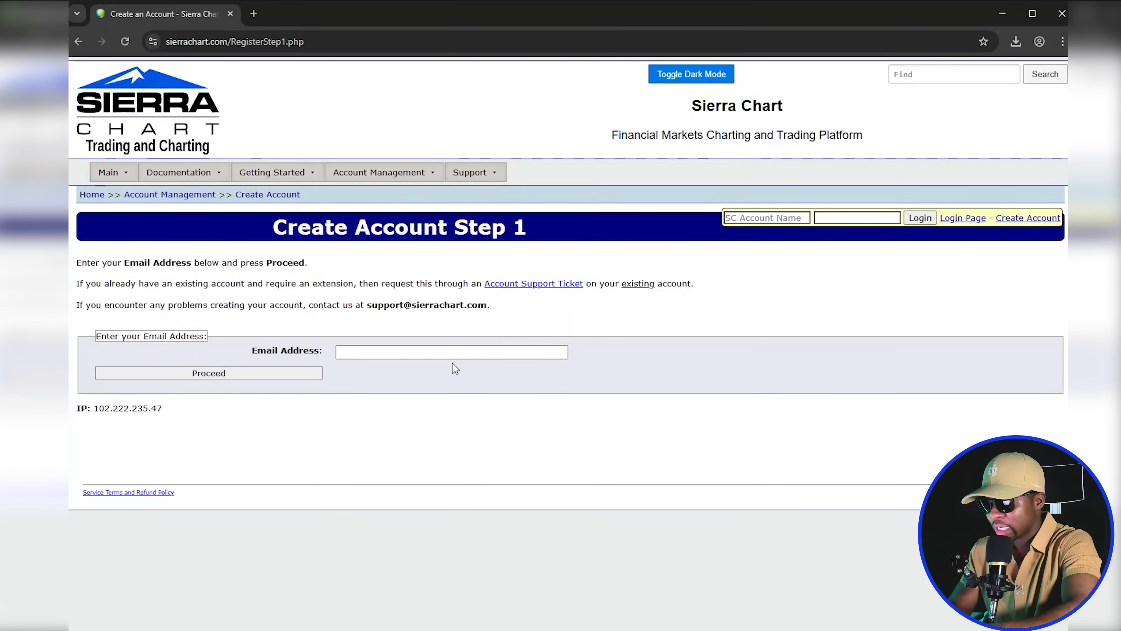
click(451, 351)
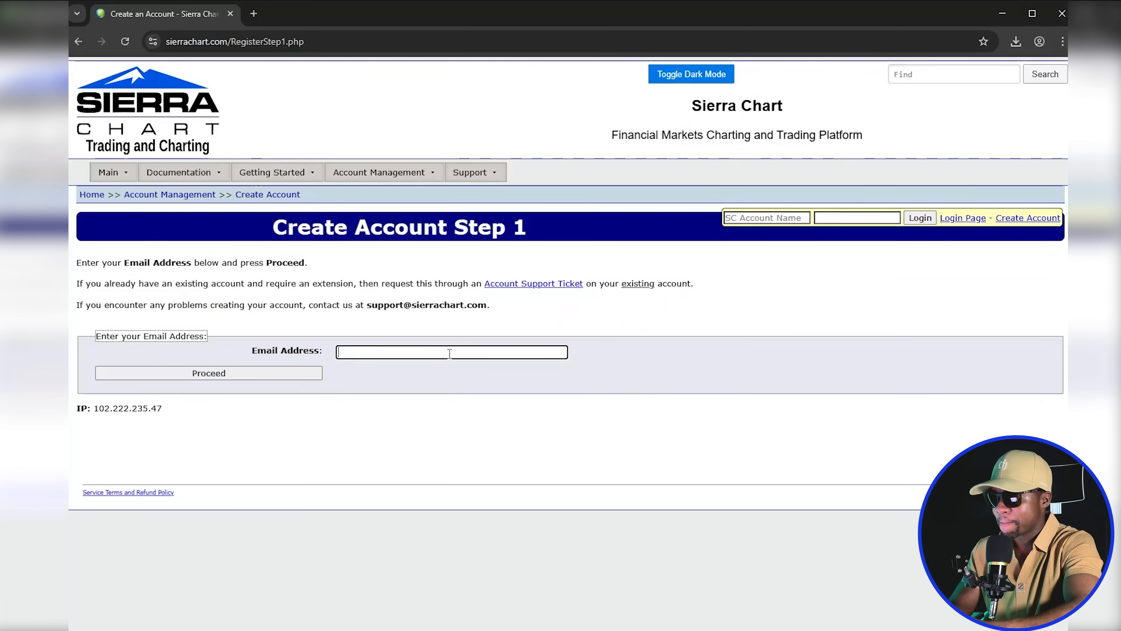
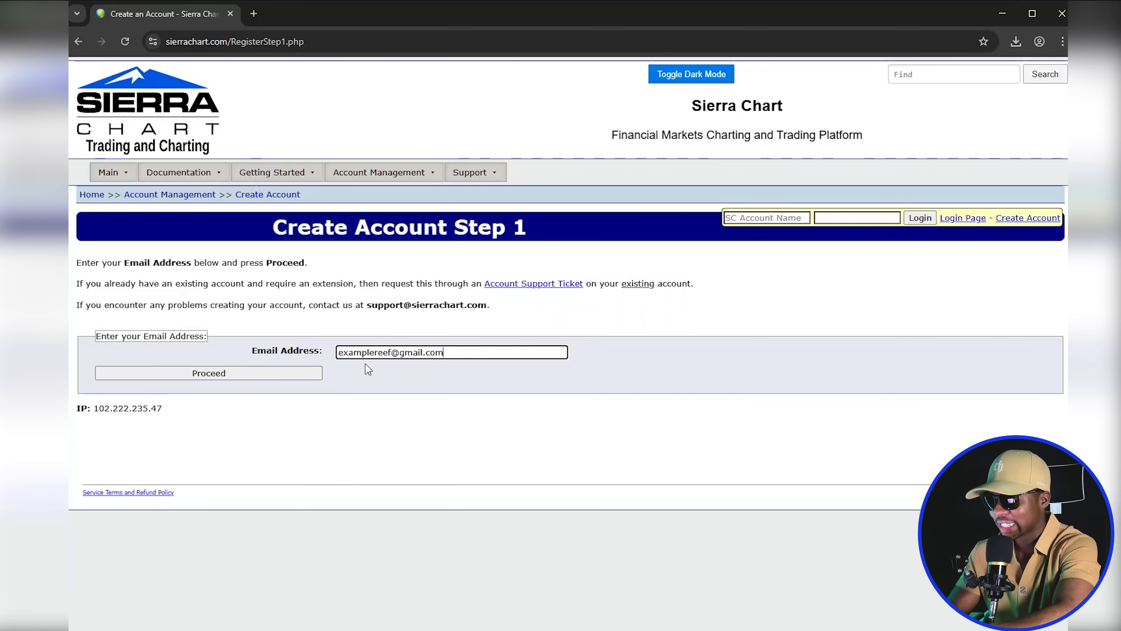
click(208, 373)
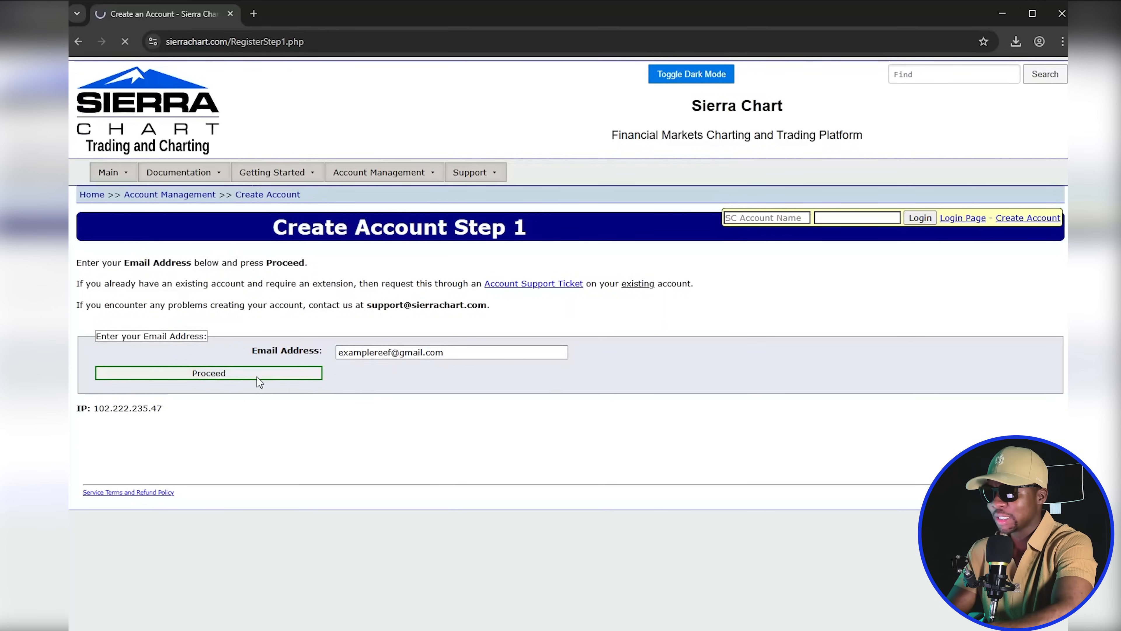
Step: Fill in the account name, password and support board name for the new account
click(208, 373)
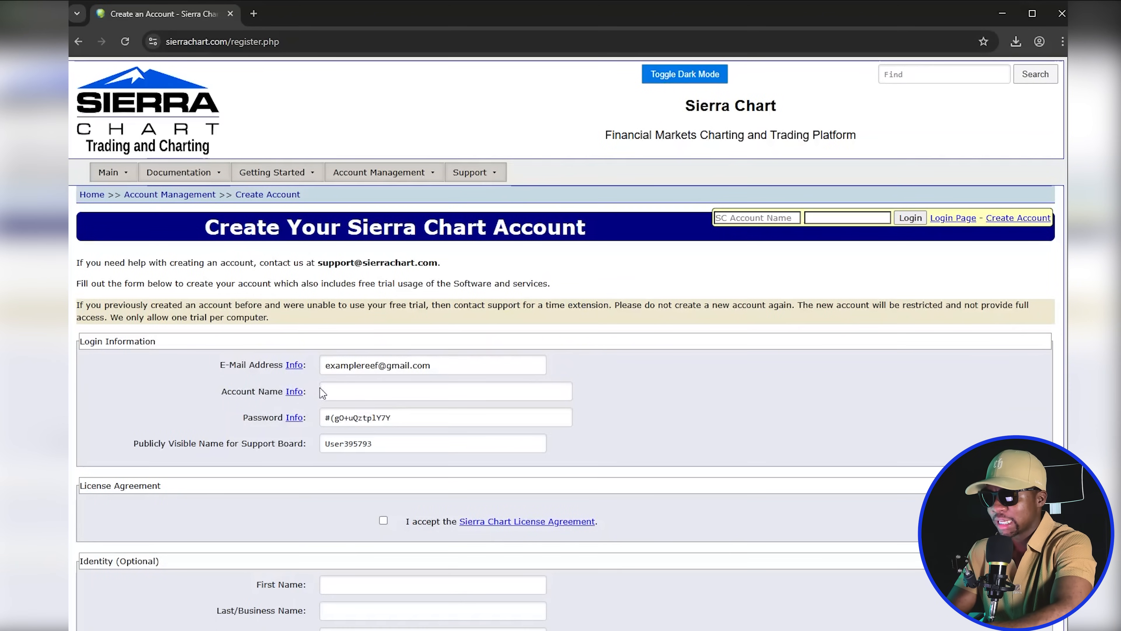
click(446, 391)
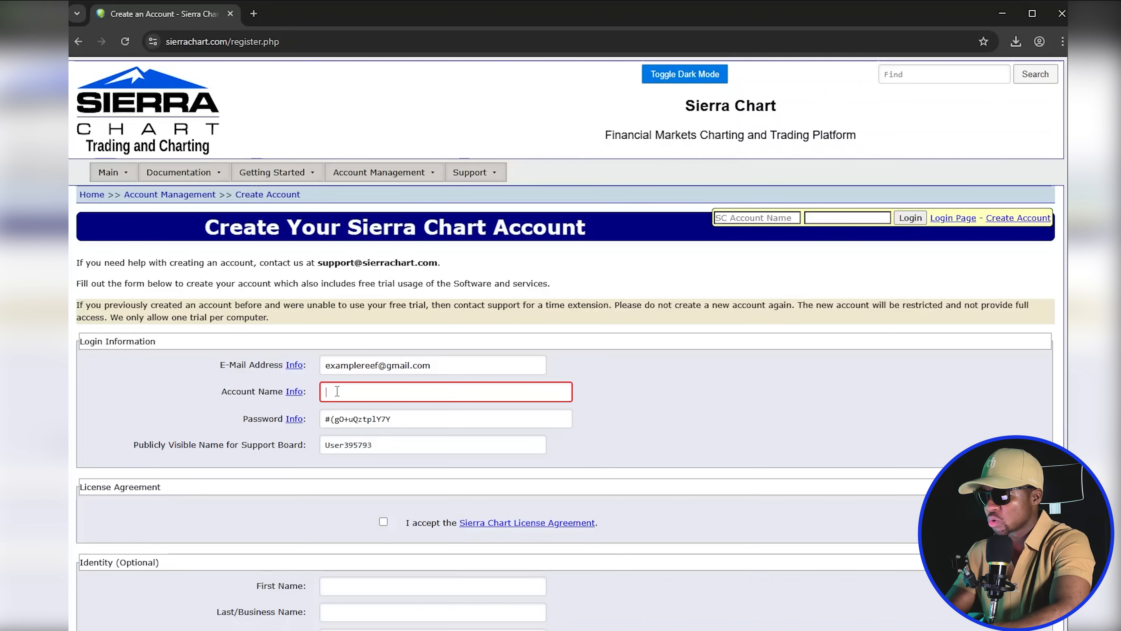
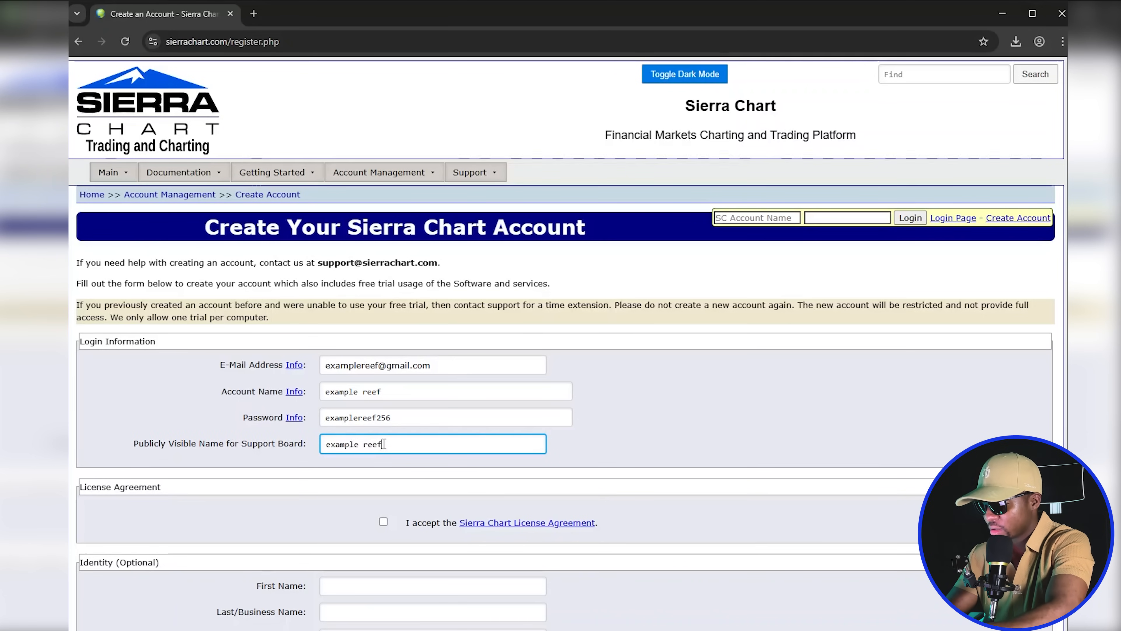
Step: Accept the Sierra Chart License Agreement and submit the registration
click(383, 520)
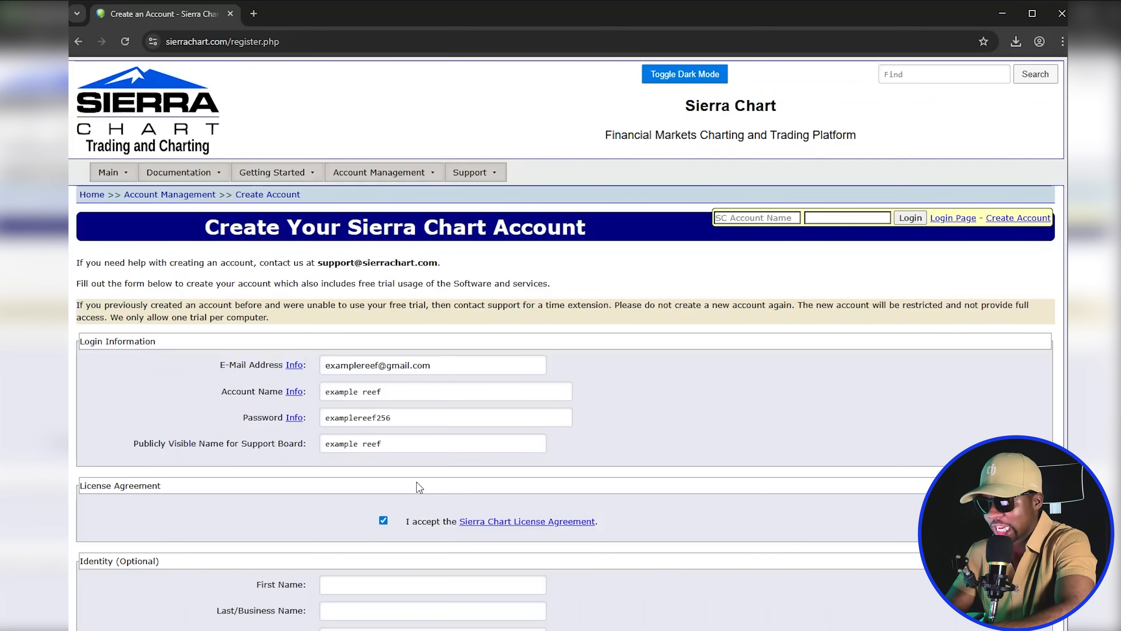
scroll(down, 3)
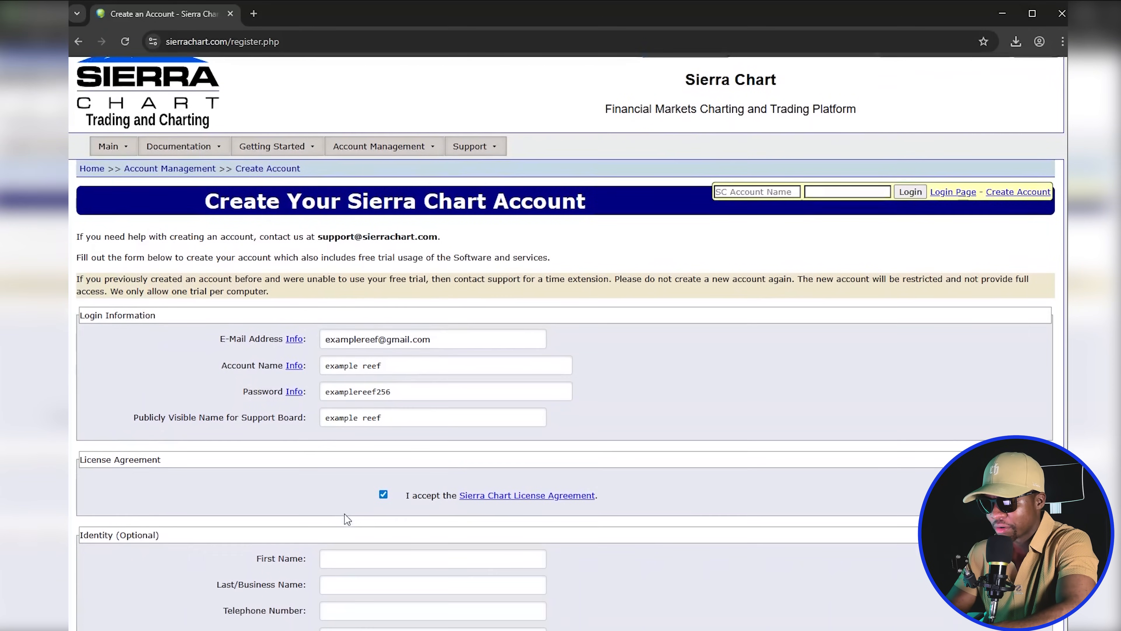
scroll(down, 3)
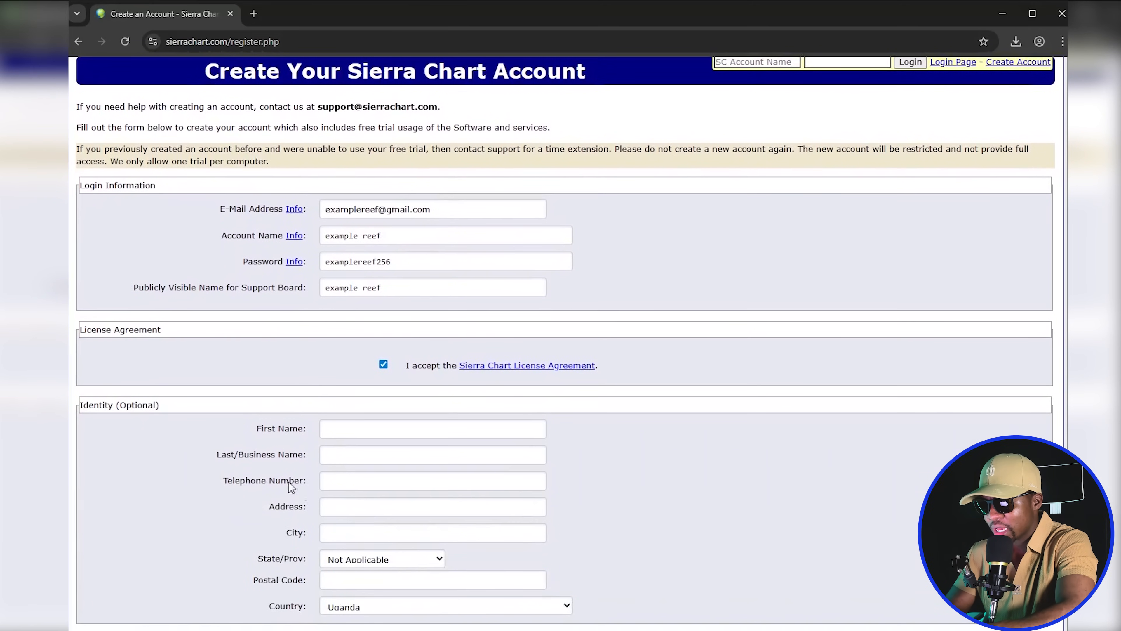
mouse_move(244, 518)
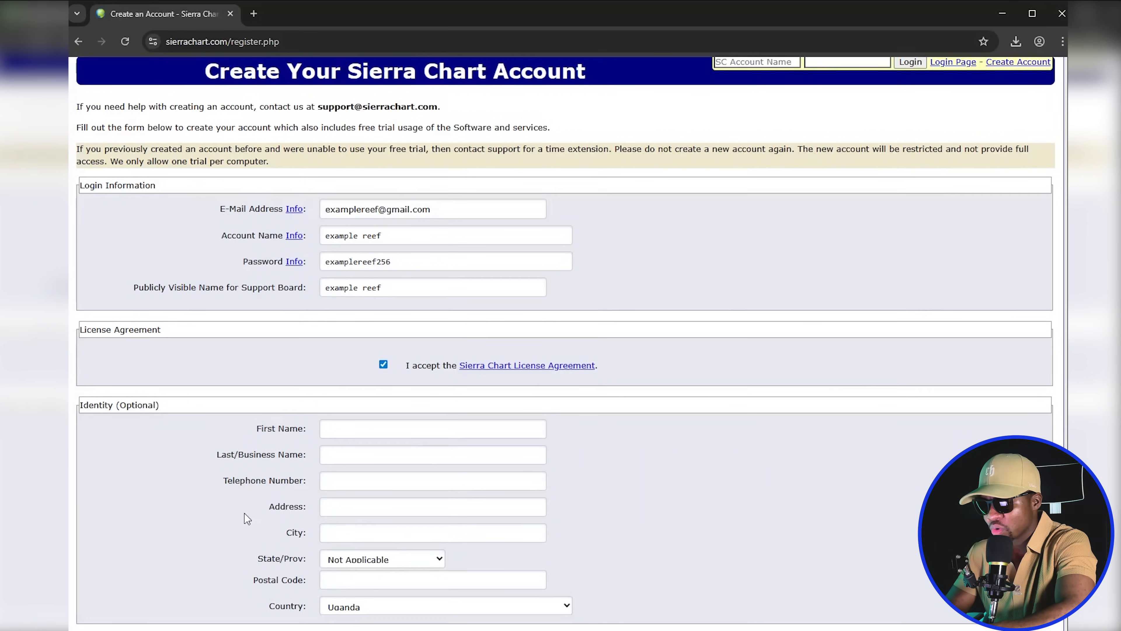
scroll(down, 3)
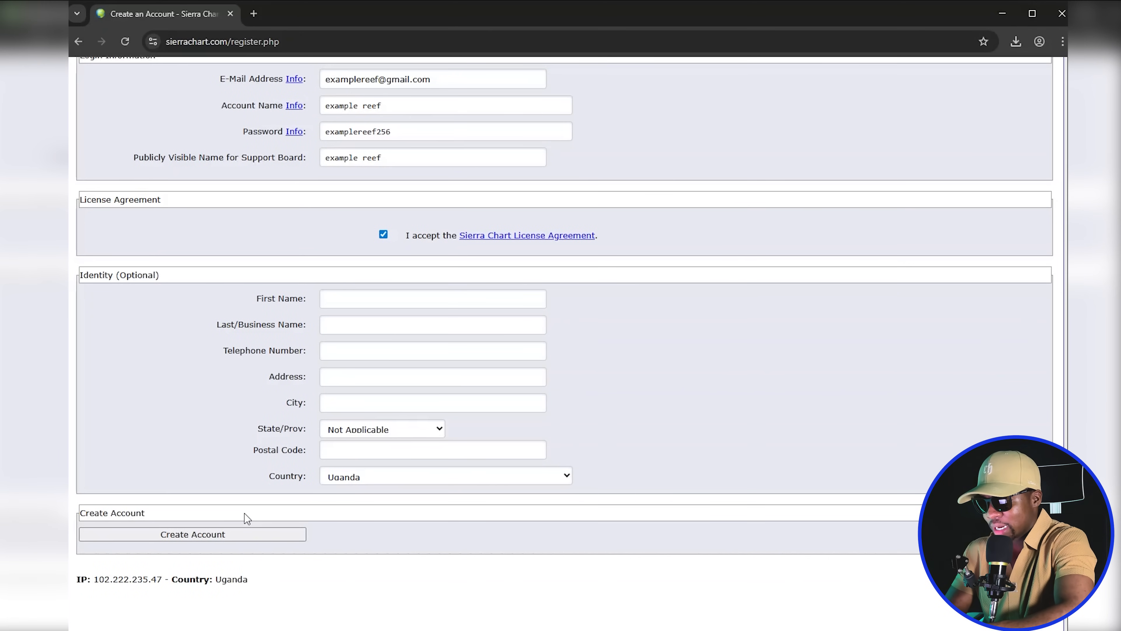
mouse_move(236, 538)
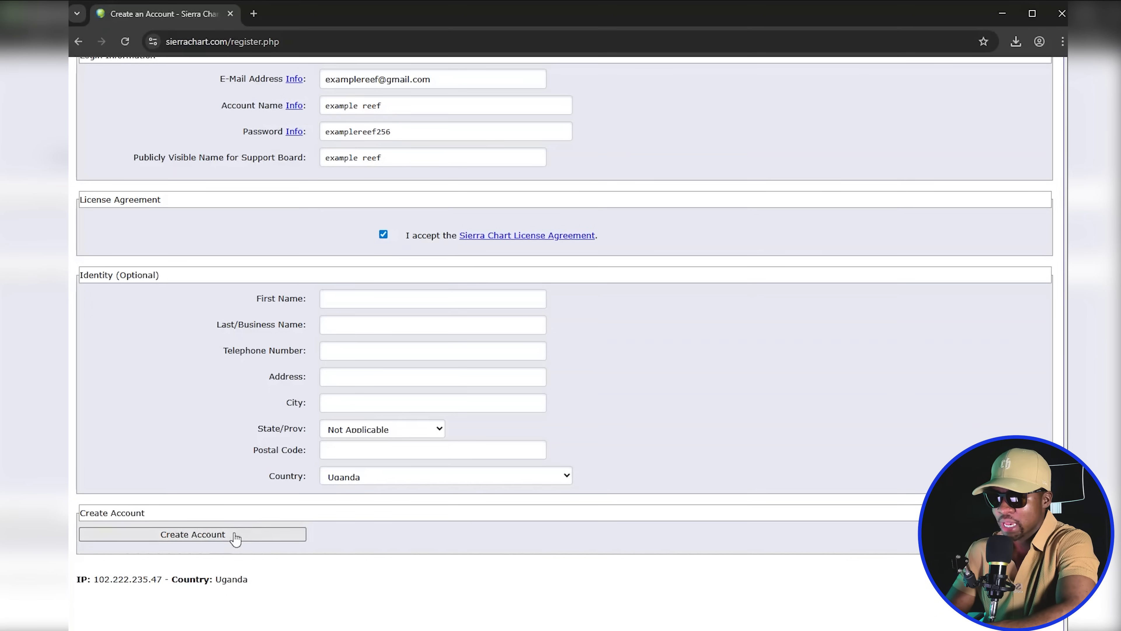
click(191, 535)
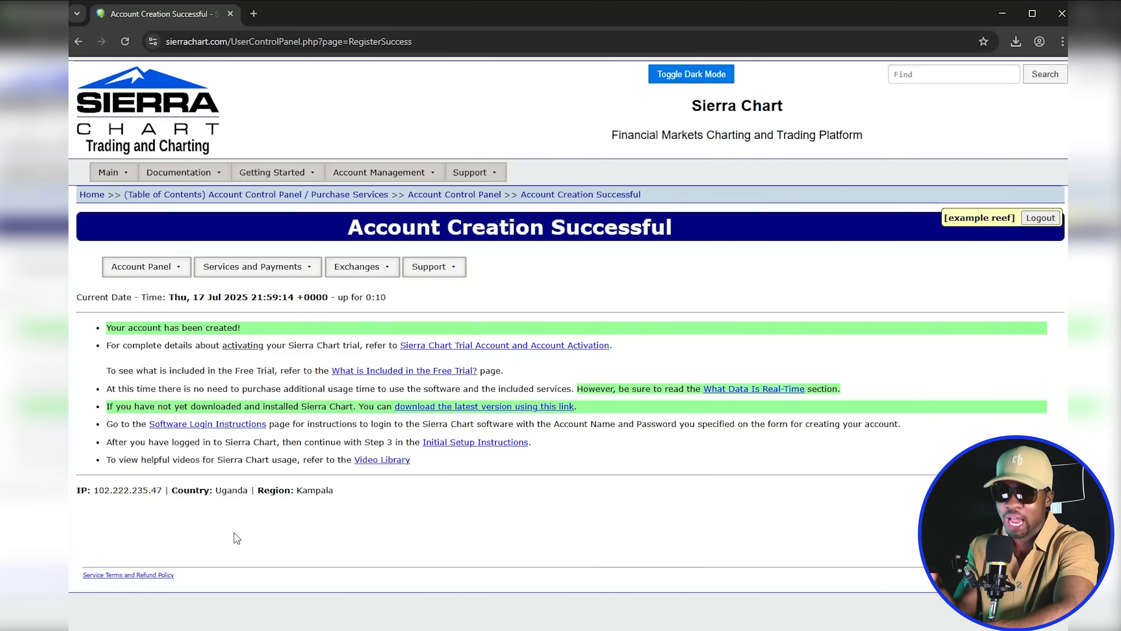
mouse_move(357, 599)
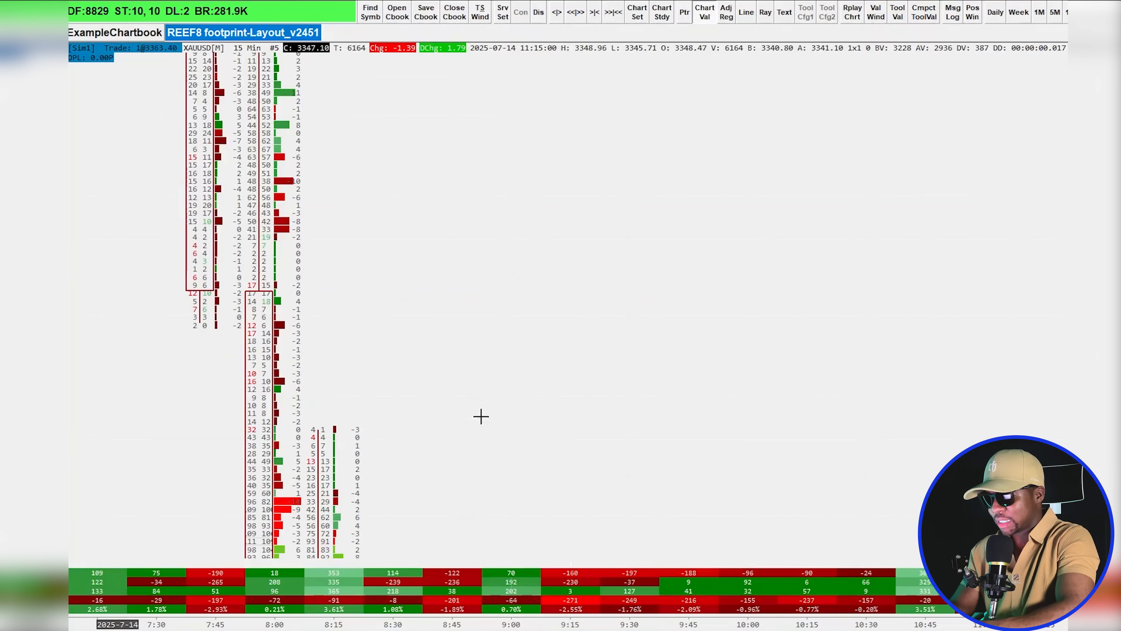
mouse_move(379, 512)
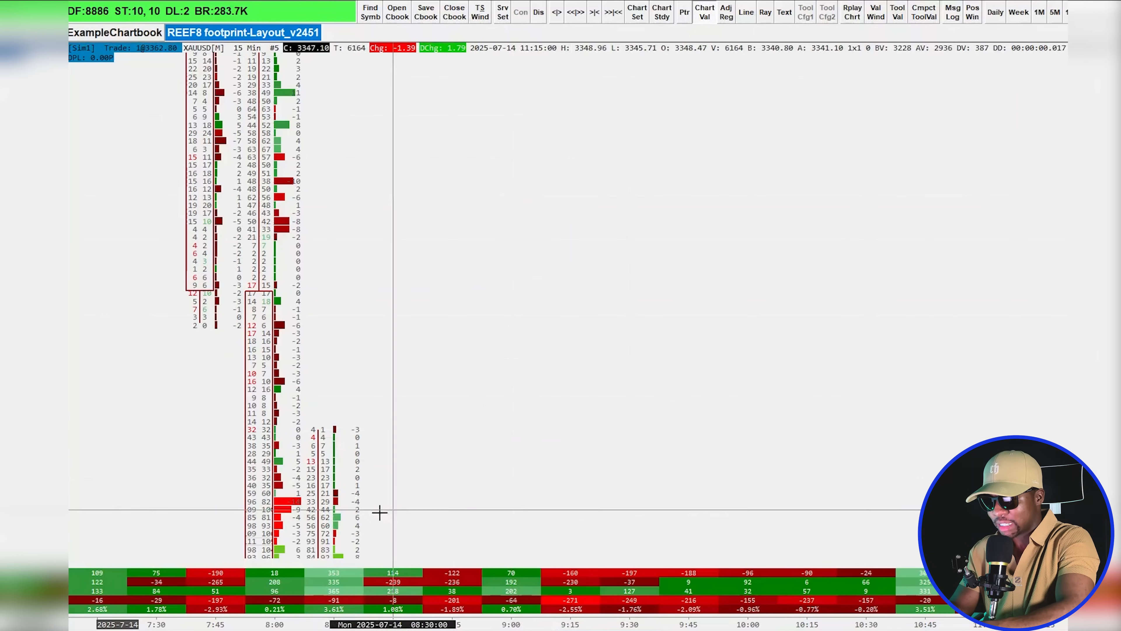
mouse_move(846, 331)
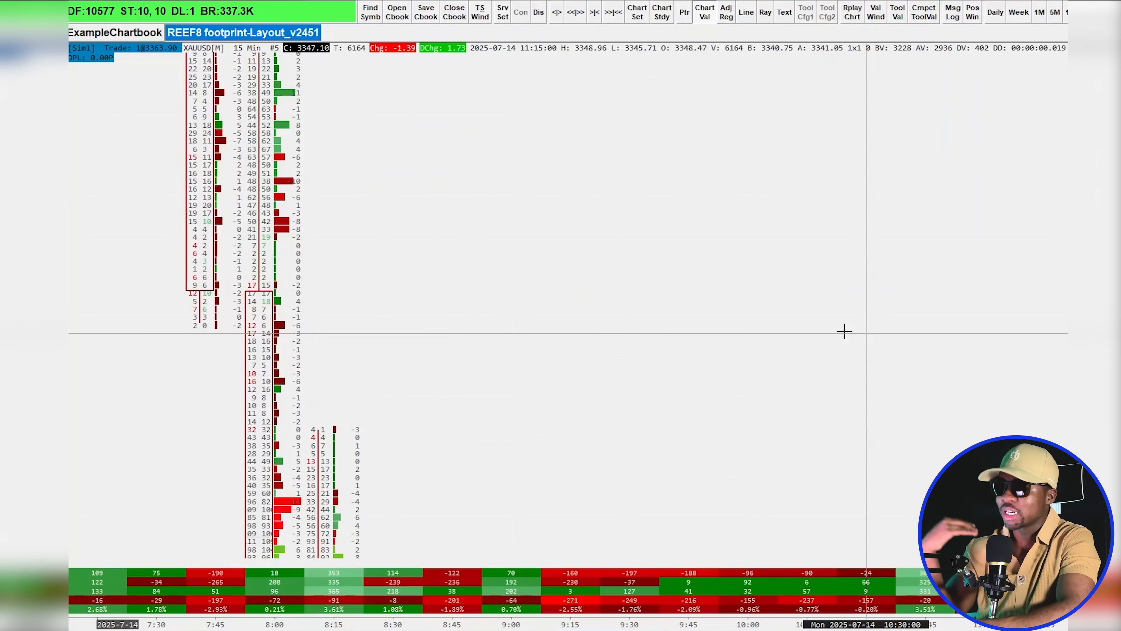
mouse_move(399, 235)
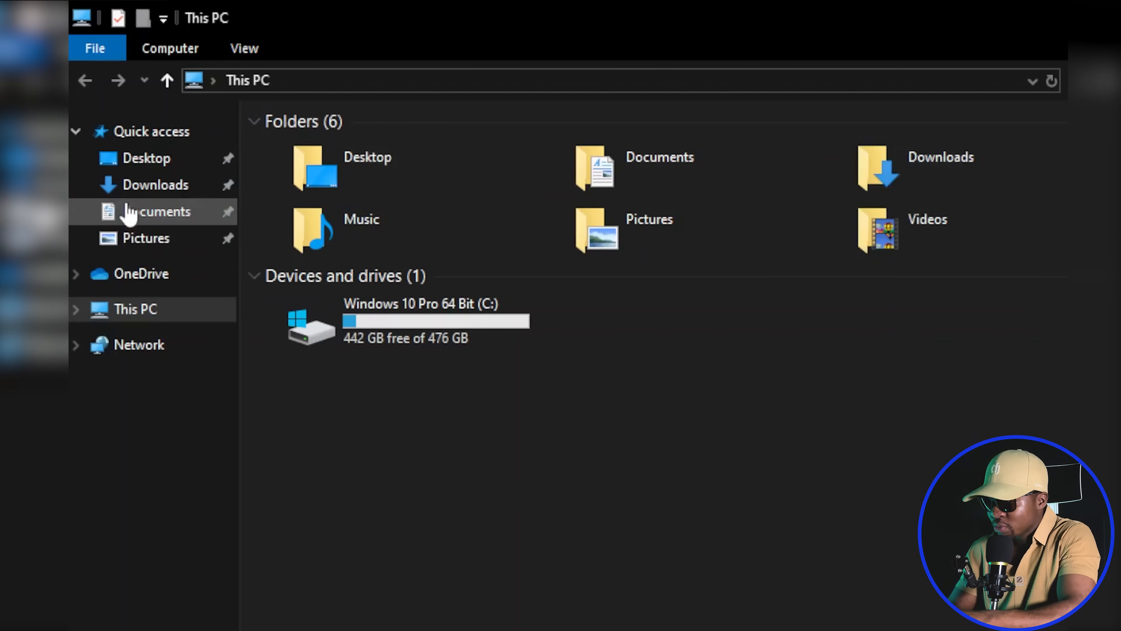
mouse_move(155, 184)
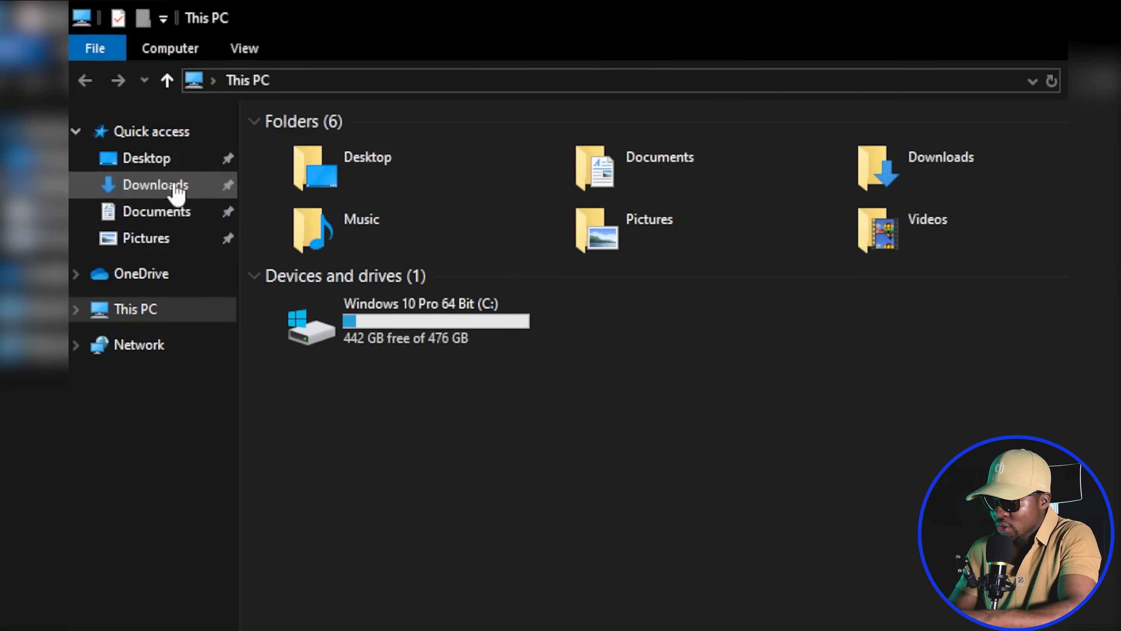
Step: Browse to Downloads › Telegram Desktop holding the REEF8 .Cht chartbook files
click(154, 185)
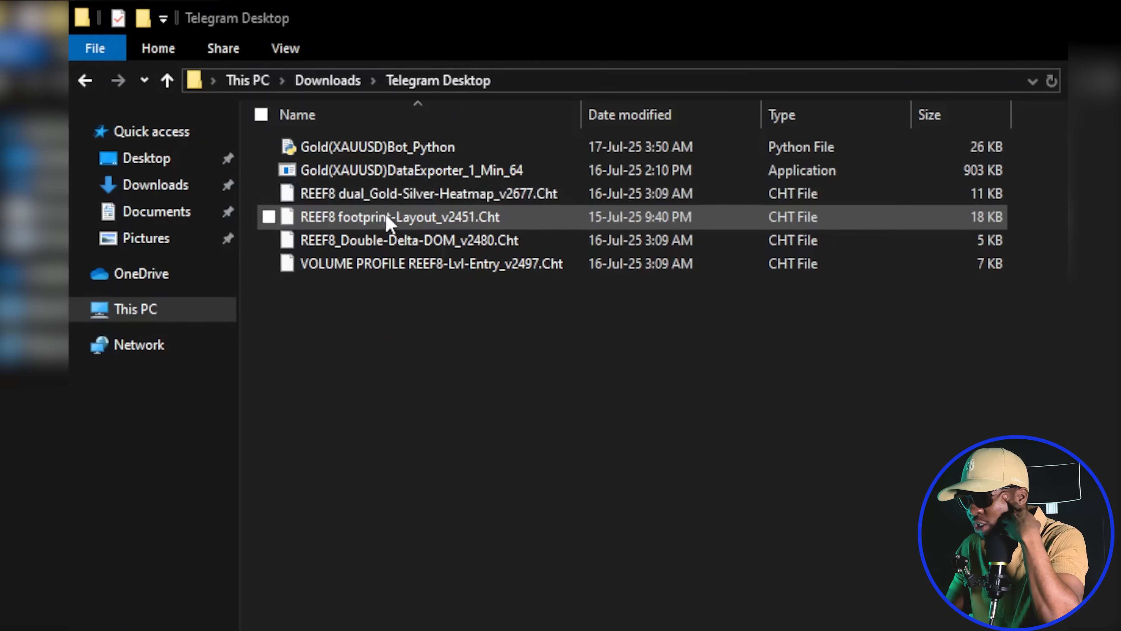
mouse_move(372, 220)
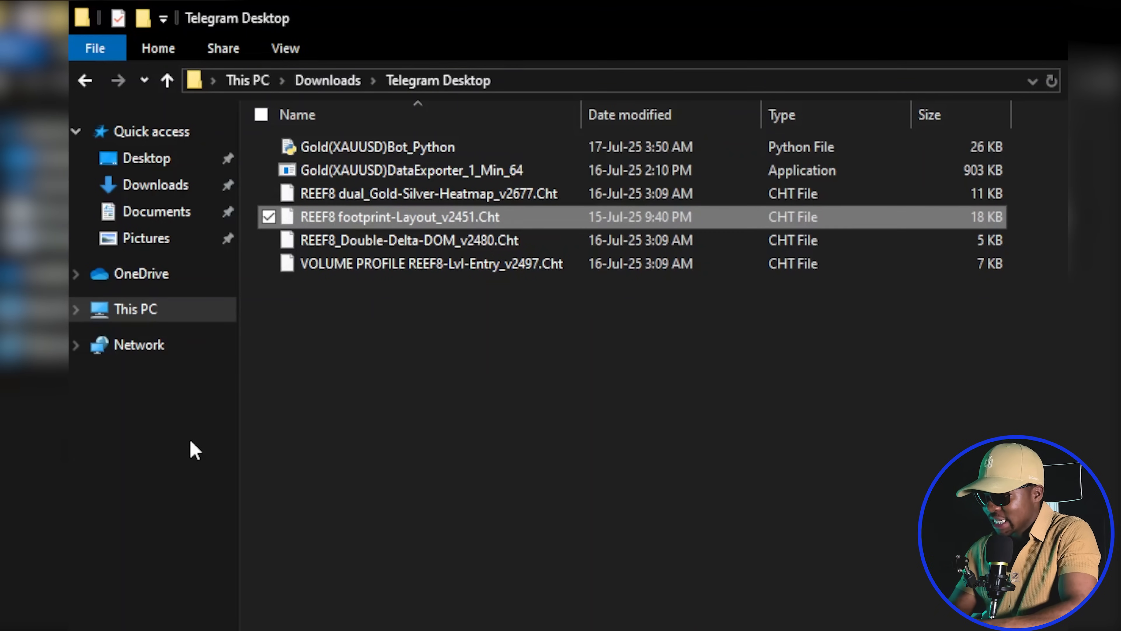
click(134, 309)
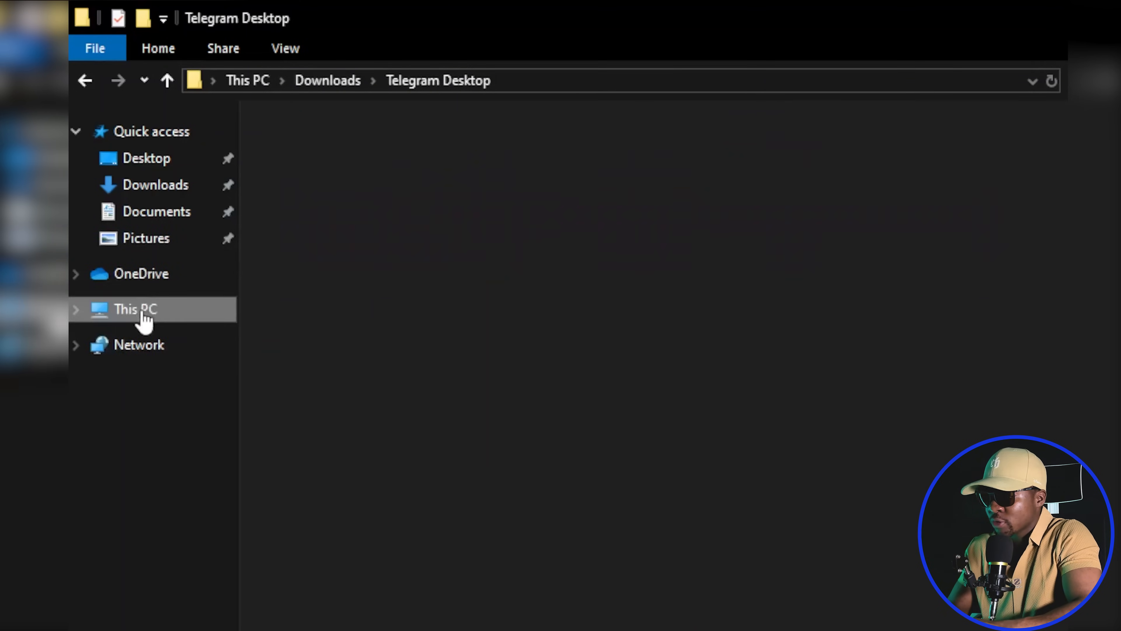
Step: Browse to C:\SierraChart\Data with the REEF8 .Cht files, then return to Sierra Chart
click(134, 309)
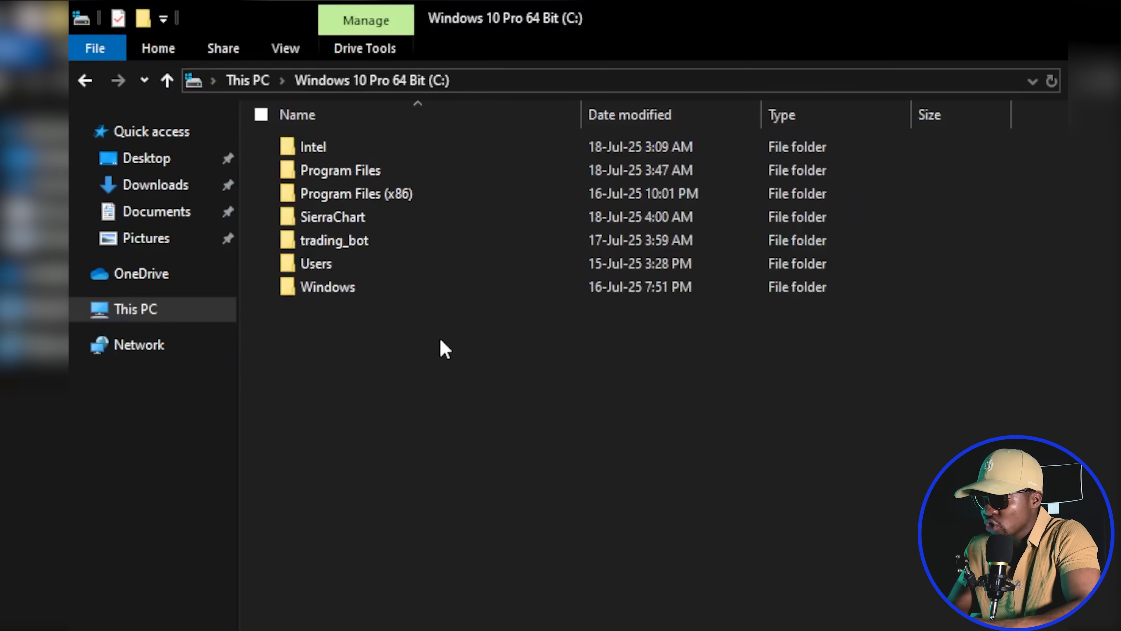
click(316, 264)
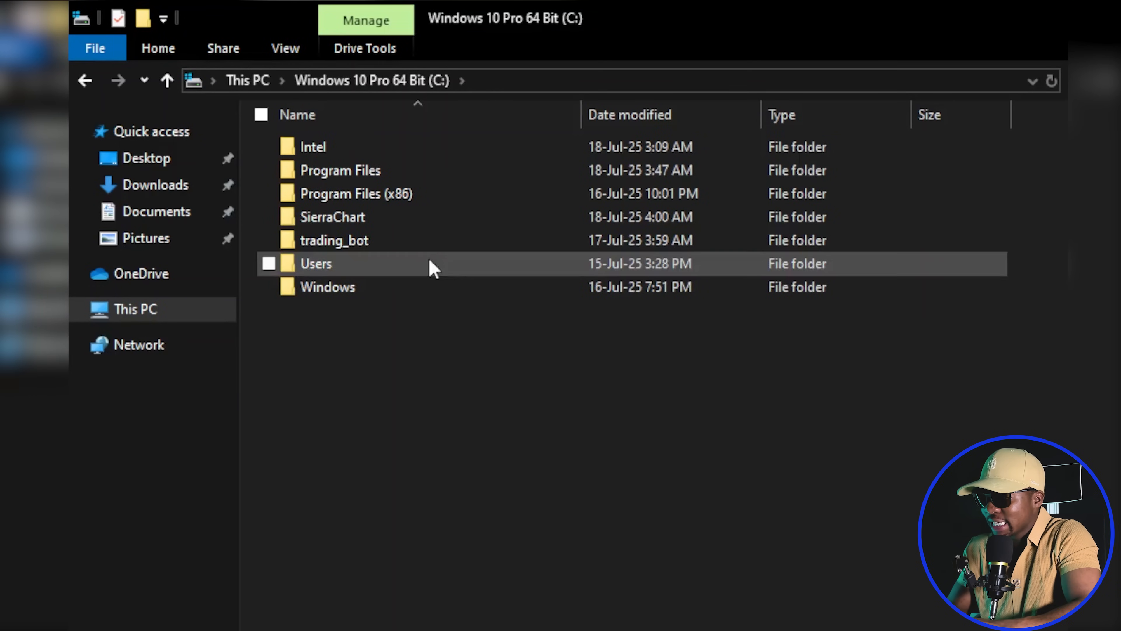
double_click(332, 216)
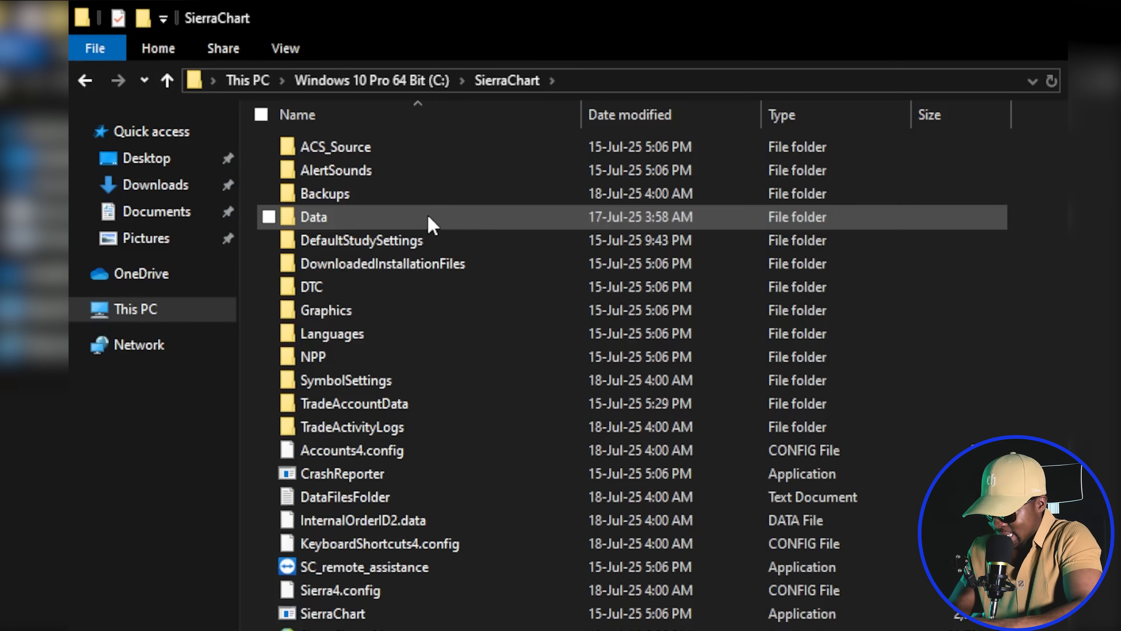
click(270, 217)
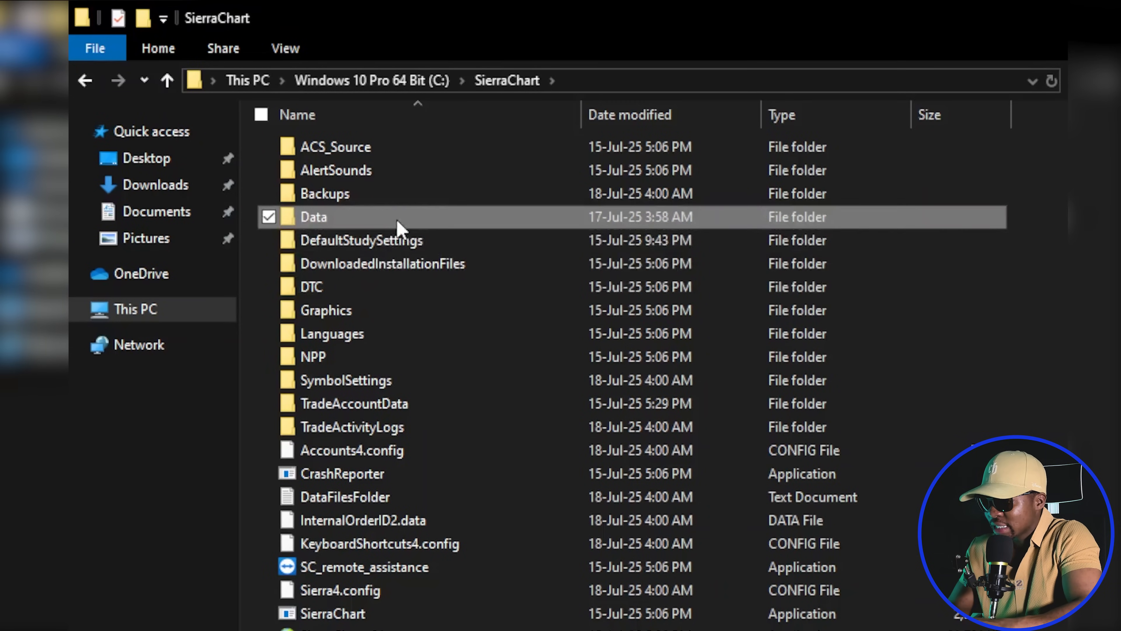
double_click(314, 217)
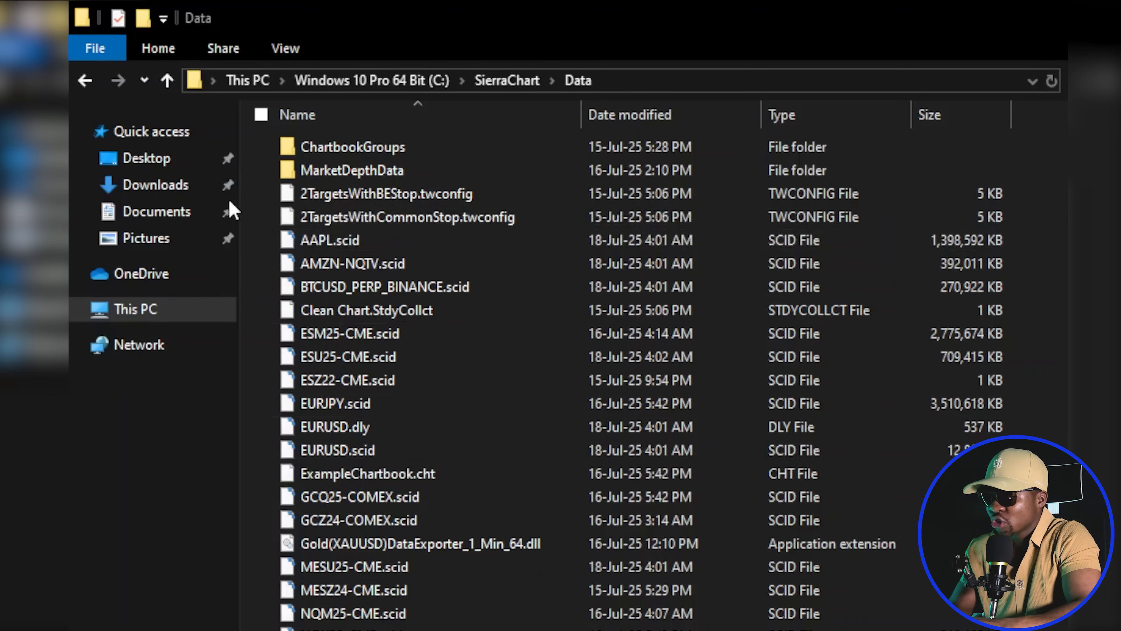
mouse_move(357, 68)
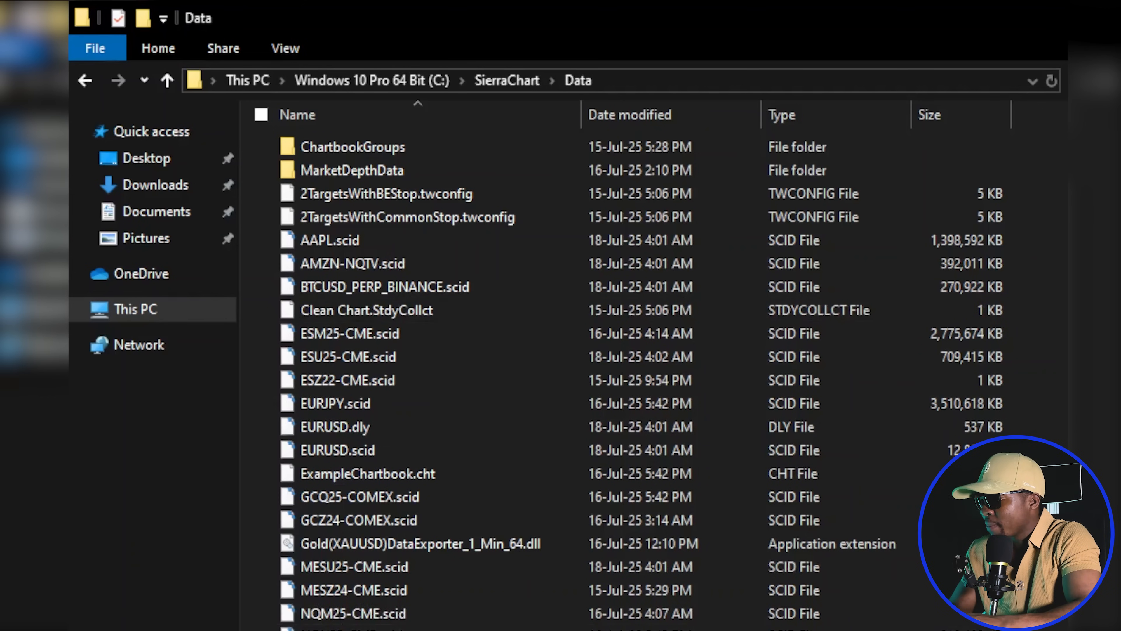
scroll(down, 3)
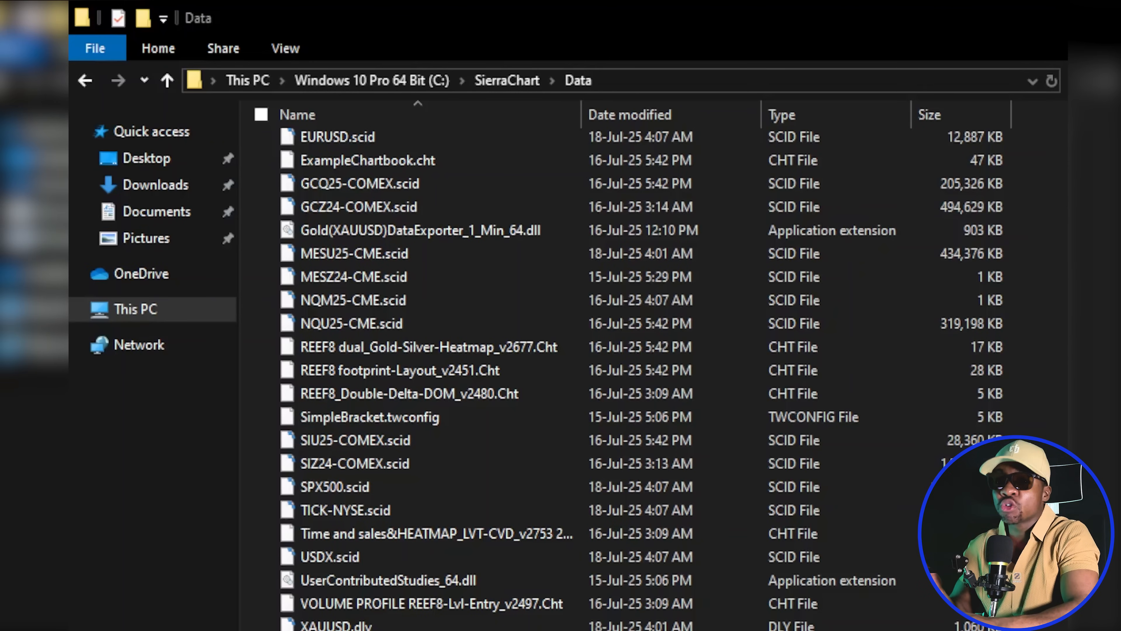
click(472, 619)
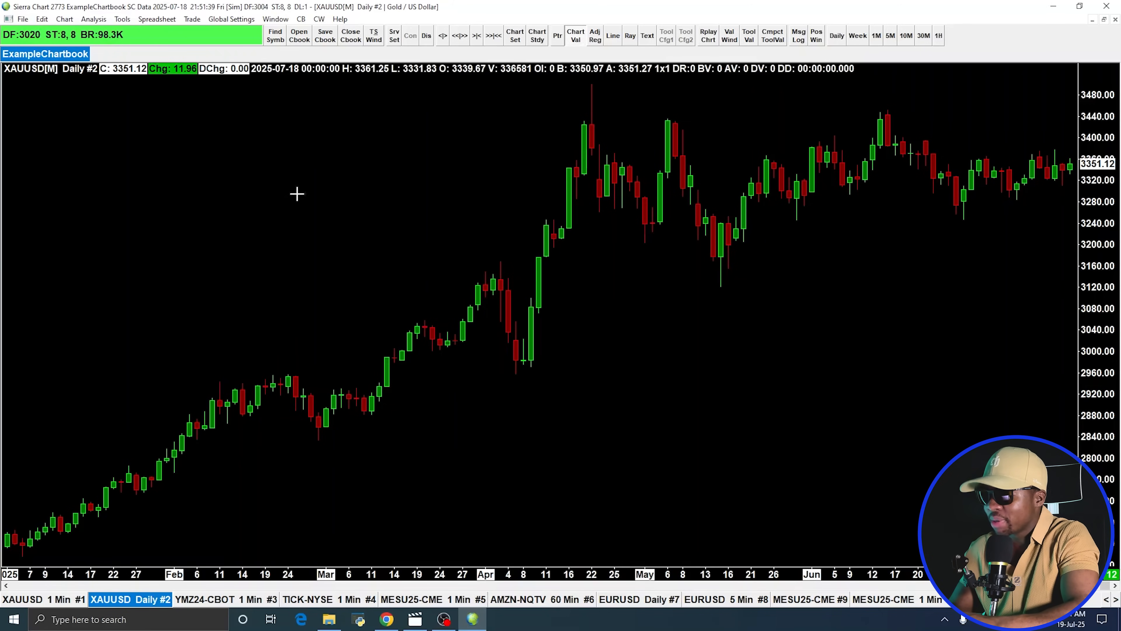
Step: Load the REEF8 footprint-Layout_v2451.Cht chartbook via Open Cbook
click(299, 35)
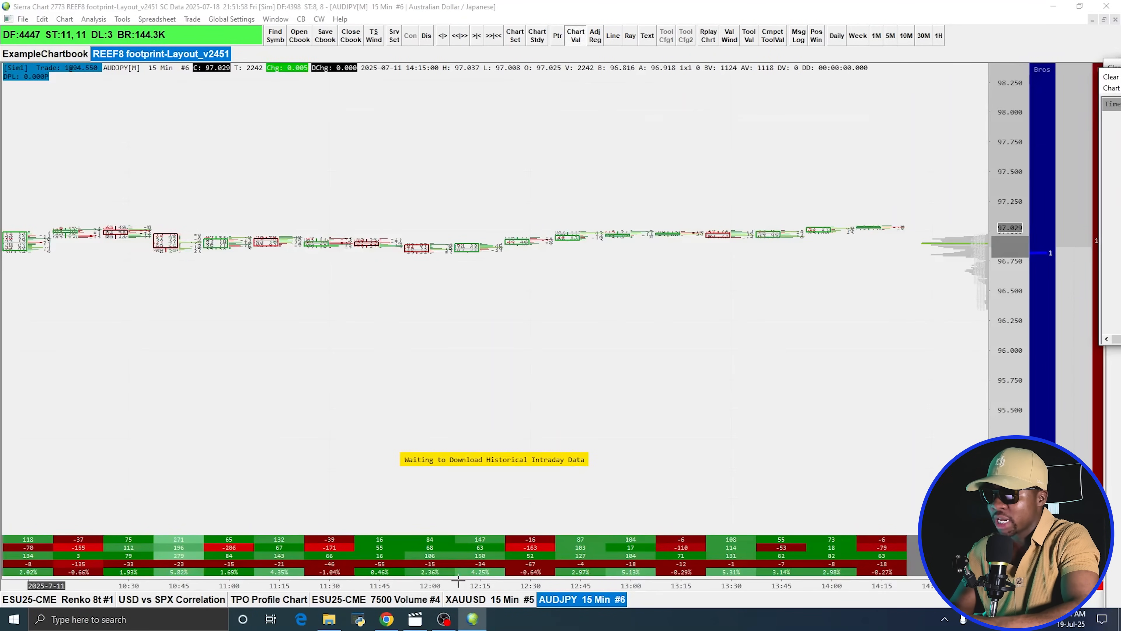
Step: Close the AUDJPY 15 Min #6 chart, confirming removal, and switch to the XAUUSD chart
right_click(579, 600)
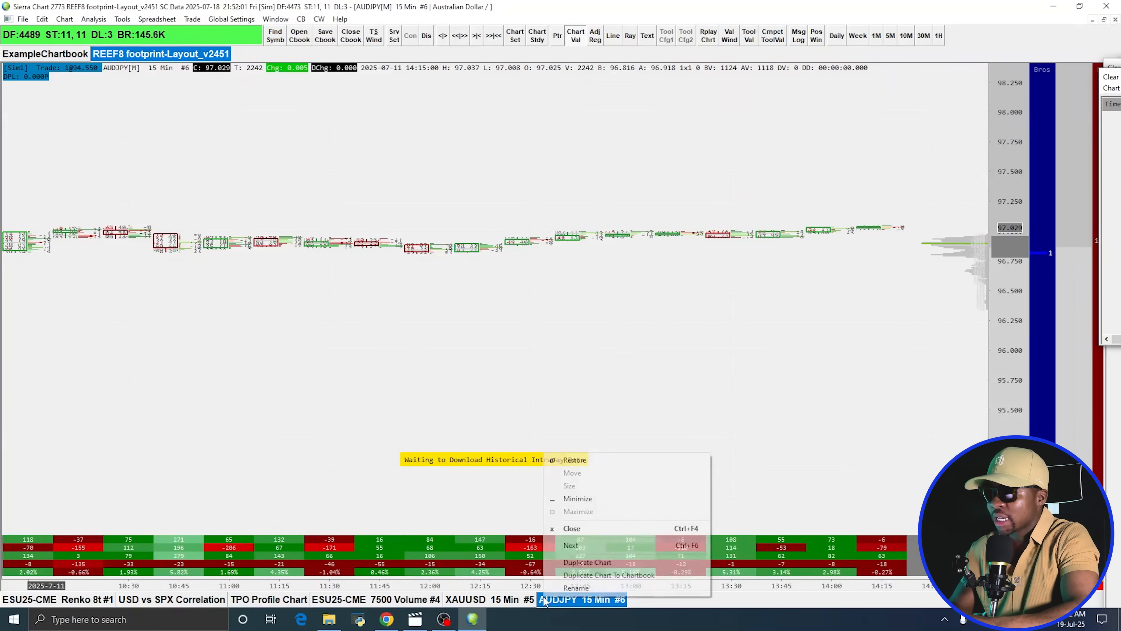
click(571, 528)
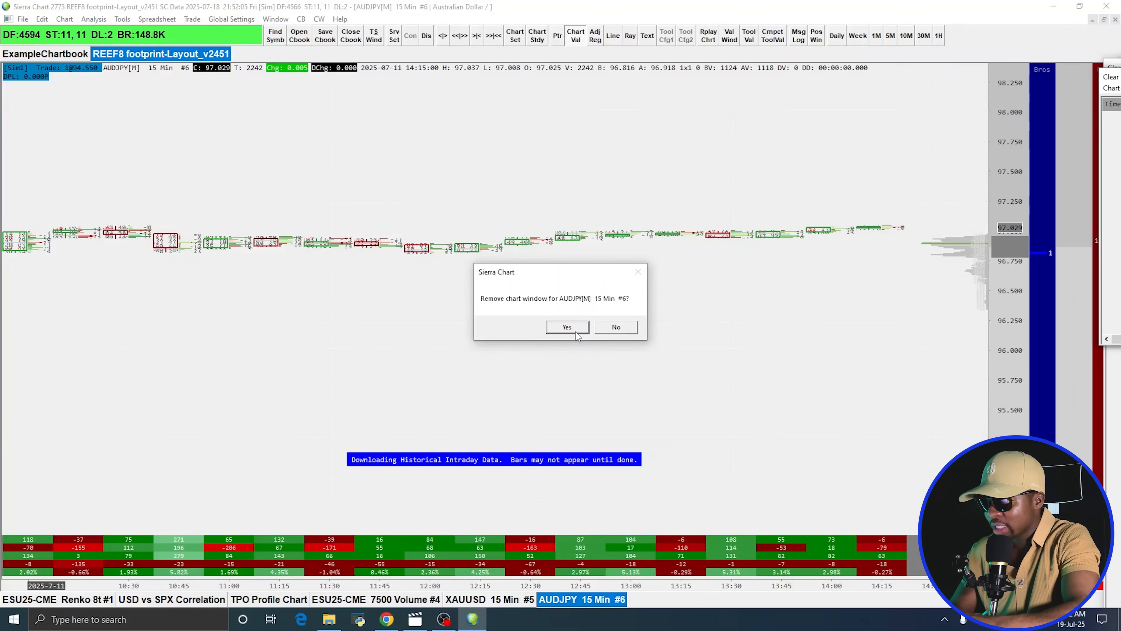
click(566, 327)
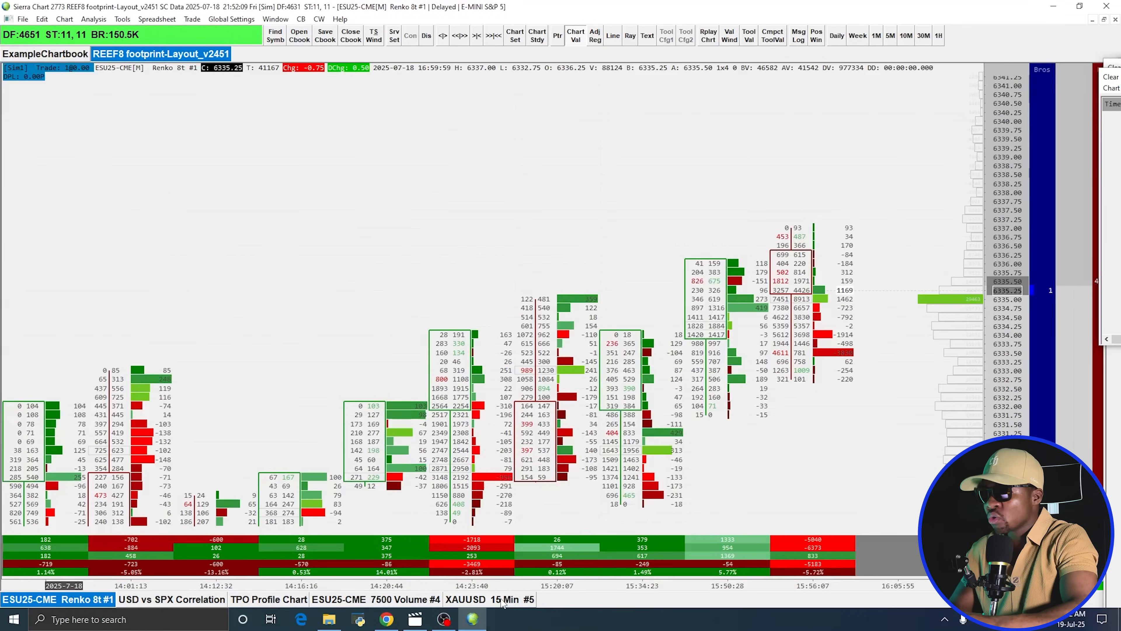
click(490, 599)
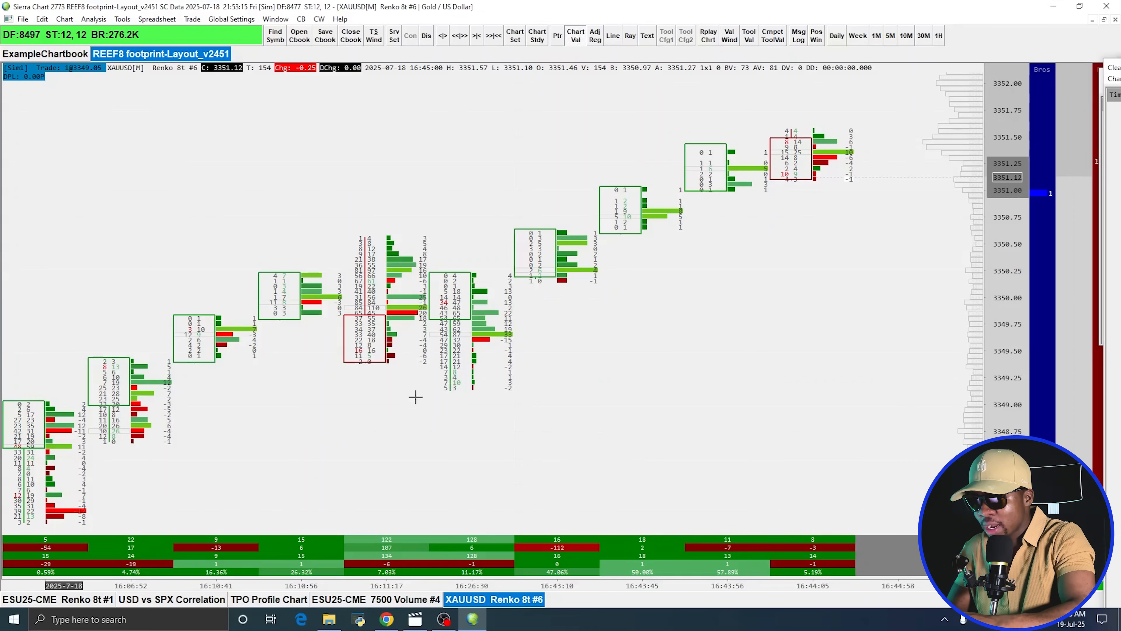
mouse_move(130, 162)
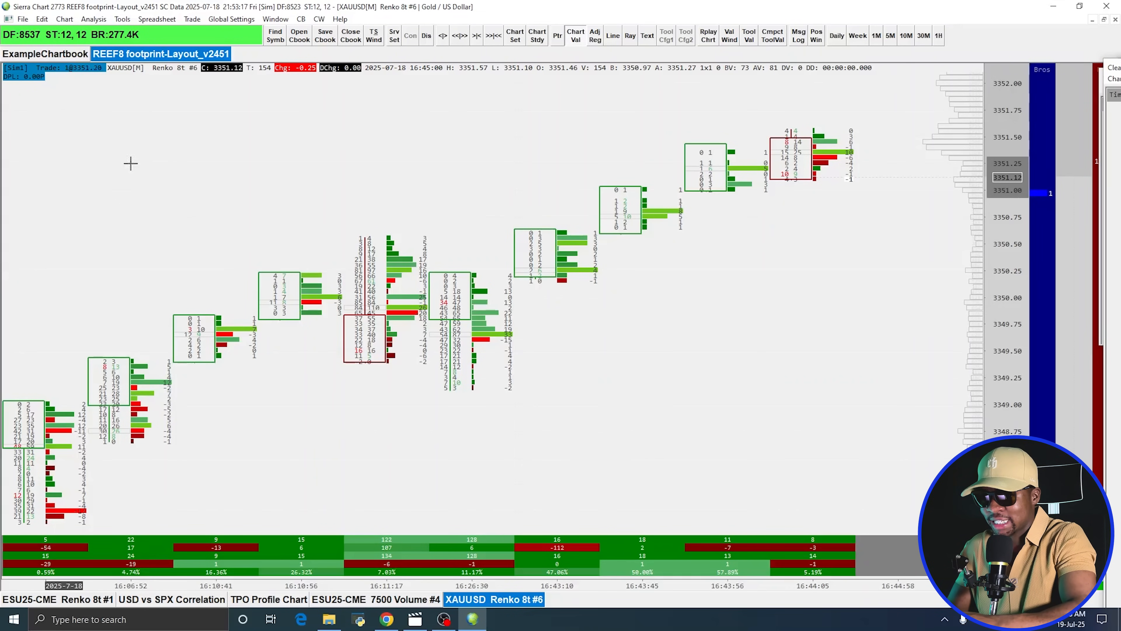
Step: Switch the XAUUSD footprint chart from Renko 8t to 1-minute bars via Chart > Bar Periods
click(64, 19)
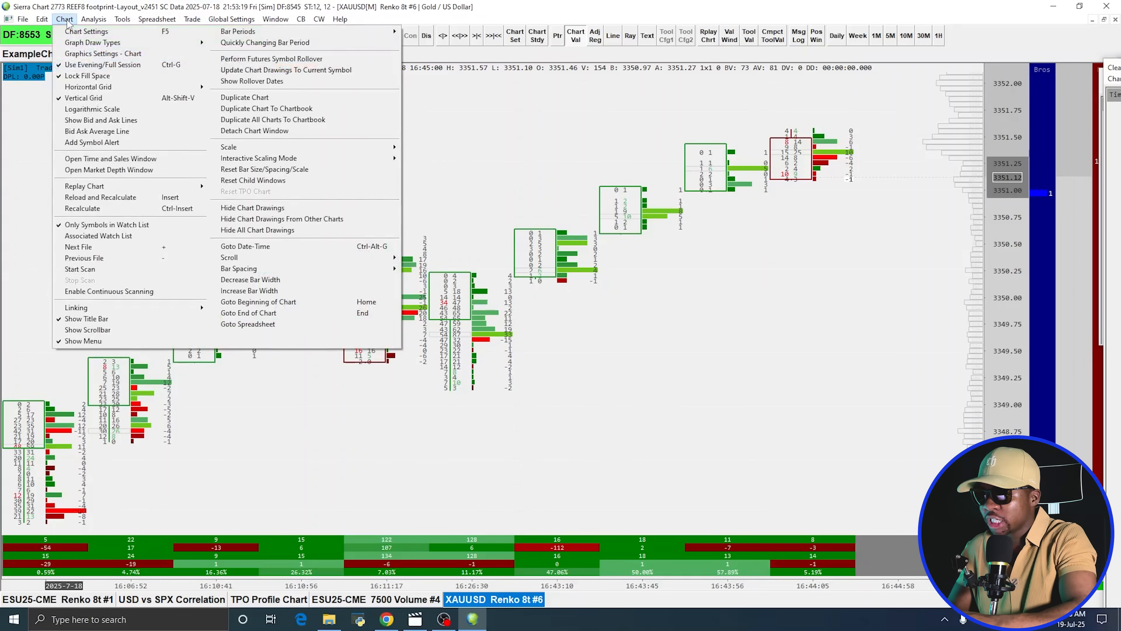
mouse_move(238, 31)
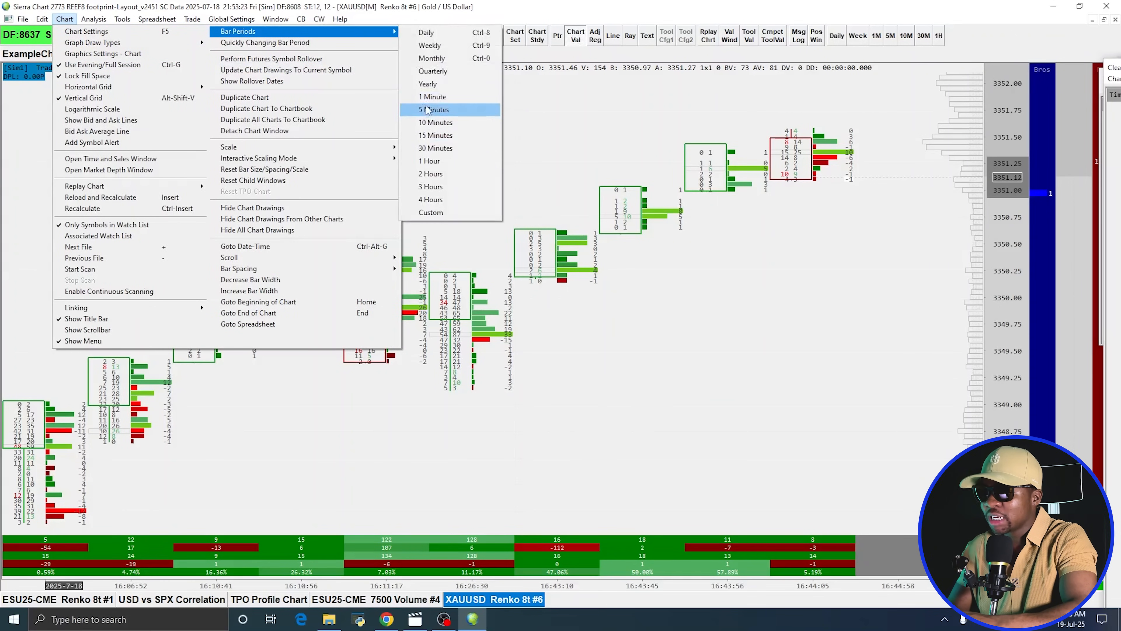
mouse_move(436, 135)
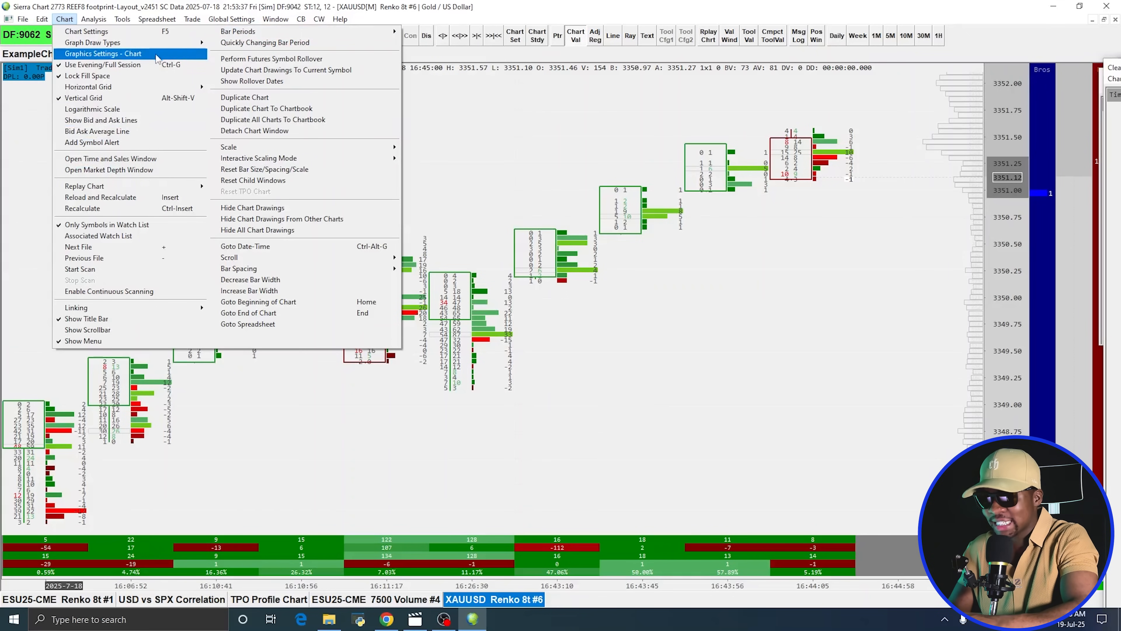
click(92, 42)
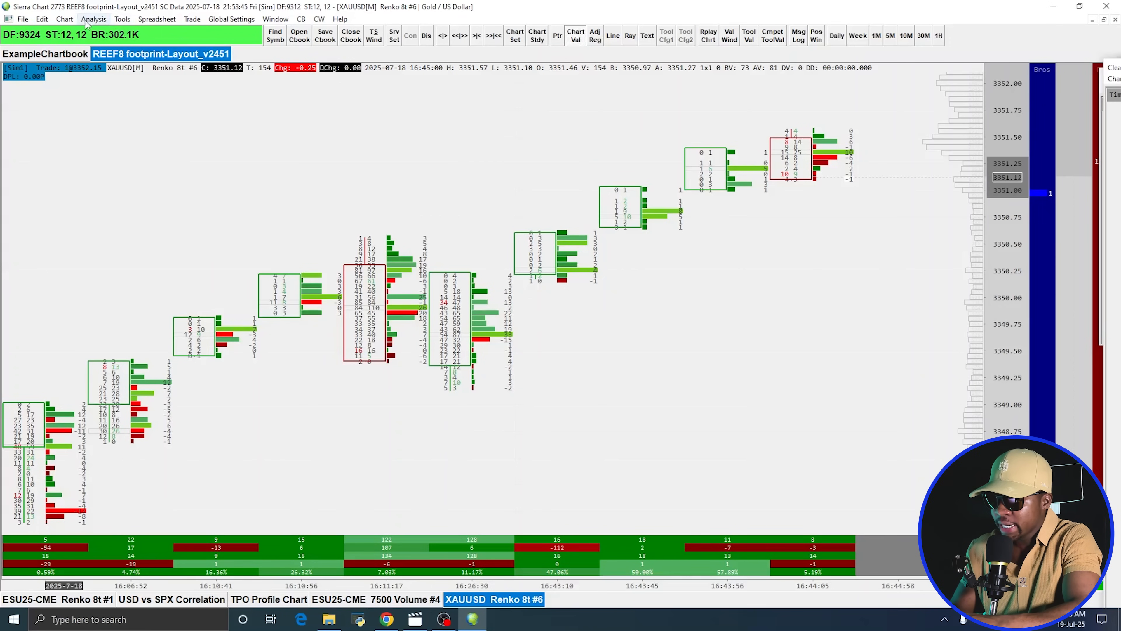
click(64, 18)
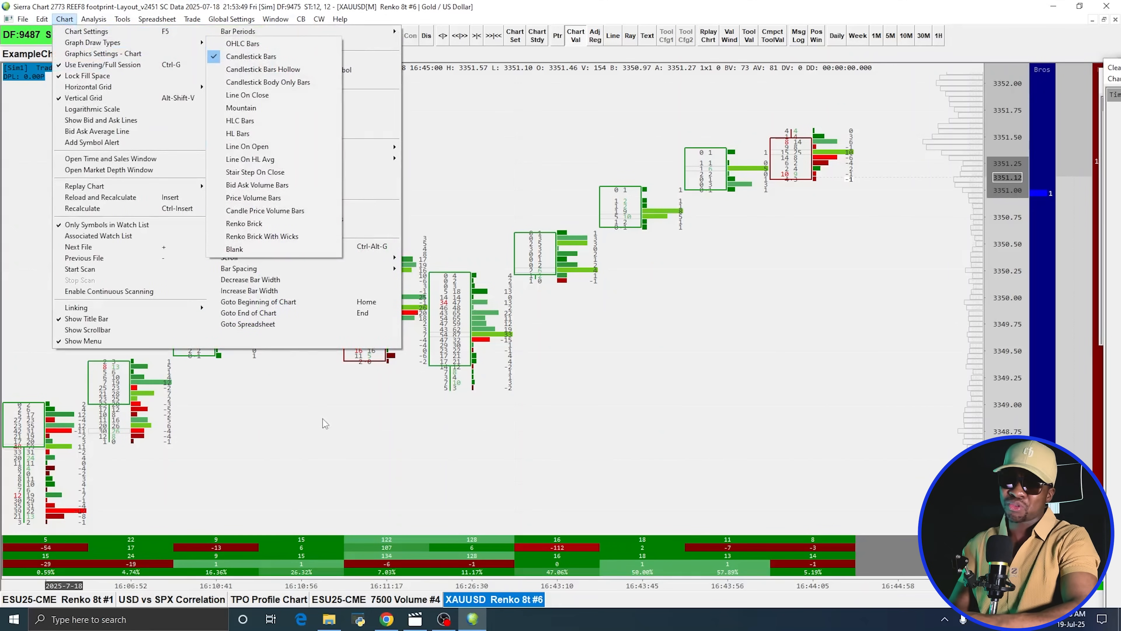
click(238, 31)
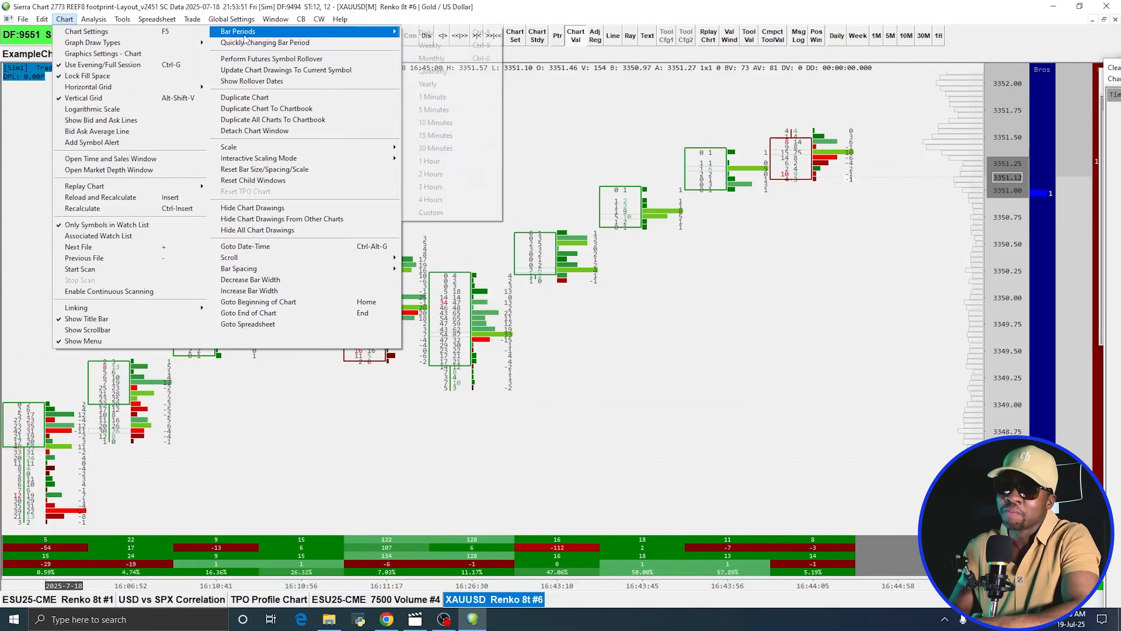
click(432, 96)
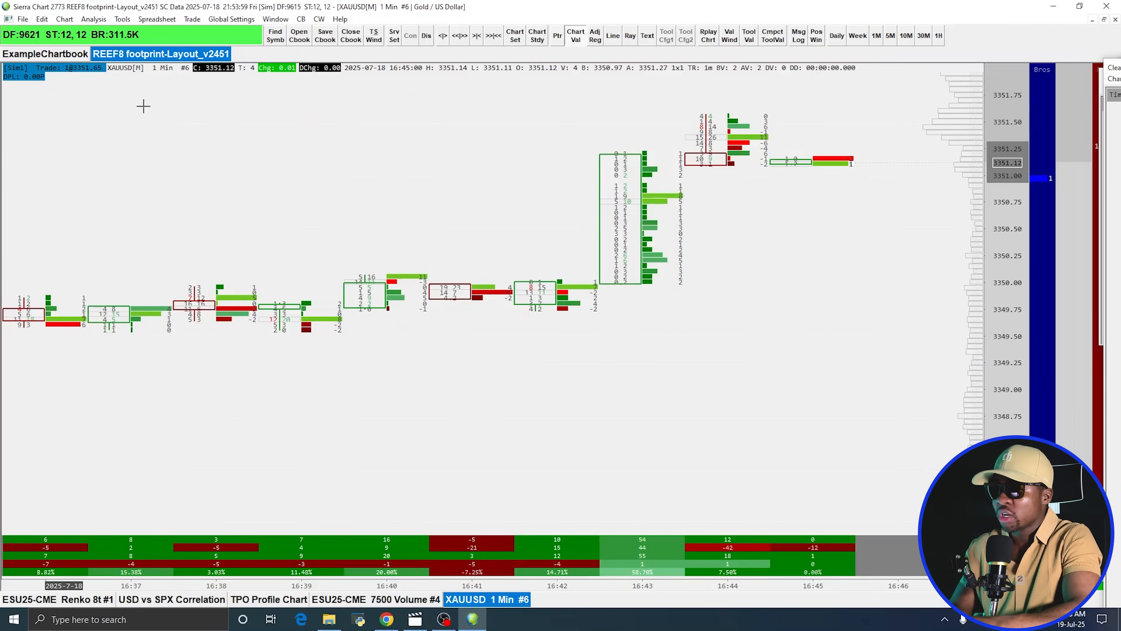
Step: Try 60-minute bars on the XAUUSD chart, then settle on 15-minute bars
click(64, 19)
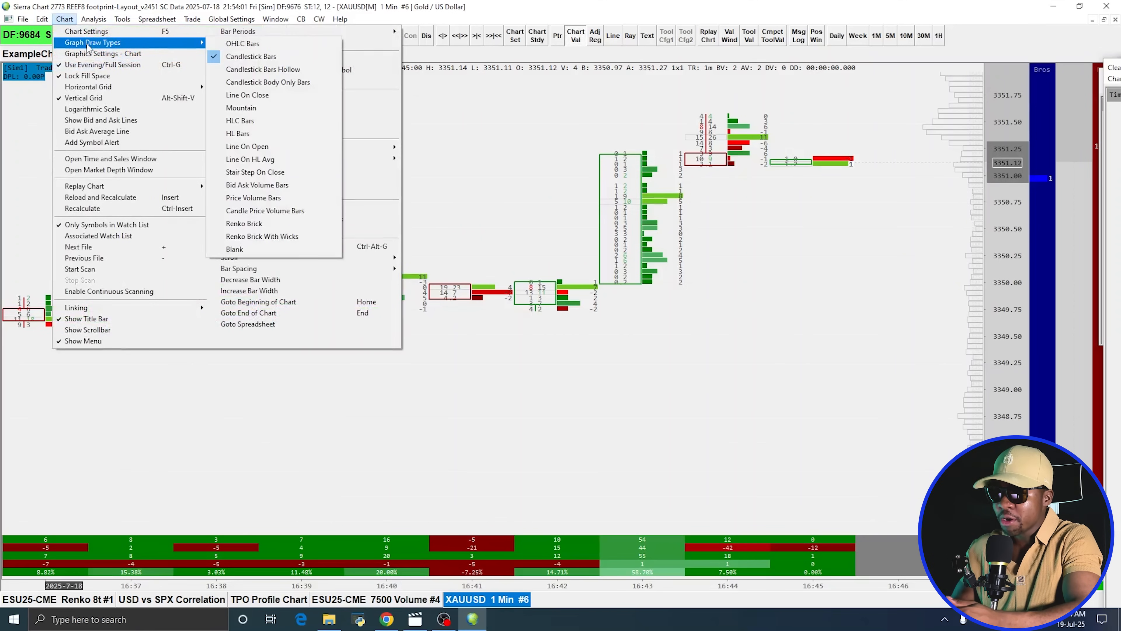
mouse_move(247, 94)
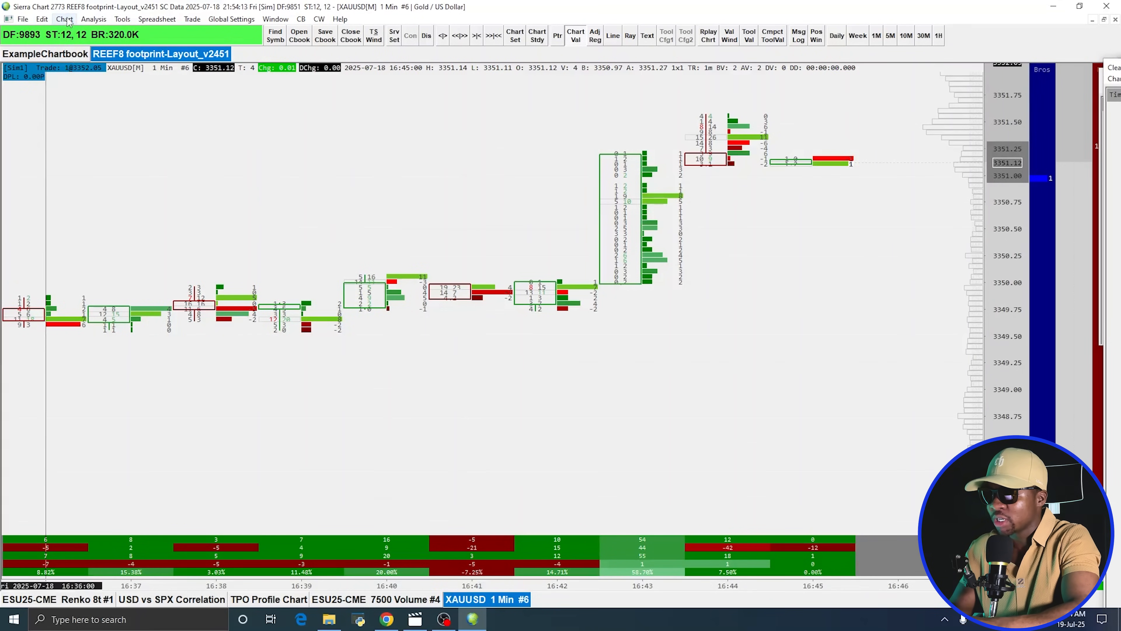
click(64, 19)
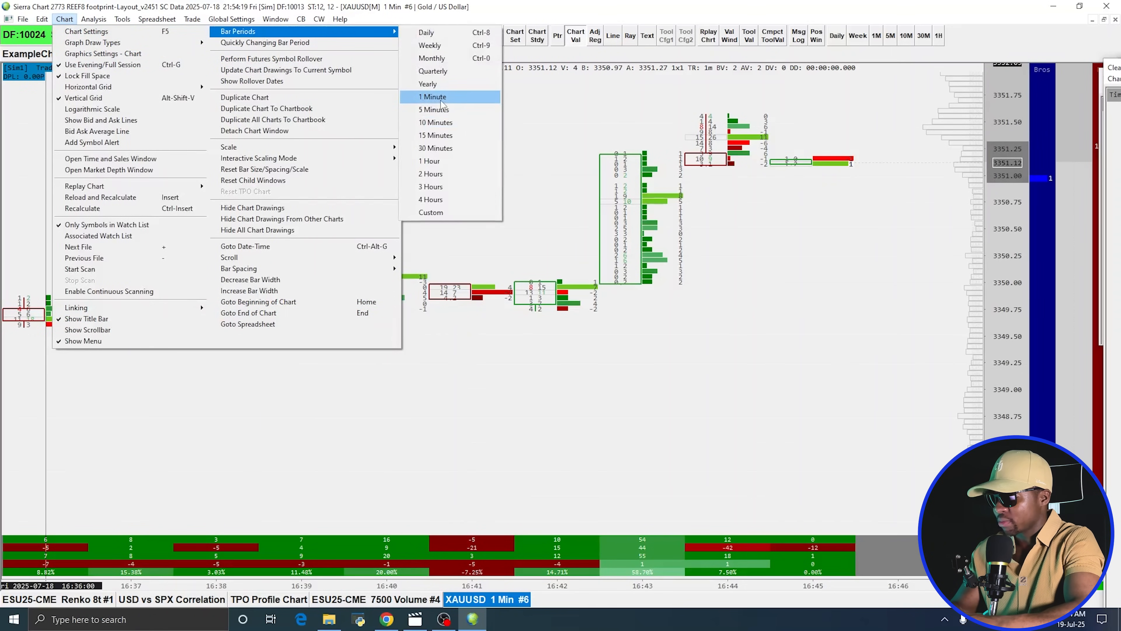
click(432, 96)
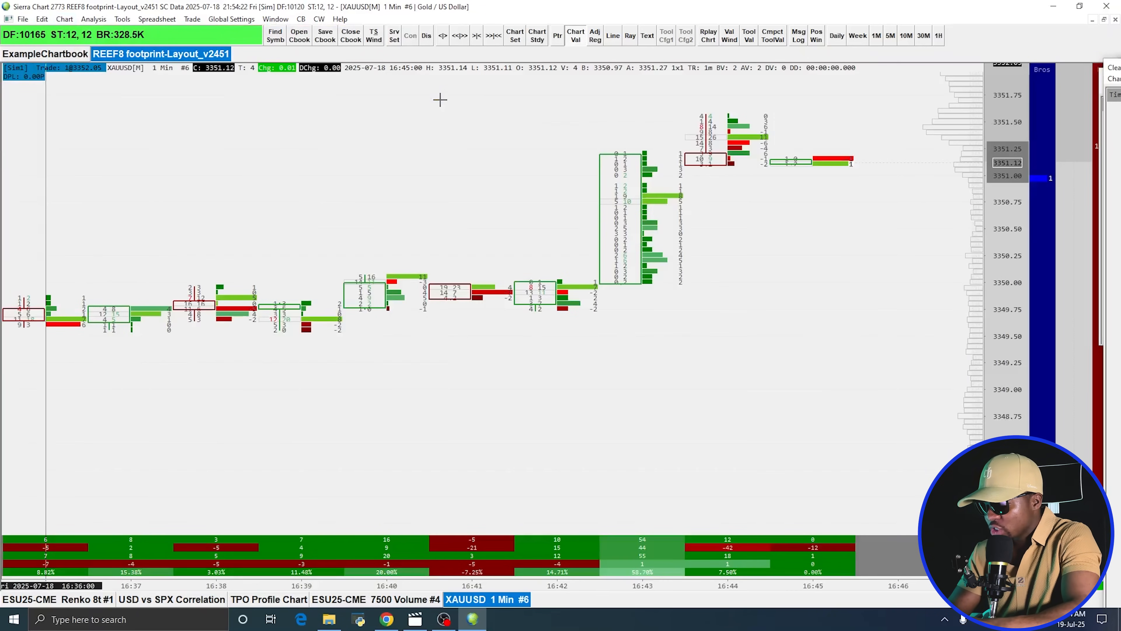
click(64, 18)
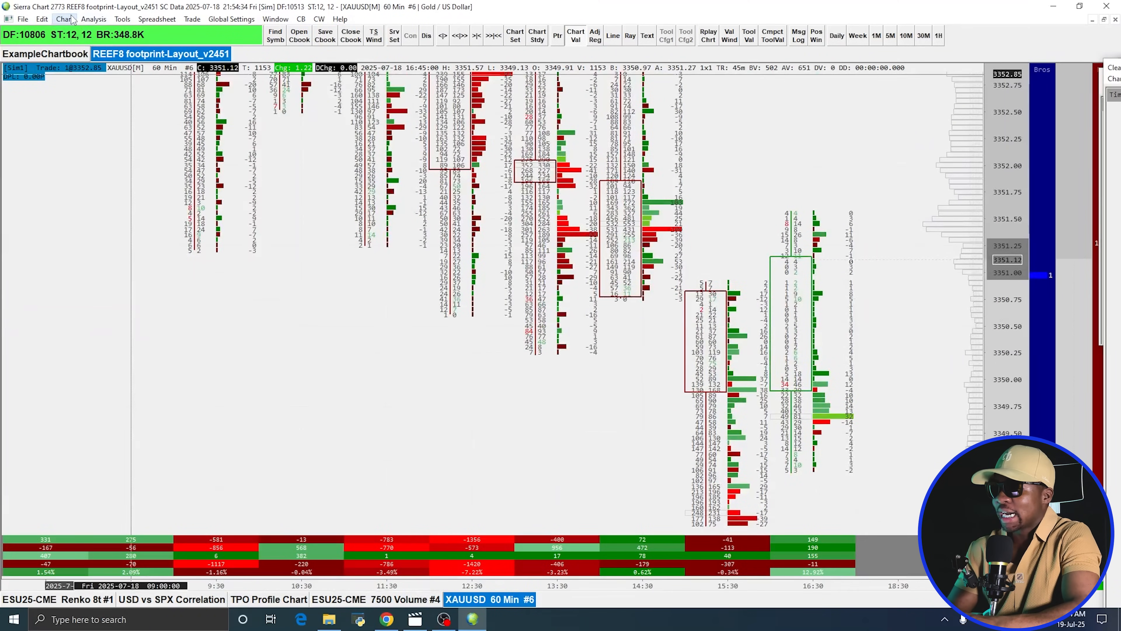
click(64, 19)
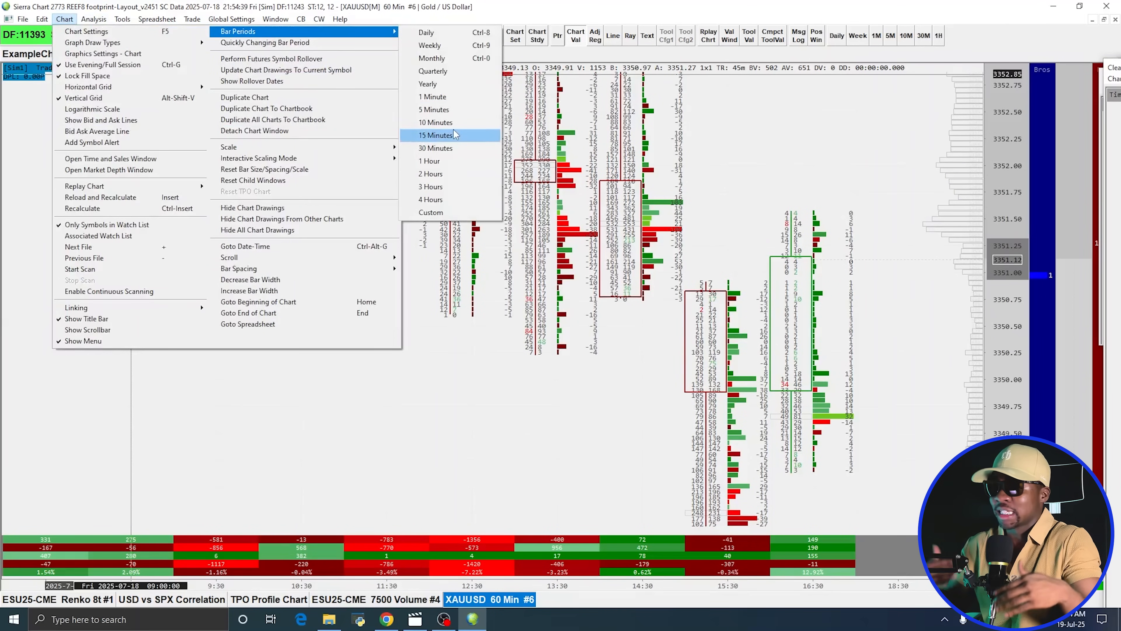
click(437, 135)
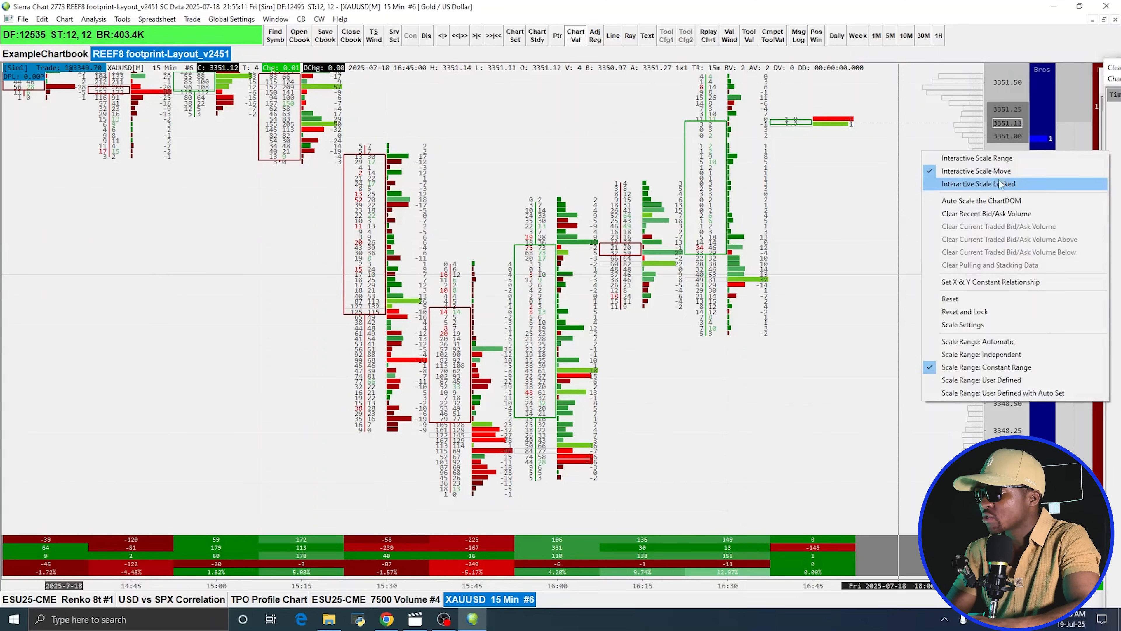
Step: Lock the XAUUSD chart's interactive price scale and scroll back to earlier 15-minute bars
click(977, 184)
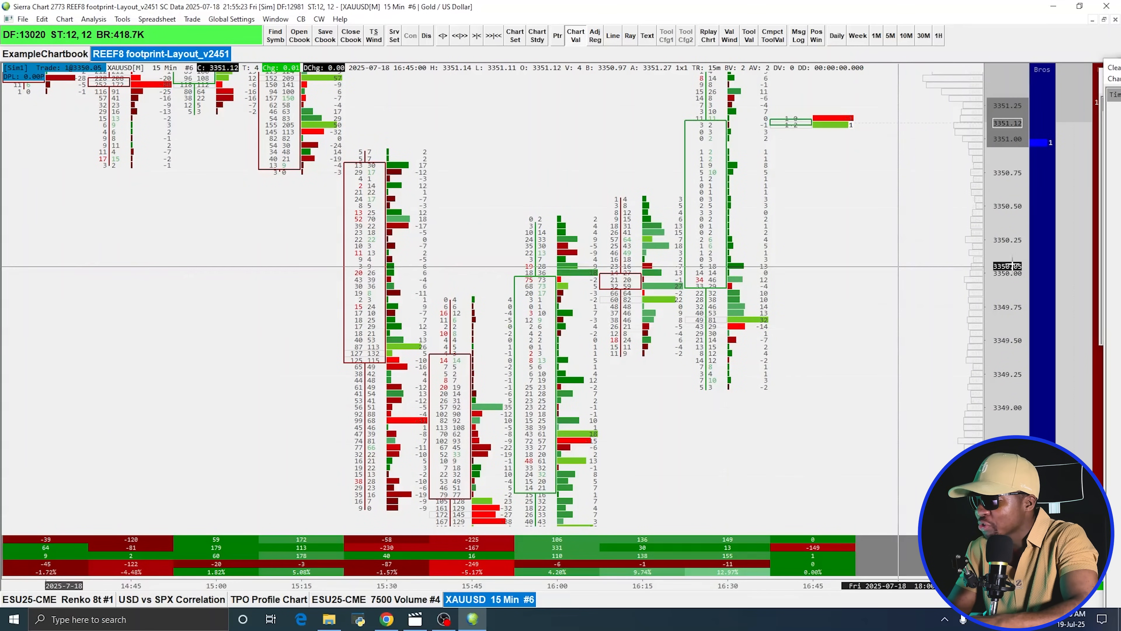
mouse_move(792, 240)
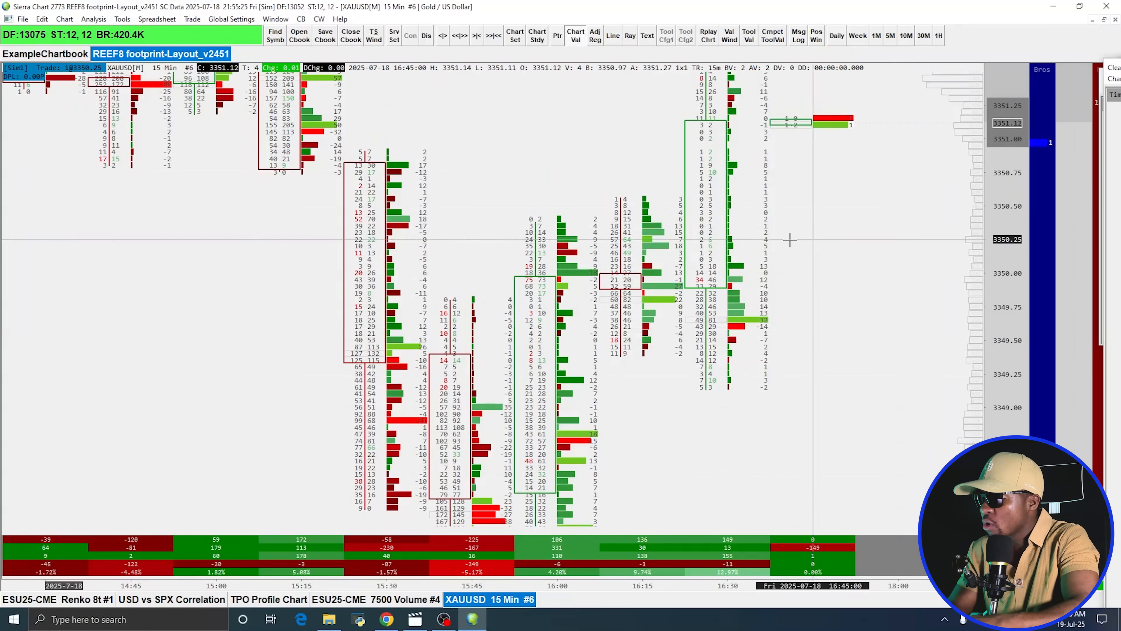
mouse_move(498, 111)
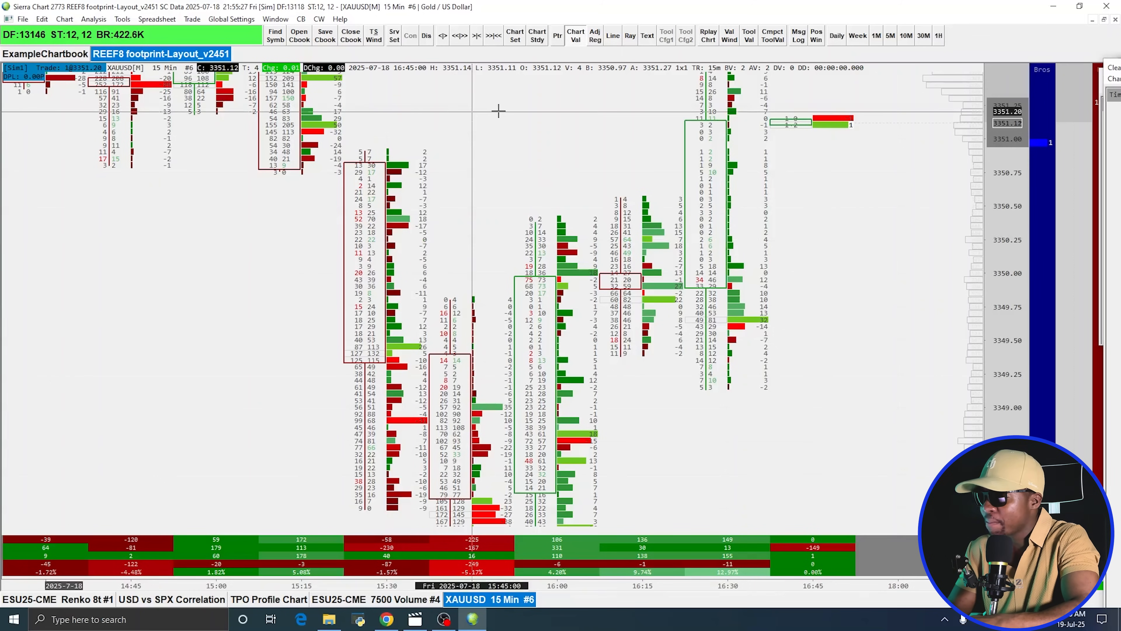
mouse_move(870, 251)
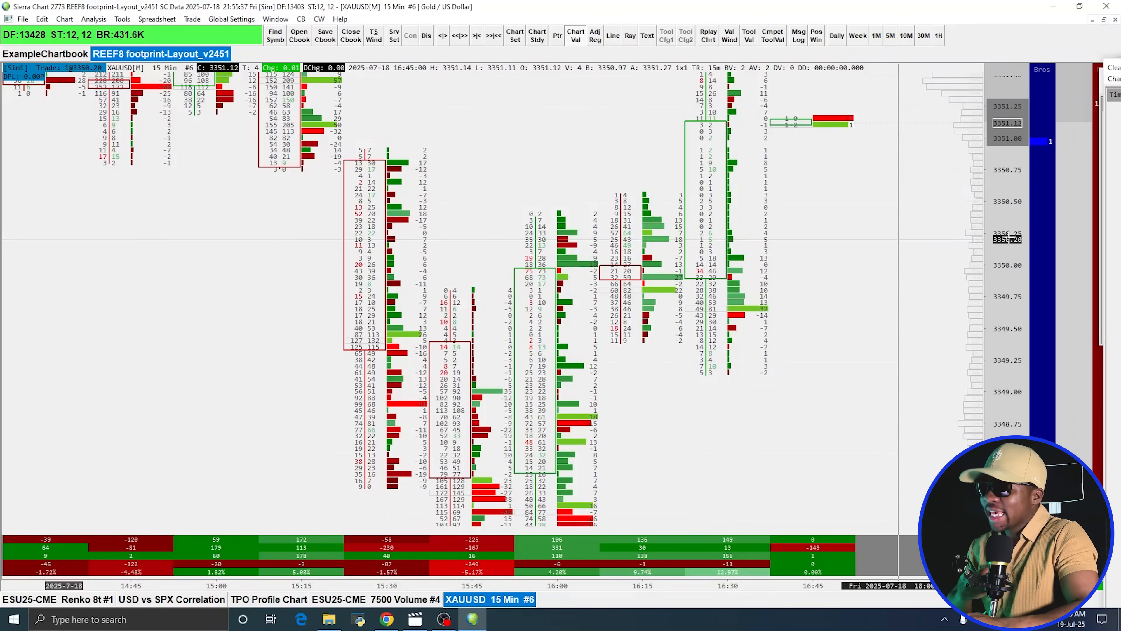
mouse_move(479, 89)
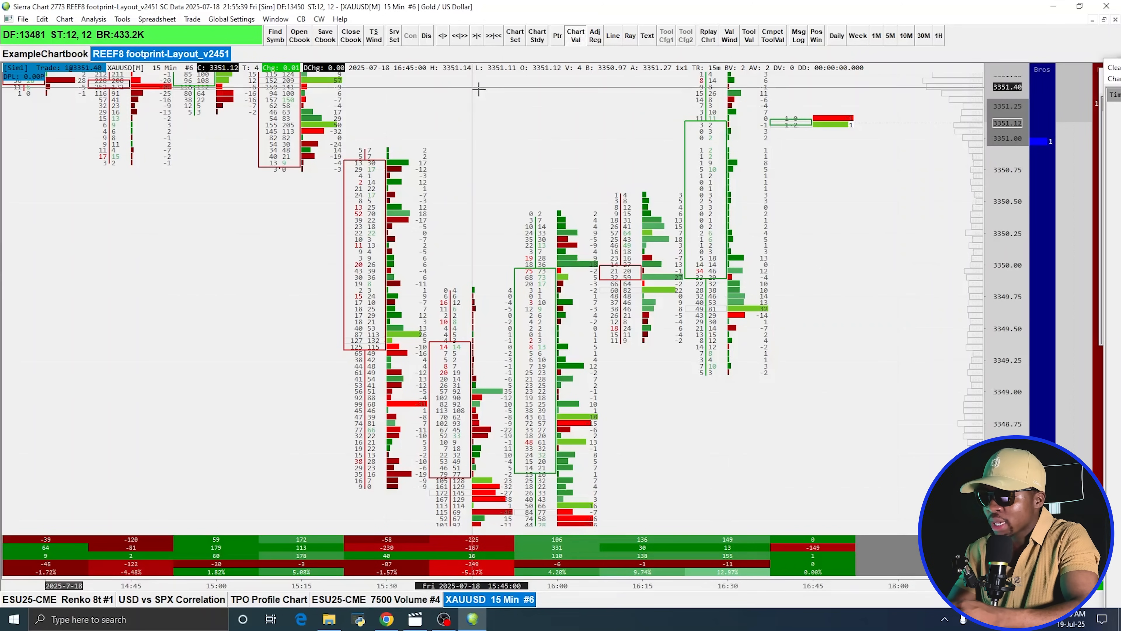
click(476, 36)
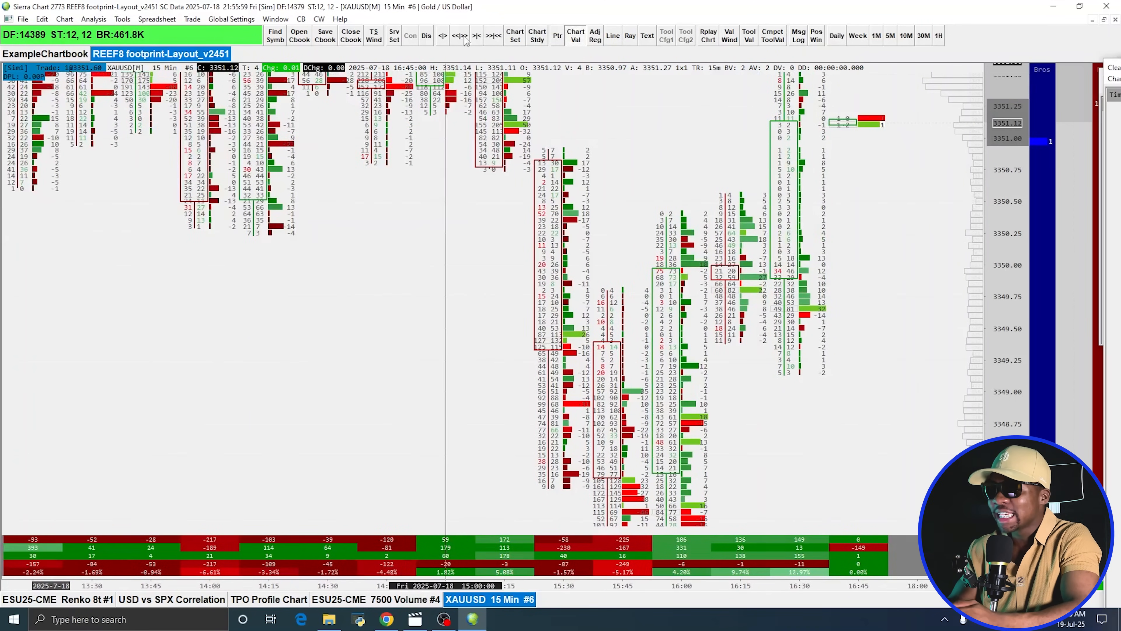
mouse_move(469, 193)
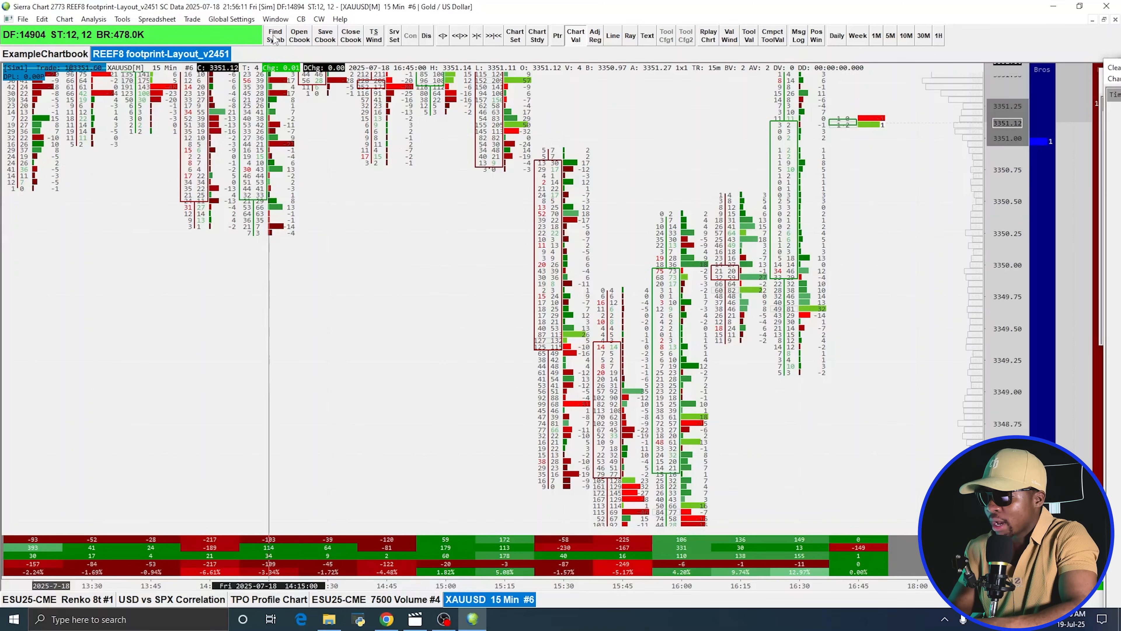
Step: Duplicate the active chart as a 15-minute AUDJPY footprint chart via Find Symbol
click(275, 35)
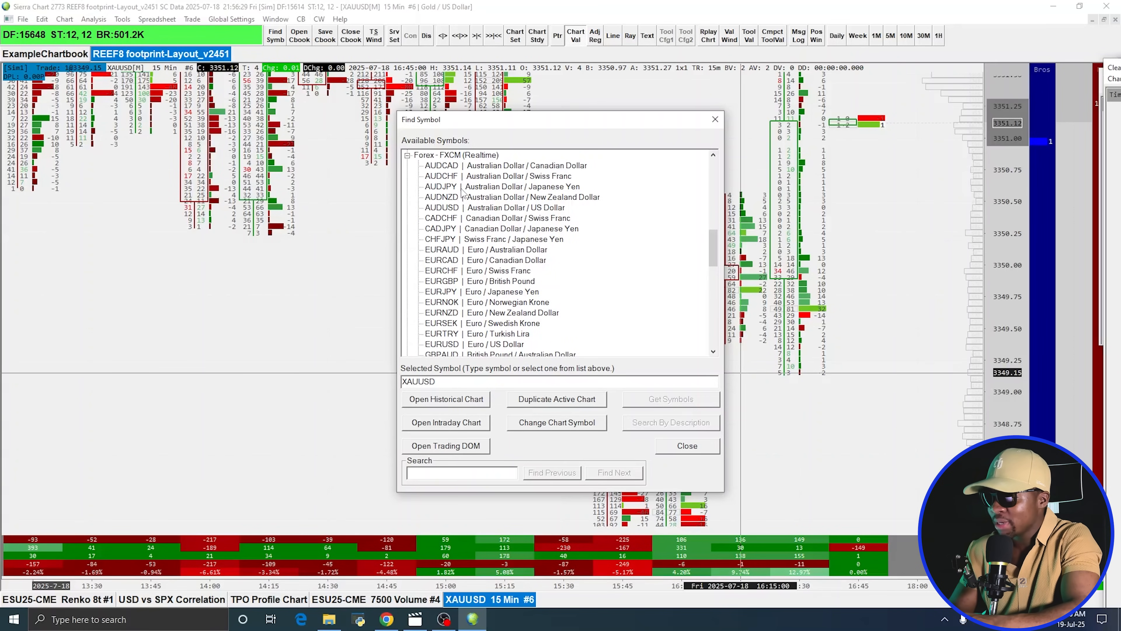
click(503, 186)
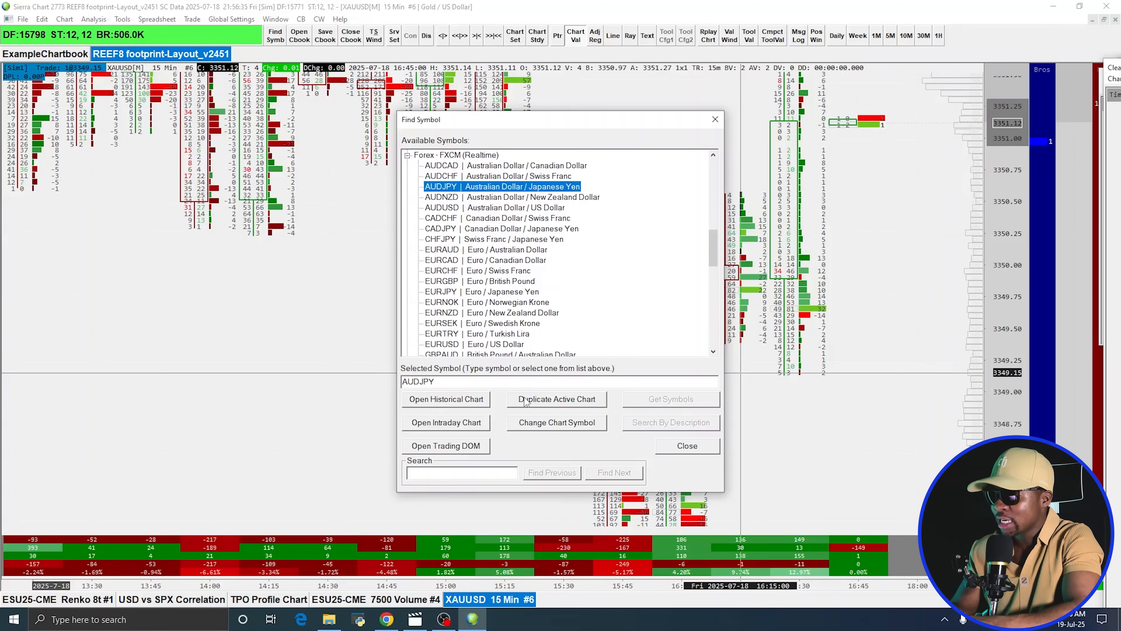
click(556, 398)
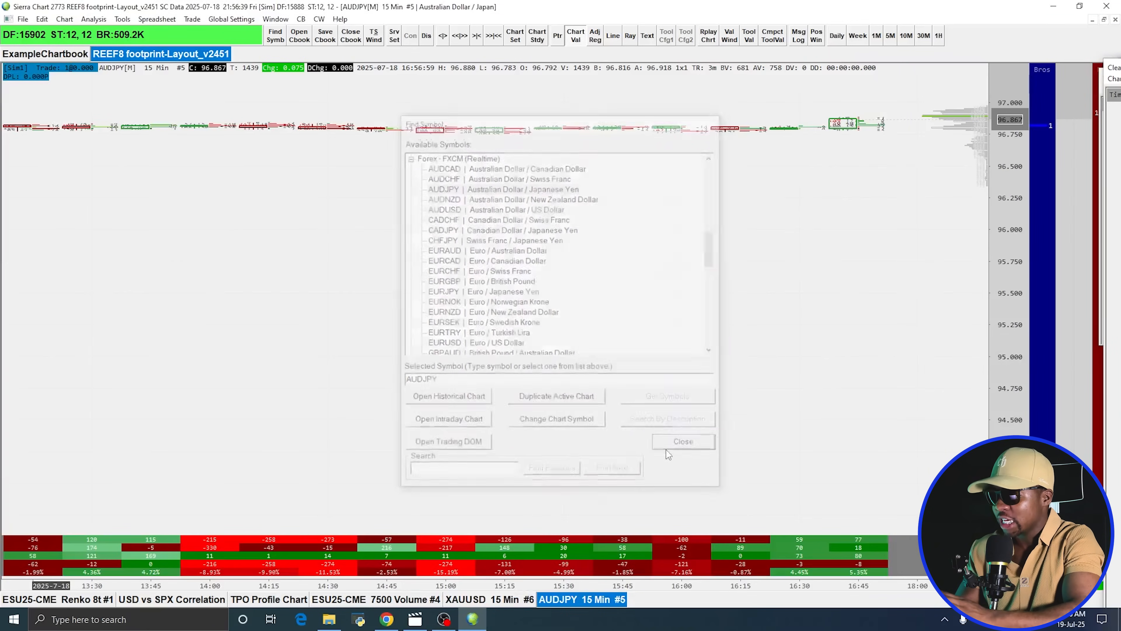
click(682, 442)
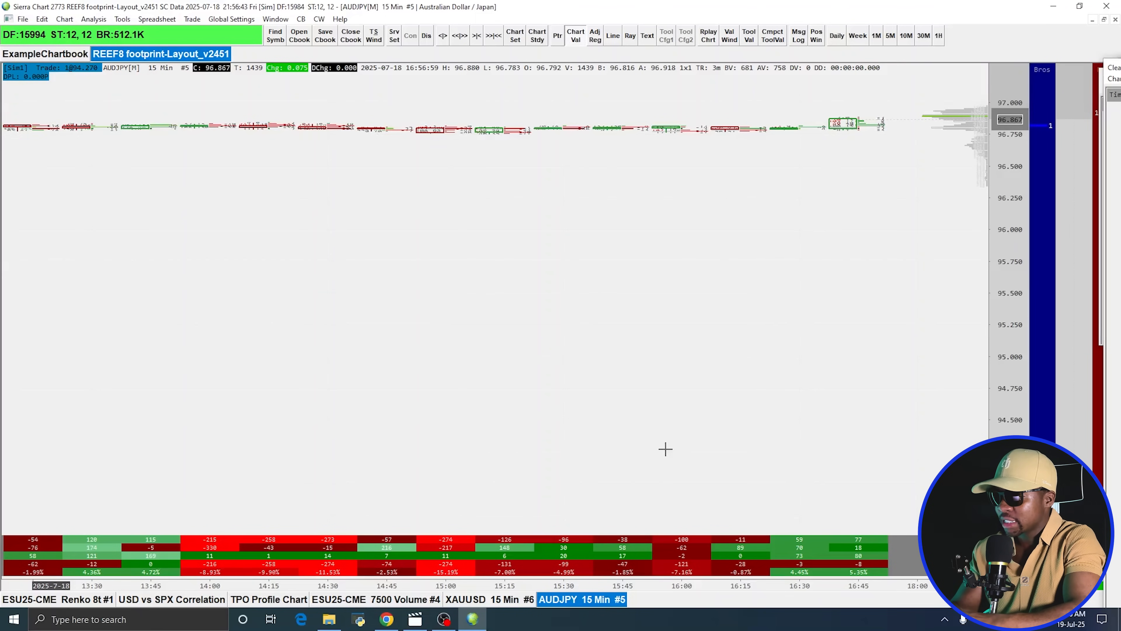
Step: Duplicate the chart again for CADJPY, then select EURAUD in Find Symbol
click(275, 35)
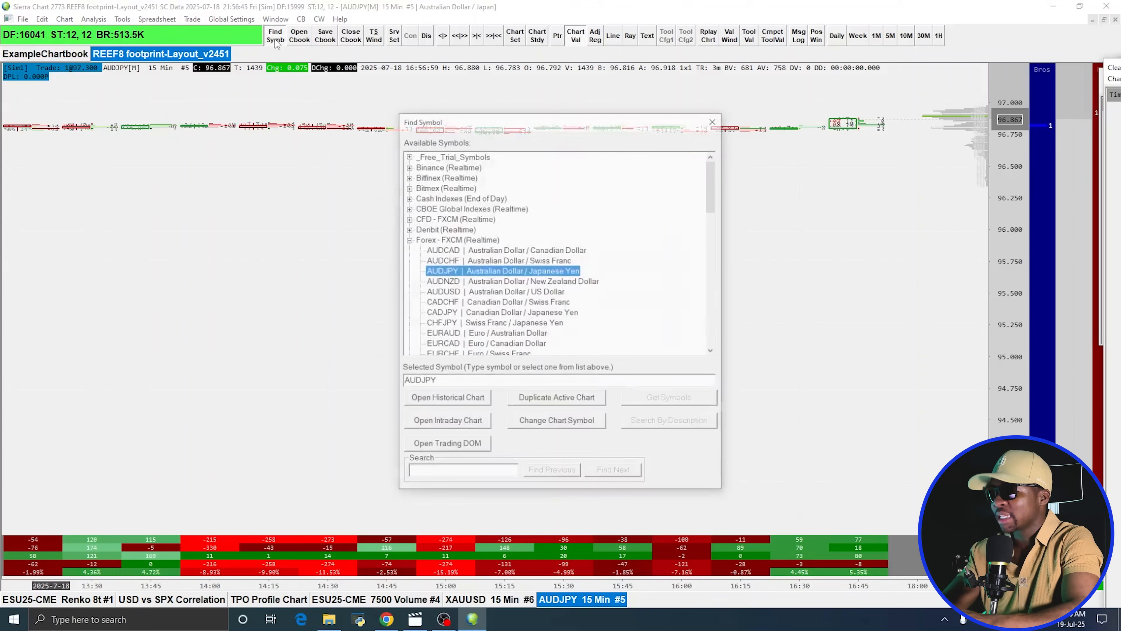
click(500, 312)
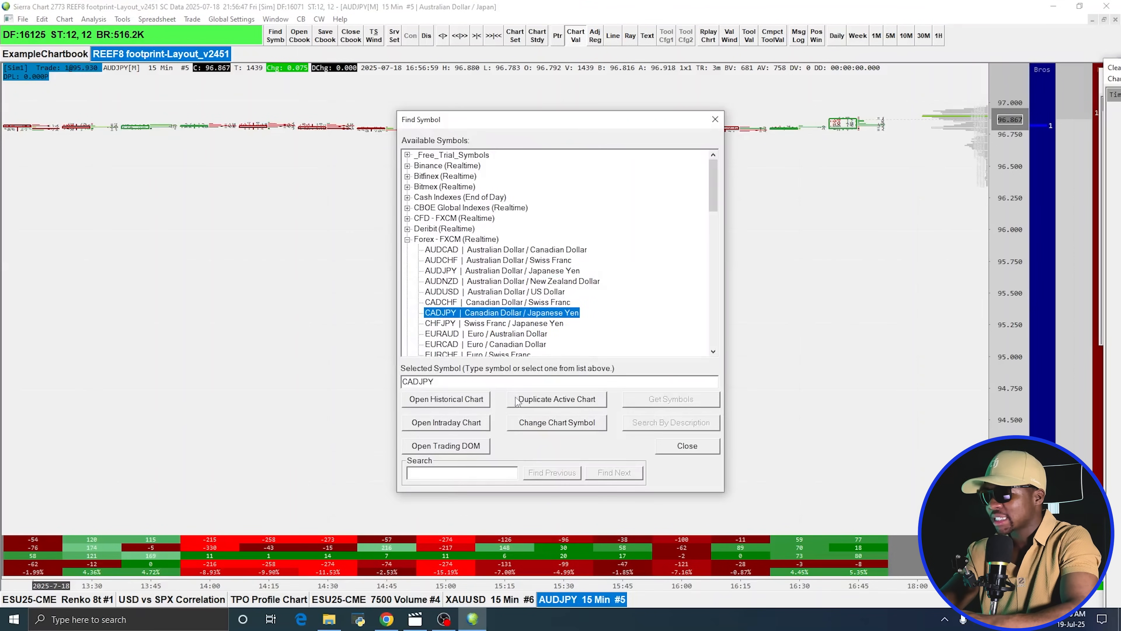
click(556, 399)
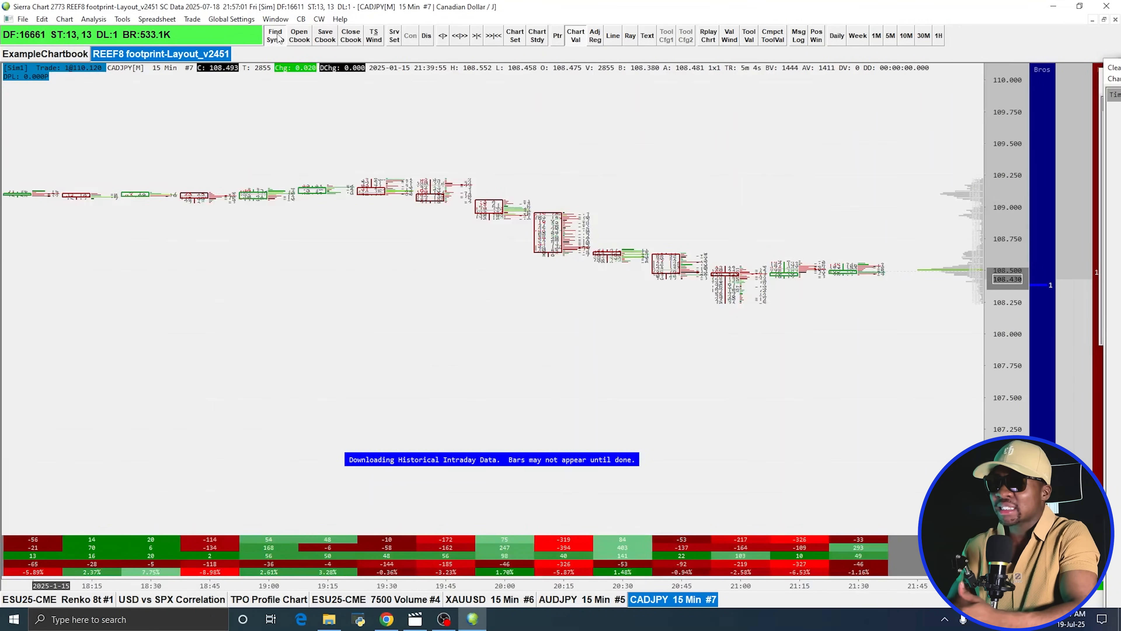
click(274, 35)
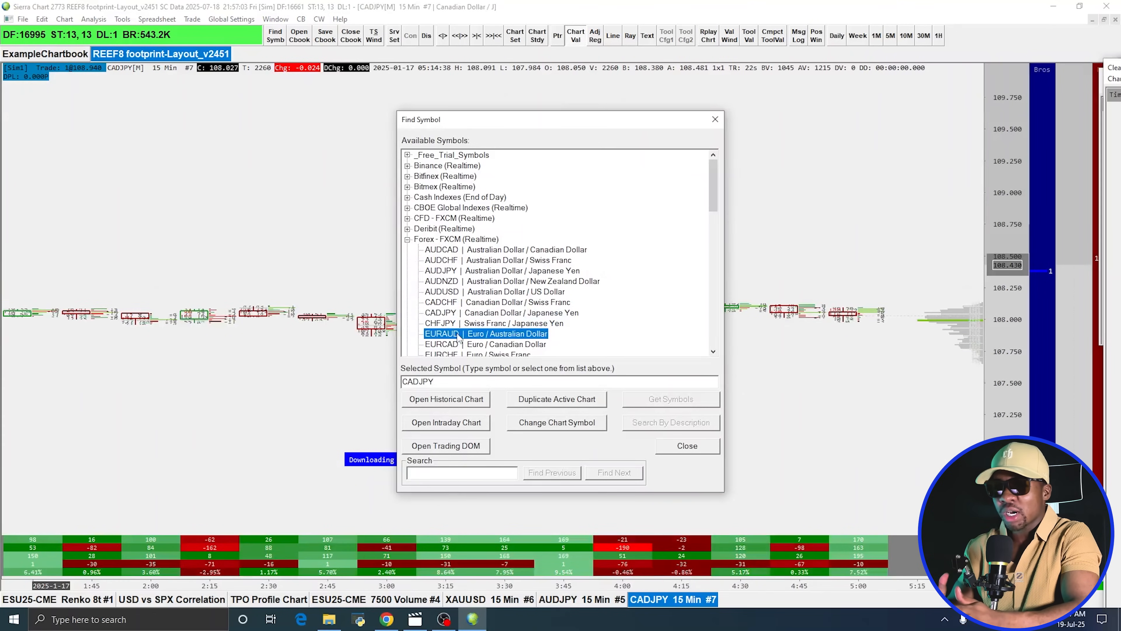
click(557, 422)
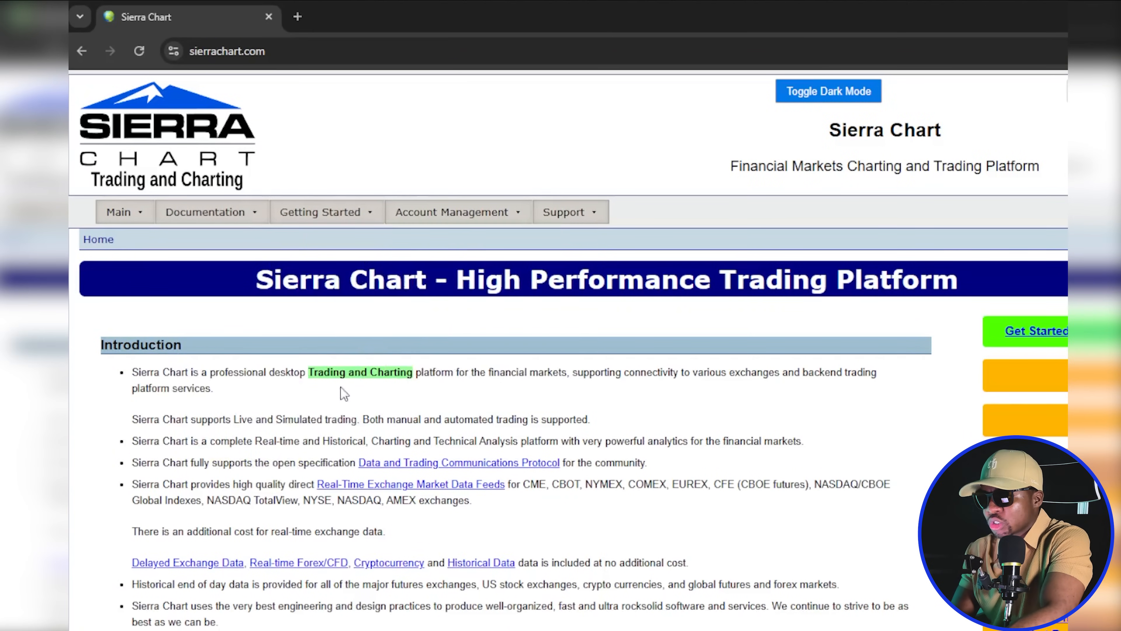
Step: Open Make a Payment under Account Management and review PayPal, Stripe, Zelle and wire options
click(453, 212)
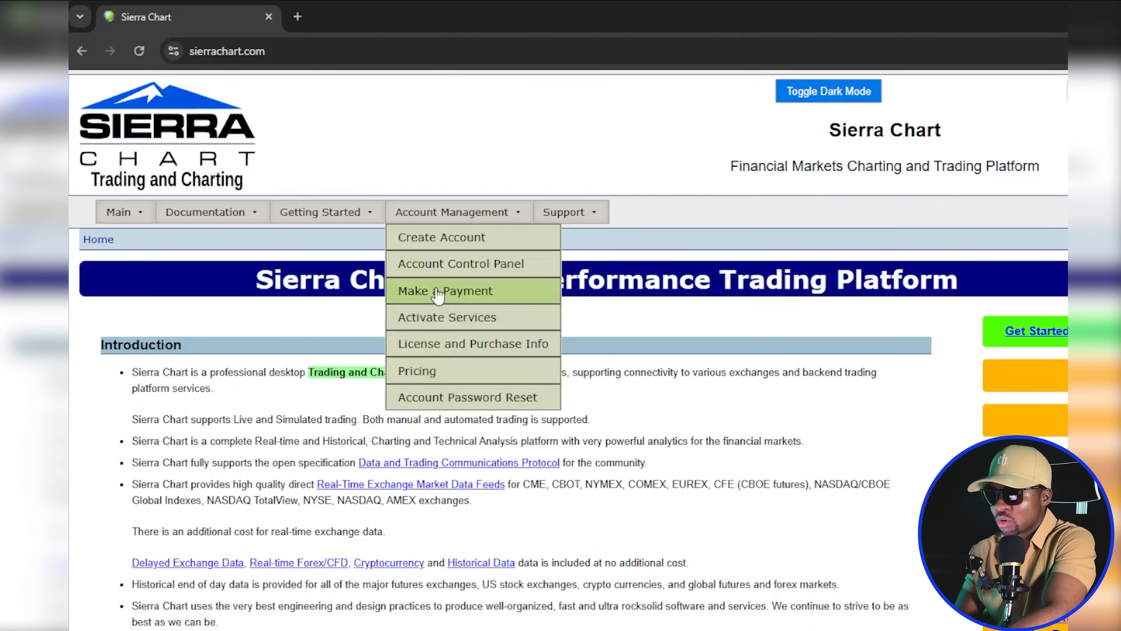
click(445, 290)
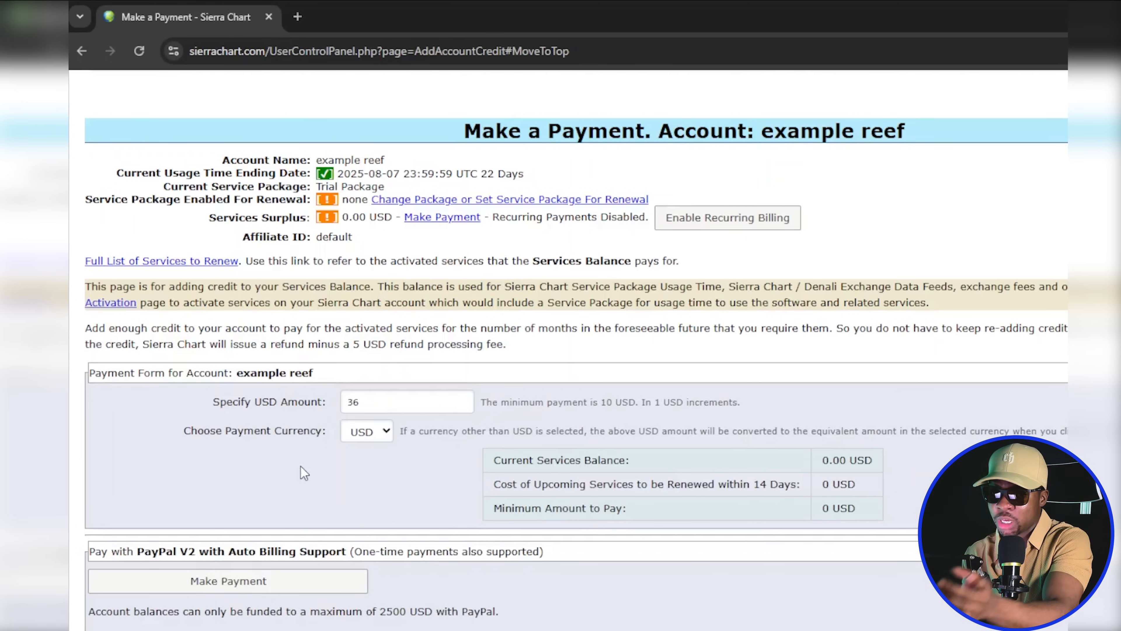
scroll(down, 3)
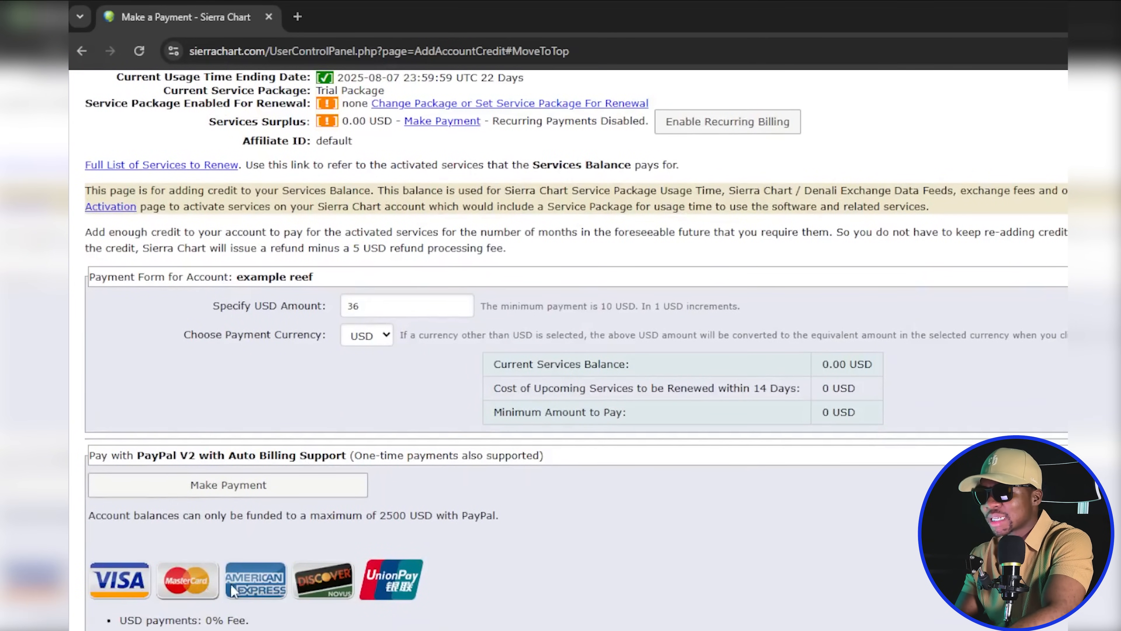
scroll(down, 3)
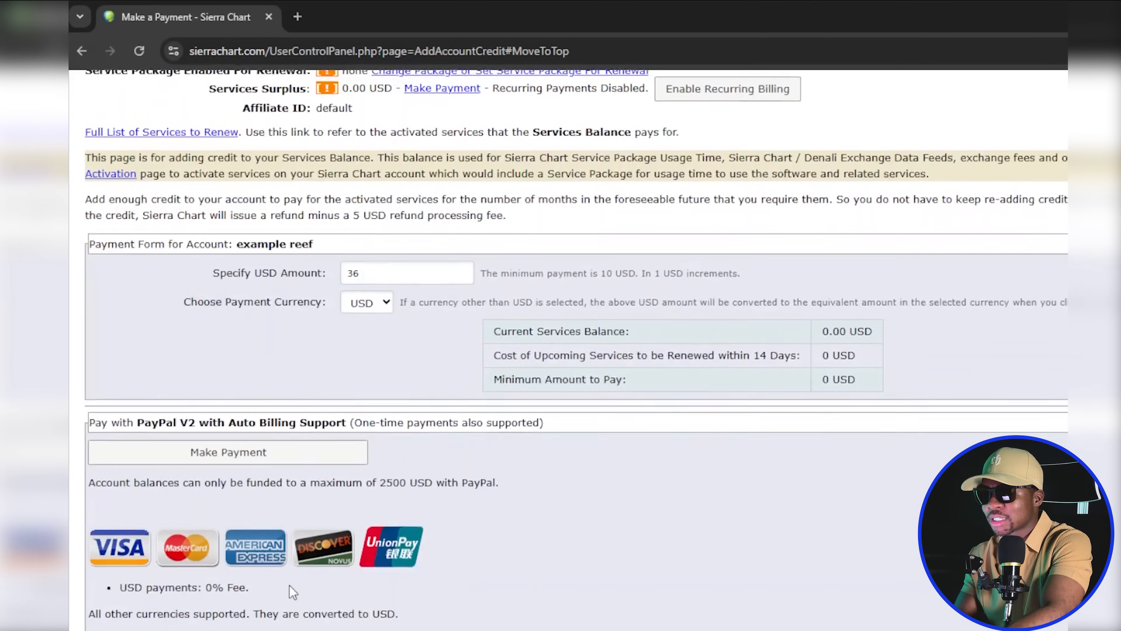
scroll(down, 3)
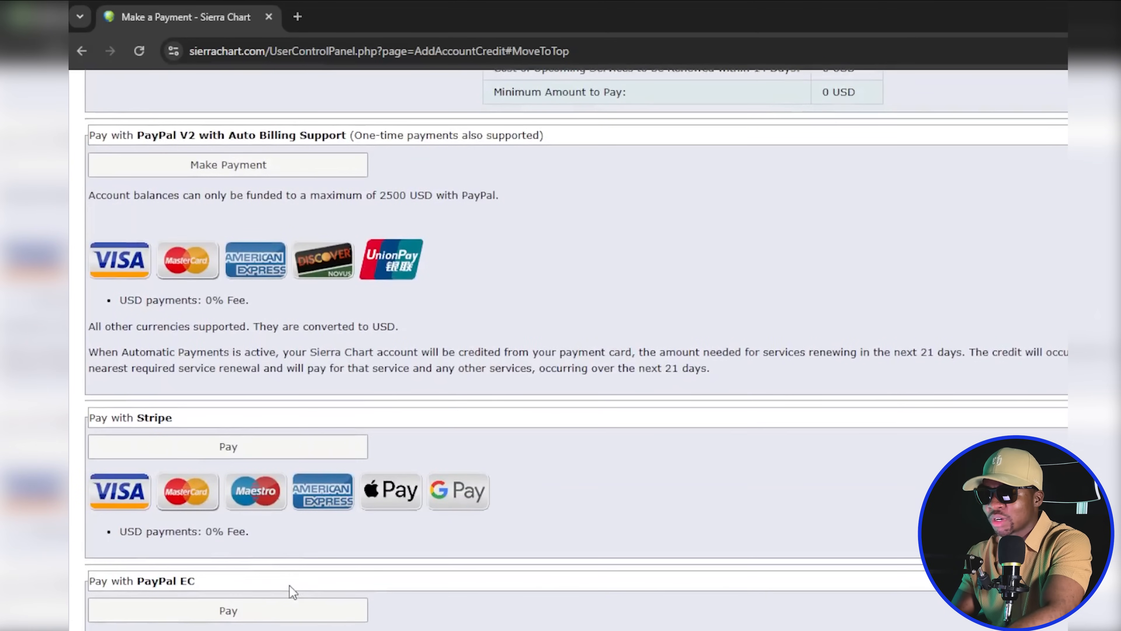
mouse_move(113, 292)
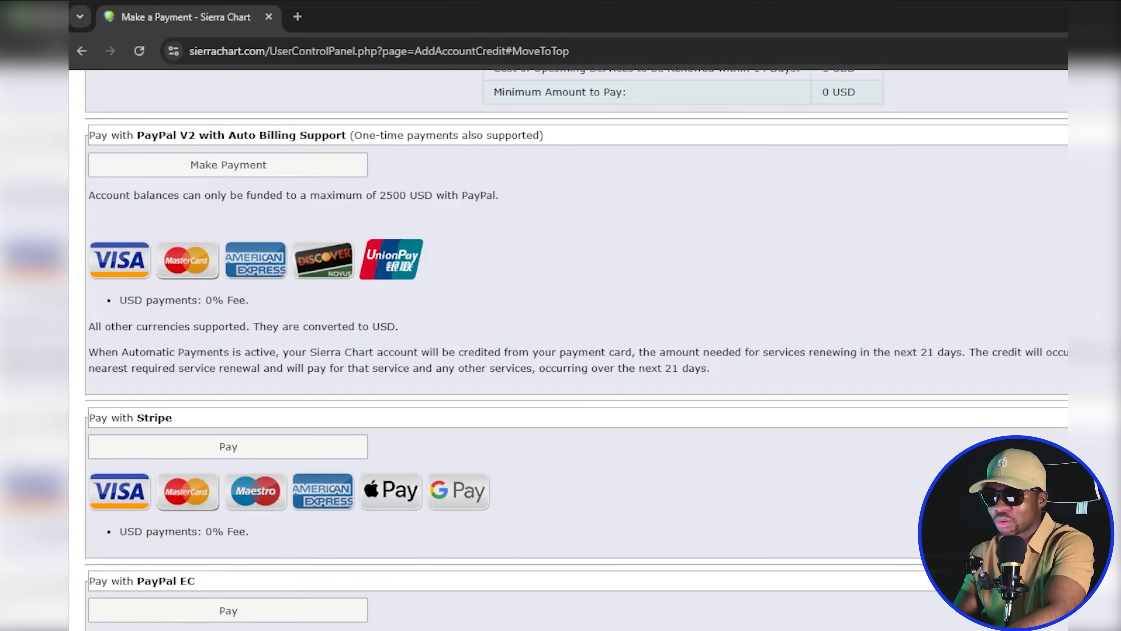
scroll(down, 3)
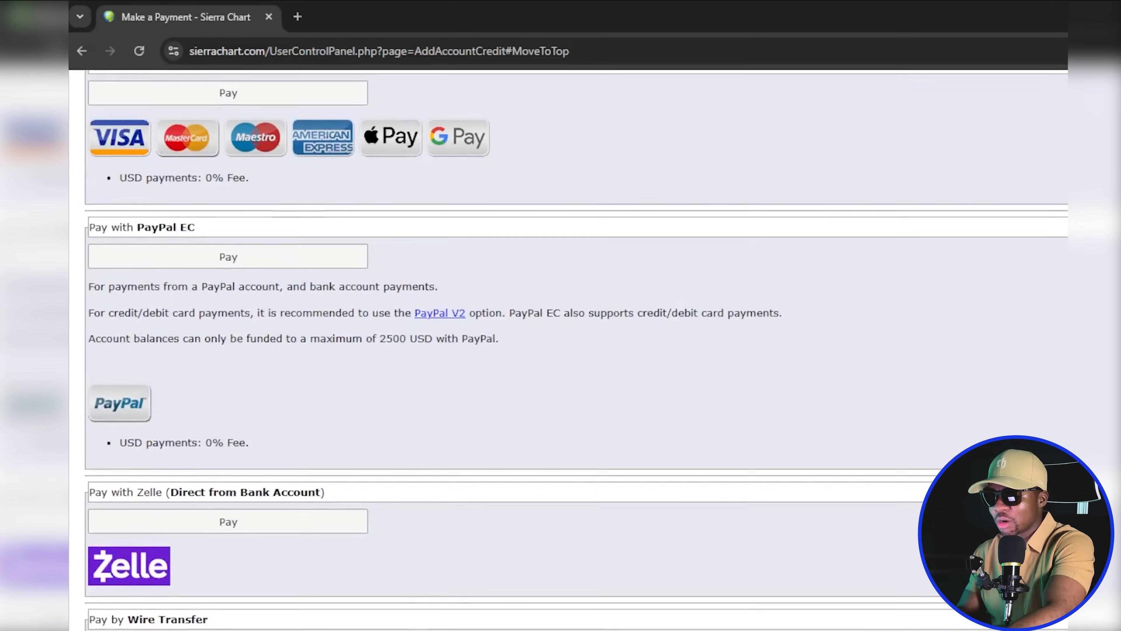
scroll(down, 3)
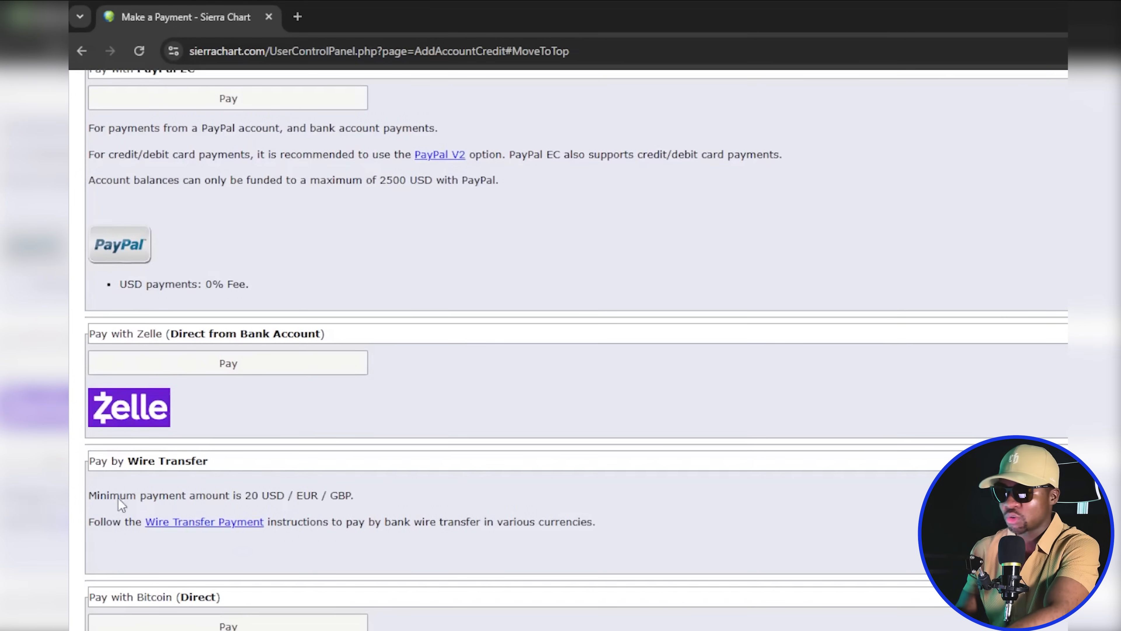
scroll(up, 3)
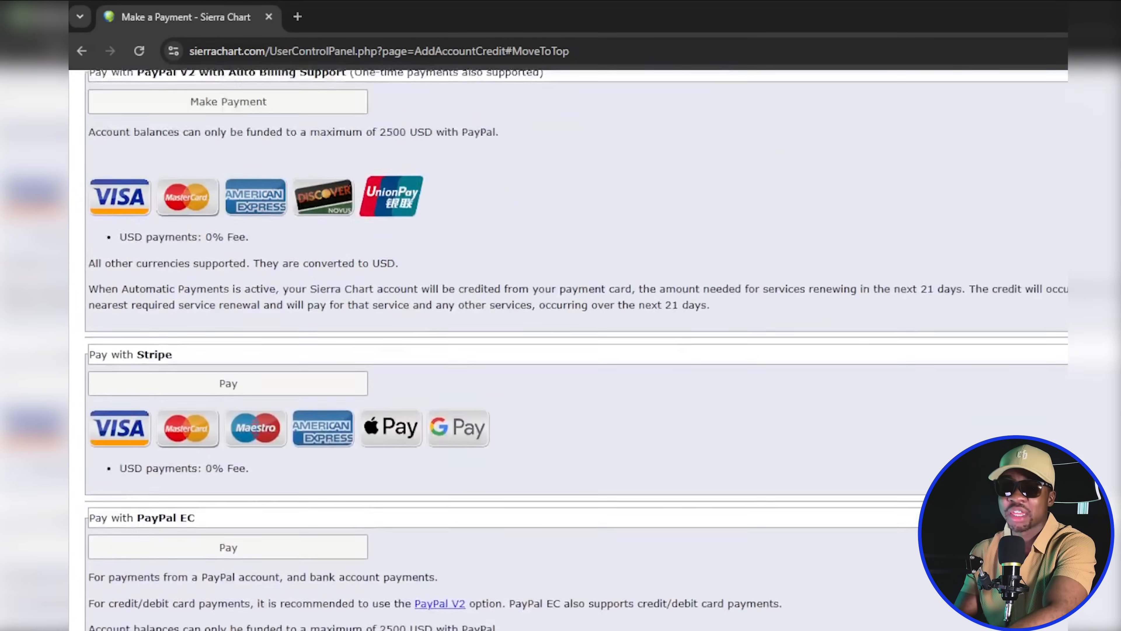
scroll(up, 3)
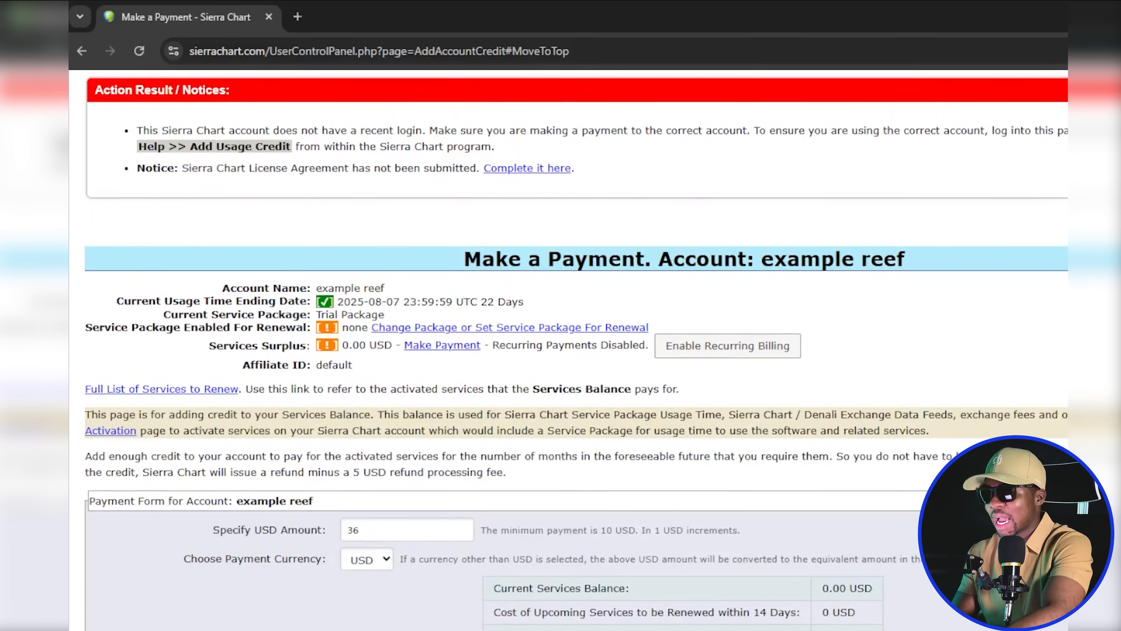
mouse_move(386, 487)
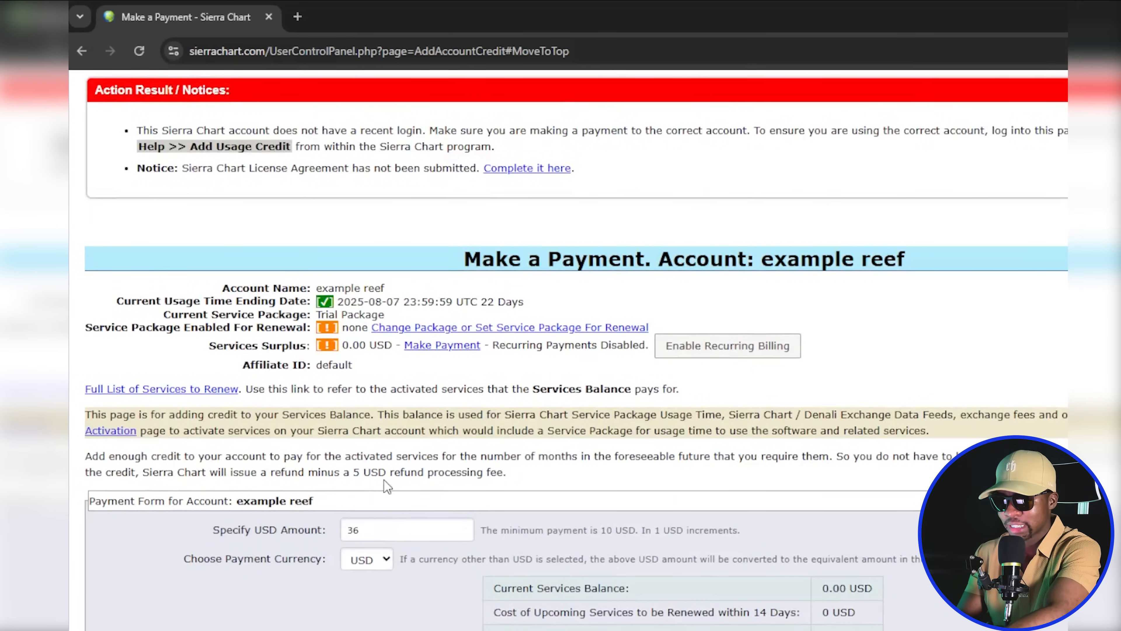
Step: Go to the Activate Services page under Account Management
click(454, 211)
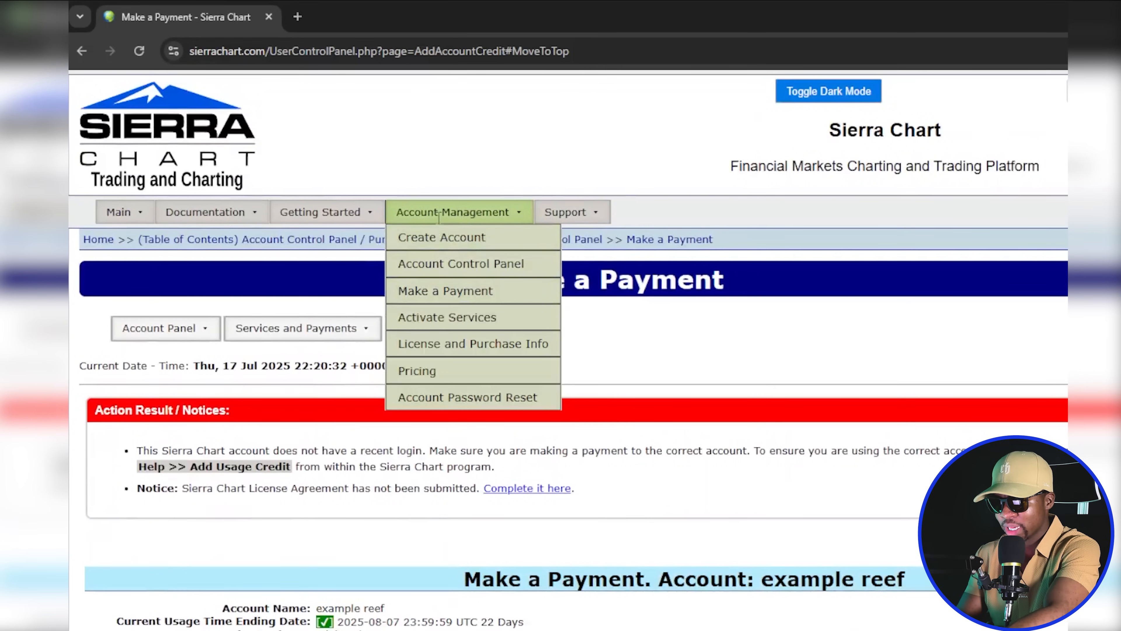
mouse_move(463, 316)
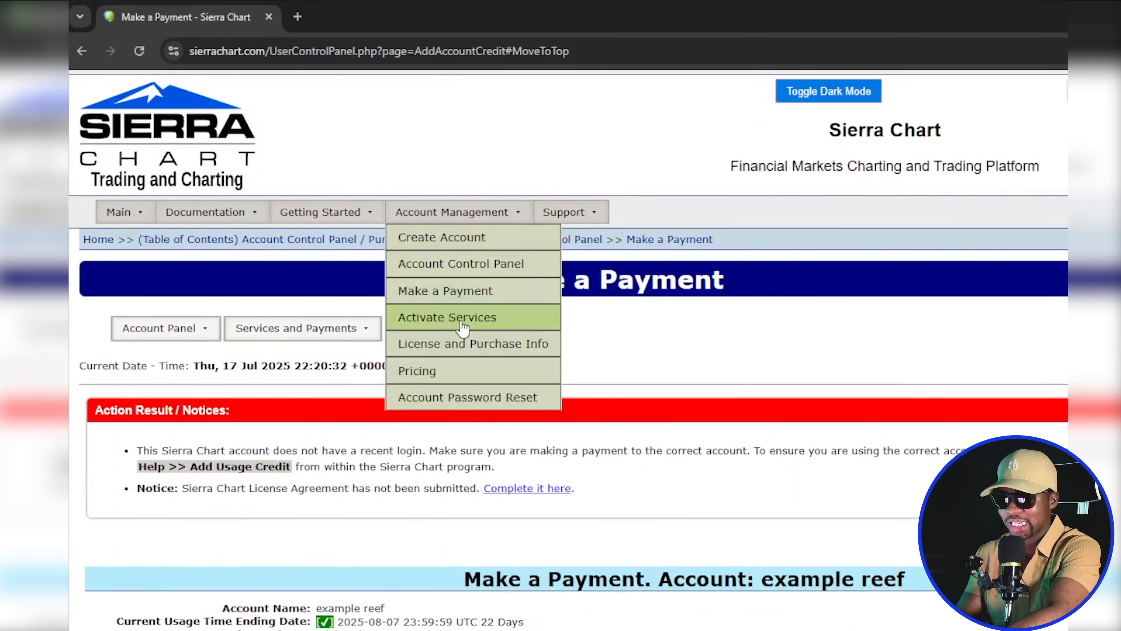
click(446, 316)
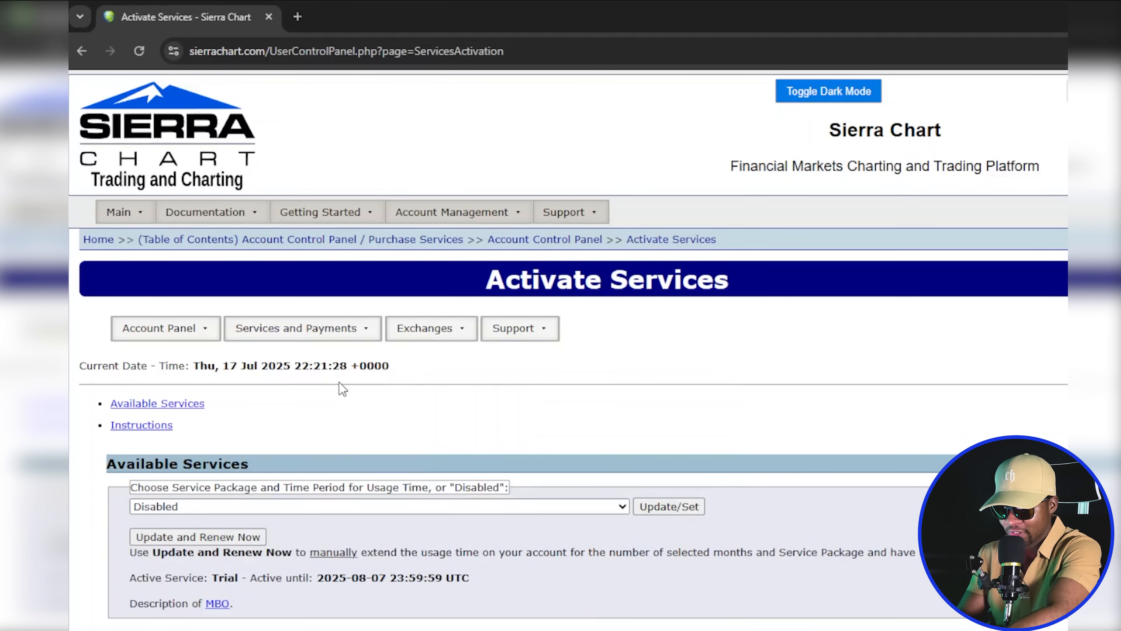
scroll(down, 3)
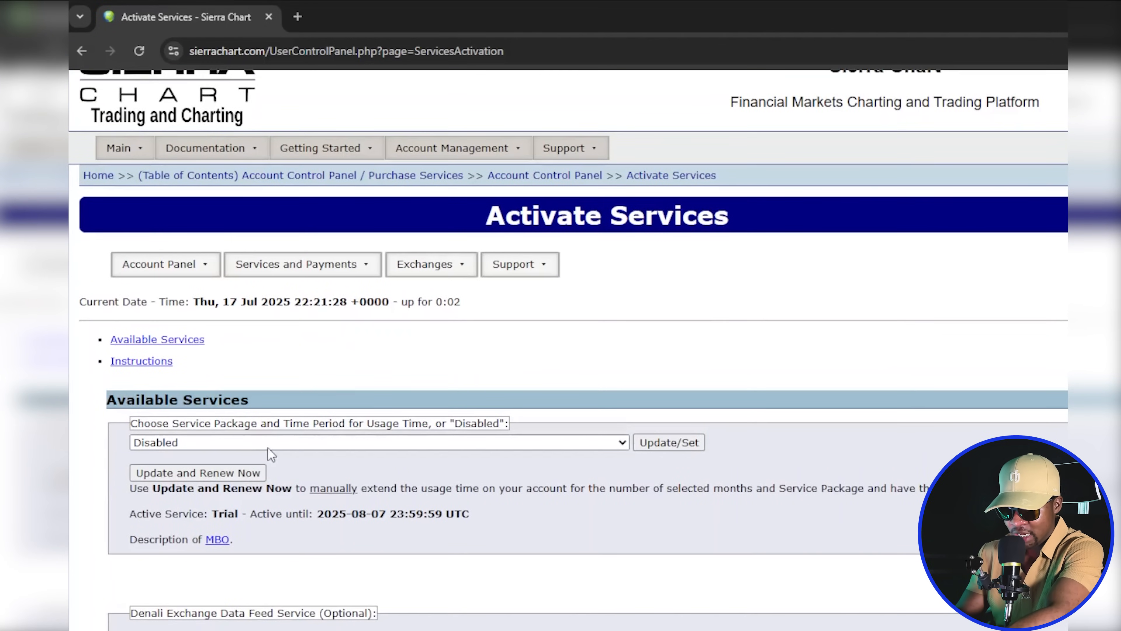
mouse_move(270, 434)
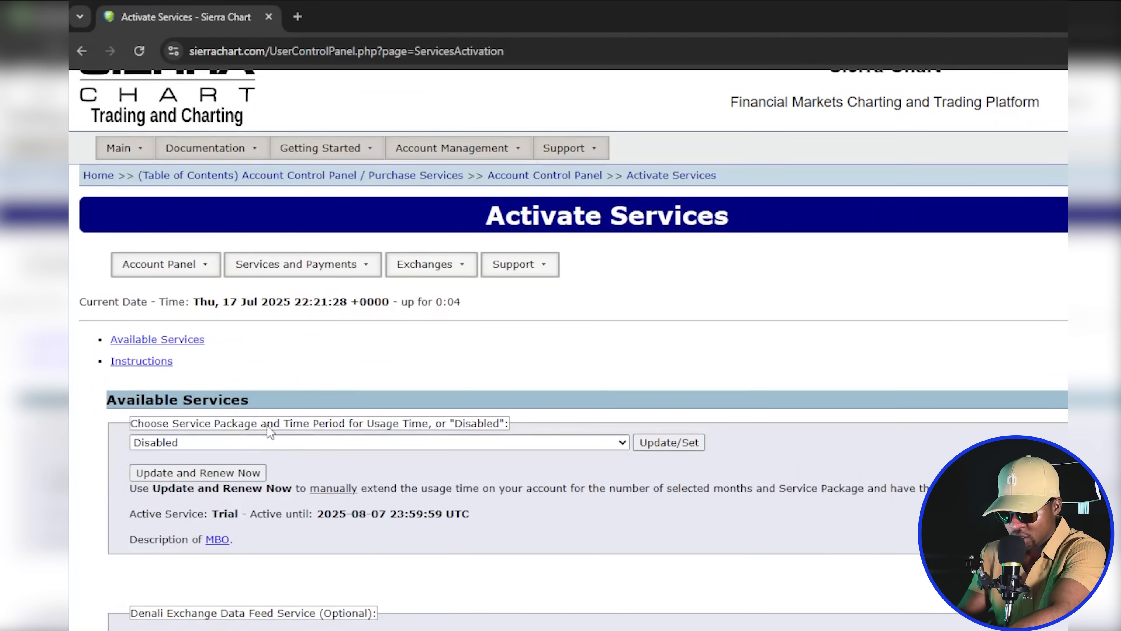
mouse_move(340, 164)
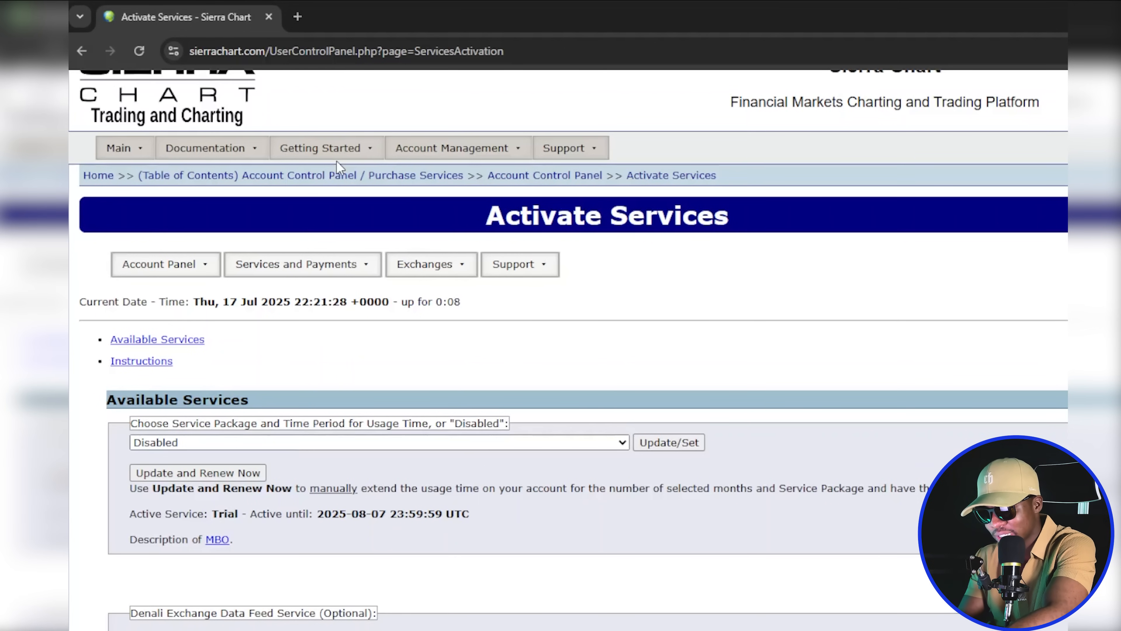
mouse_move(311, 88)
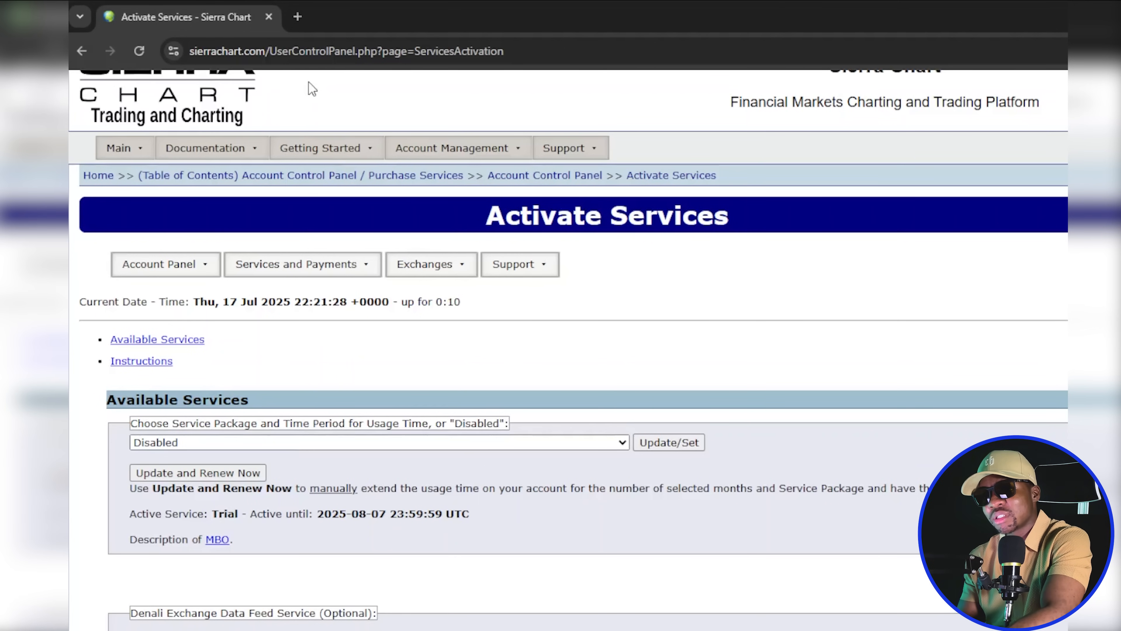
mouse_move(315, 163)
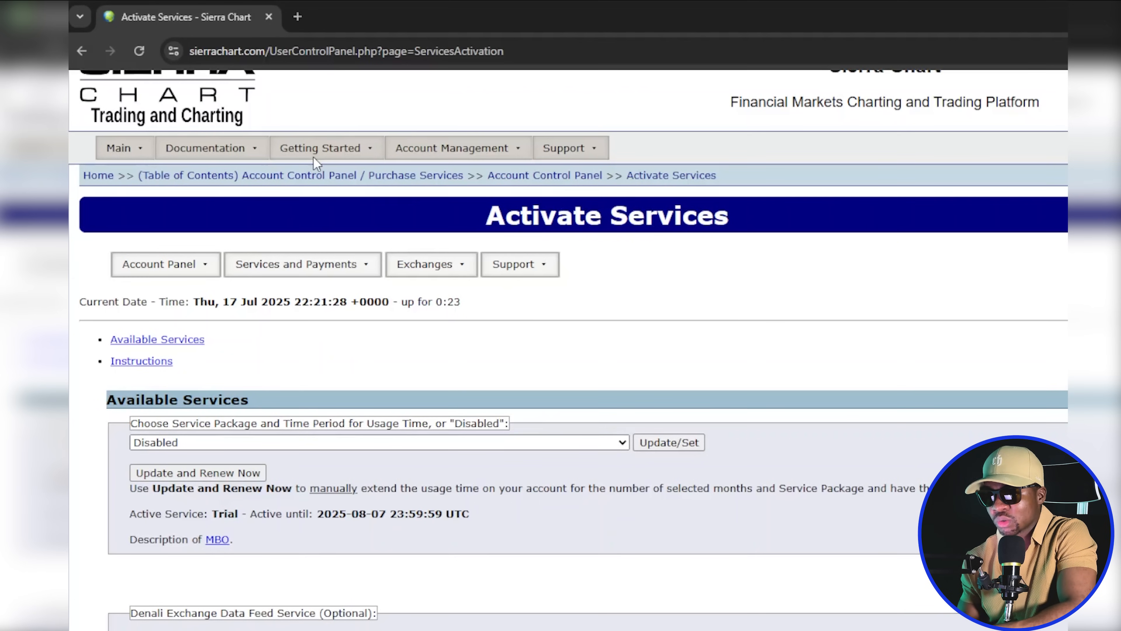
mouse_move(236, 159)
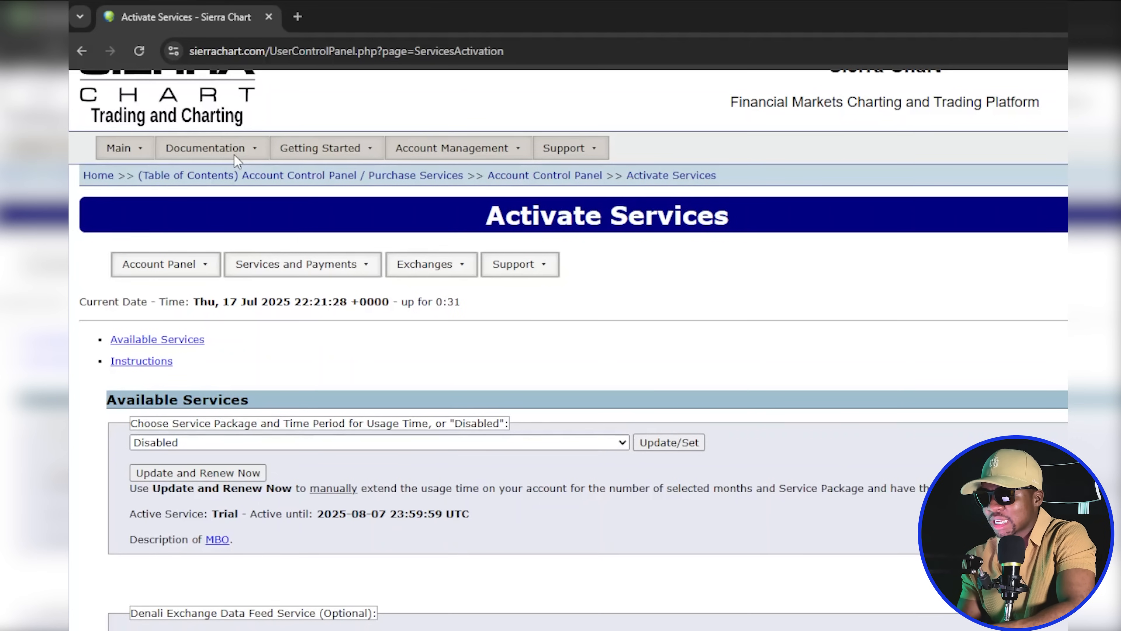
Step: Choose '5 - Base Advanced - 36 USD / Month', Update and Renew Now, and confirm
click(379, 443)
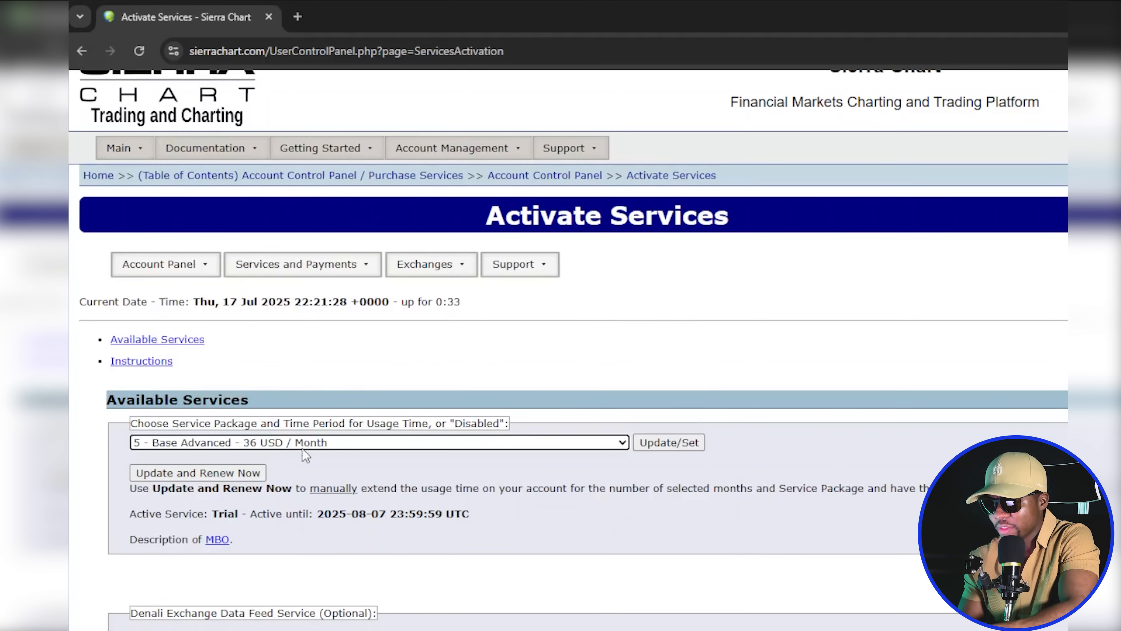
mouse_move(214, 483)
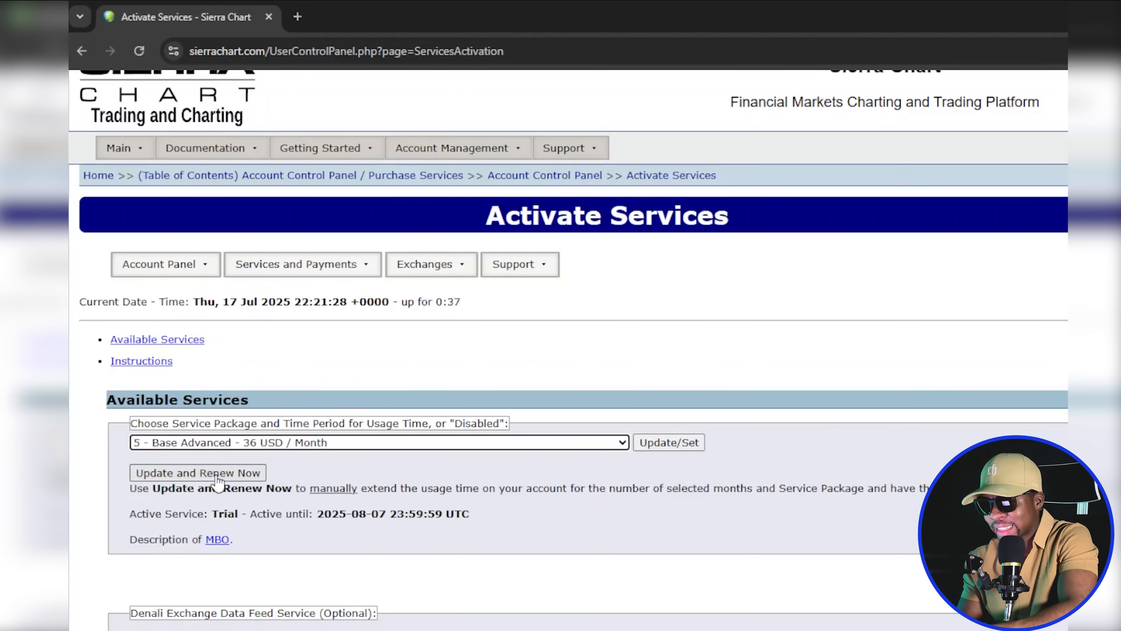
click(197, 472)
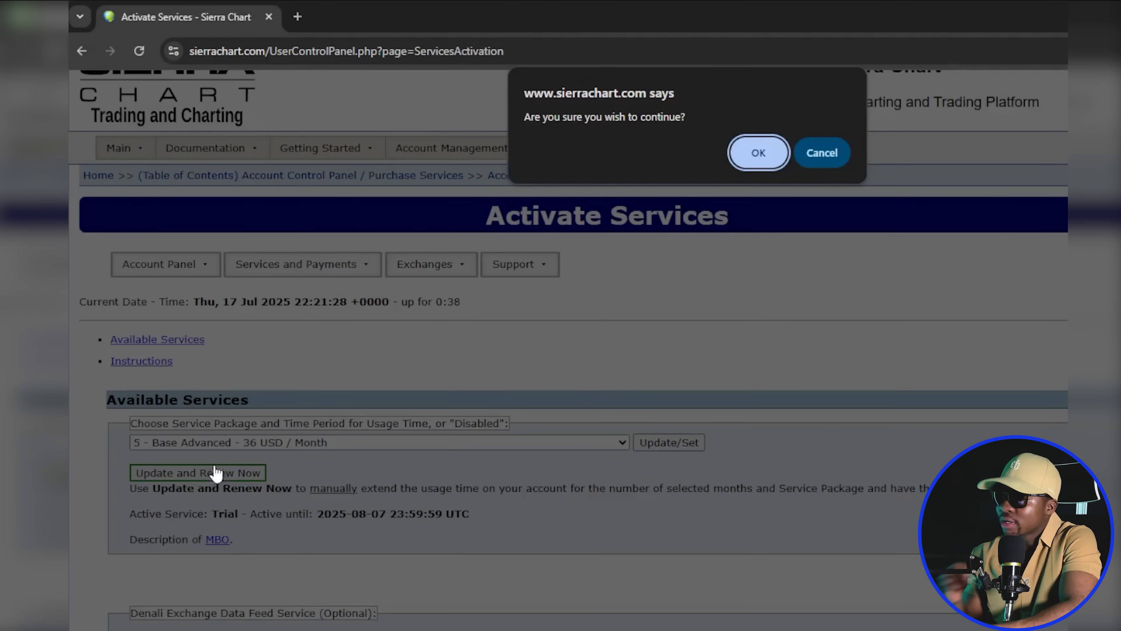
click(758, 152)
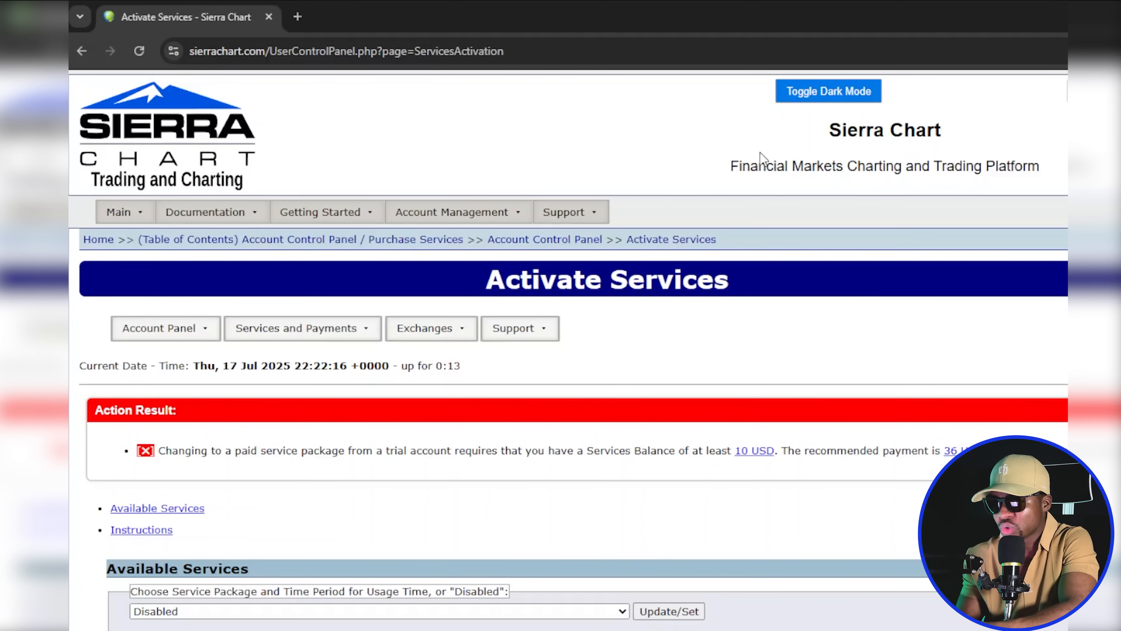
mouse_move(488, 477)
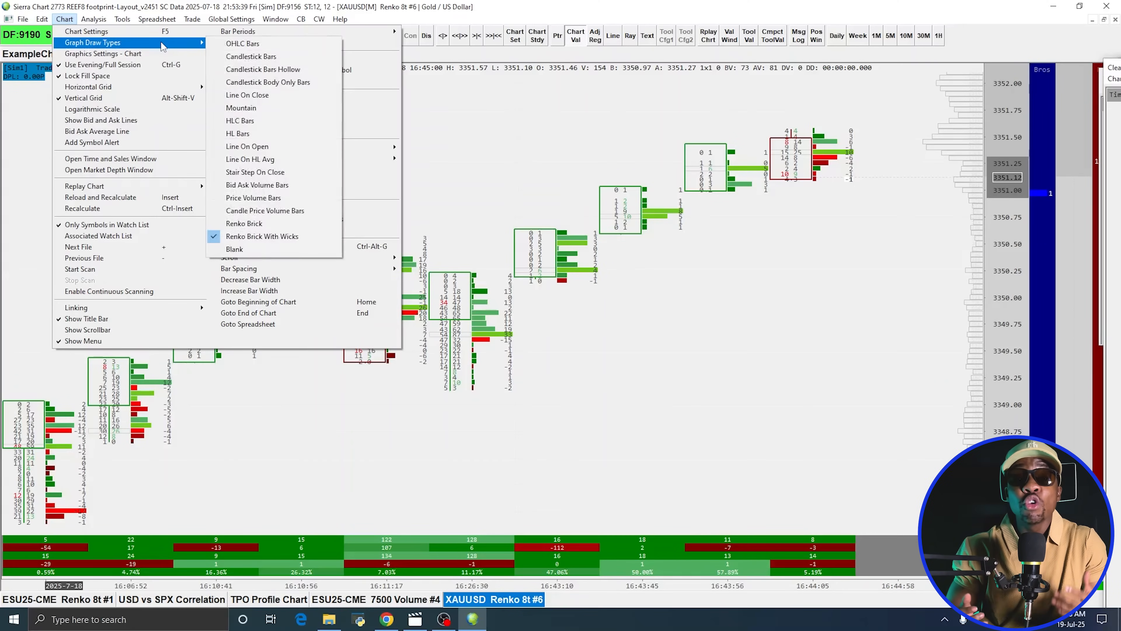
mouse_move(251, 56)
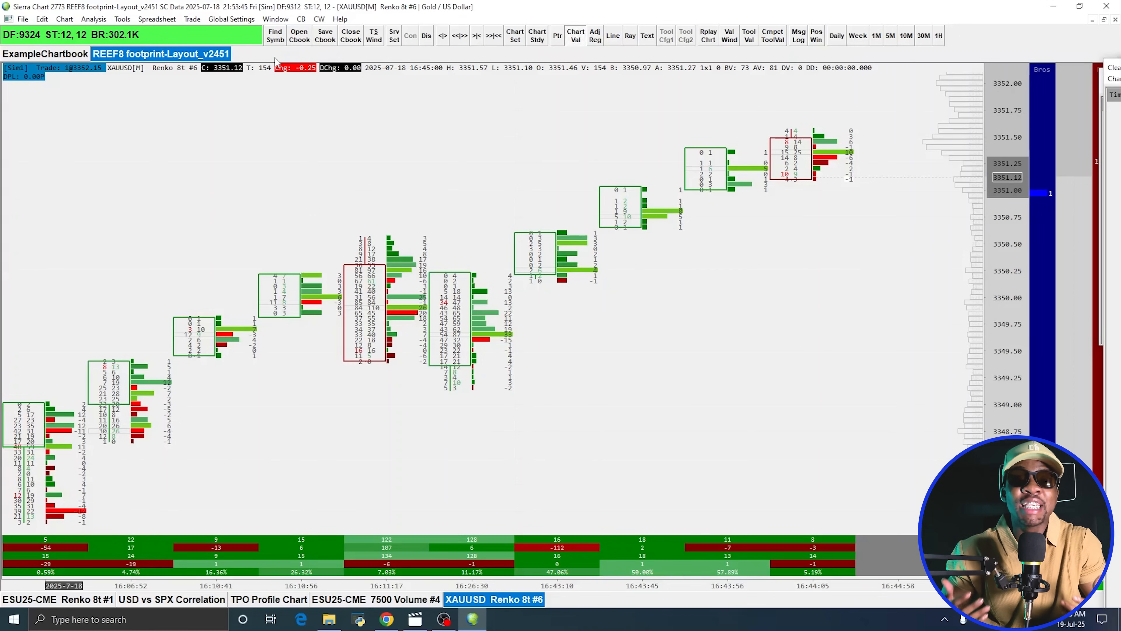
Step: Set the XAUUSD footprint chart to a 1 Minute bar period via Chart > Bar Periods
click(64, 19)
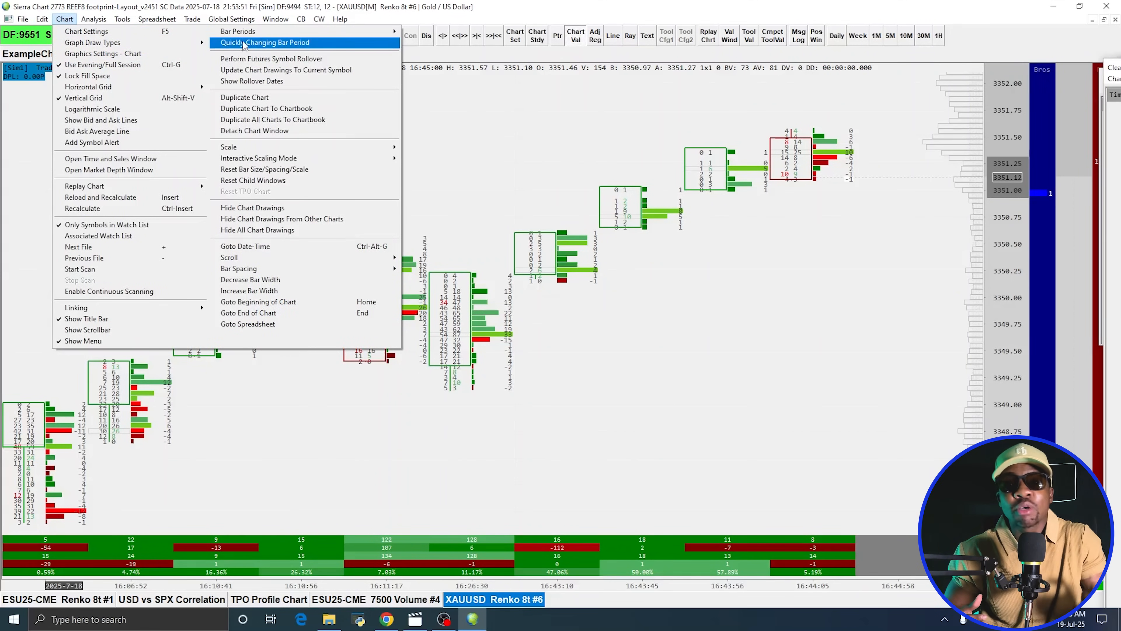
click(239, 31)
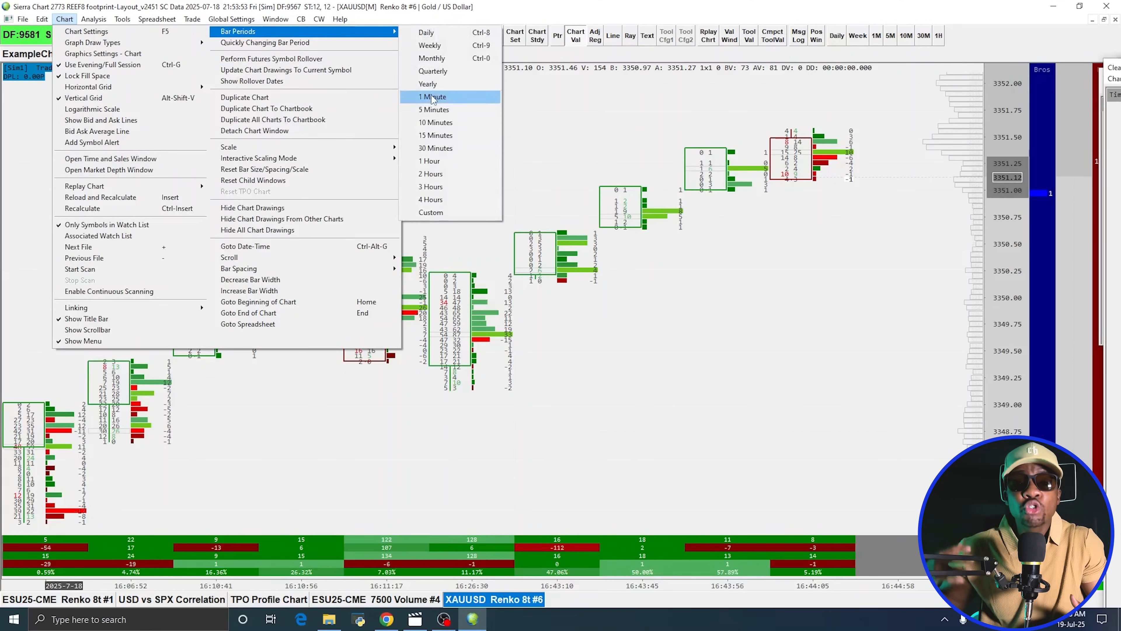
click(431, 97)
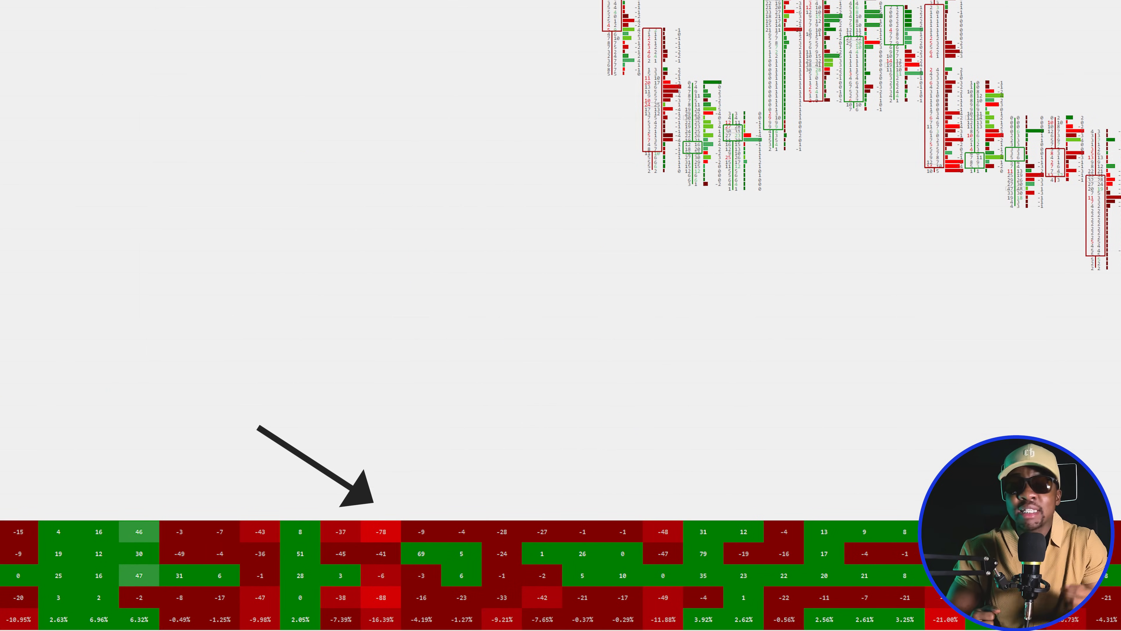
Step: Scroll the footprint chart sideways to reveal later bars and their delta statistics
scroll(left, 3)
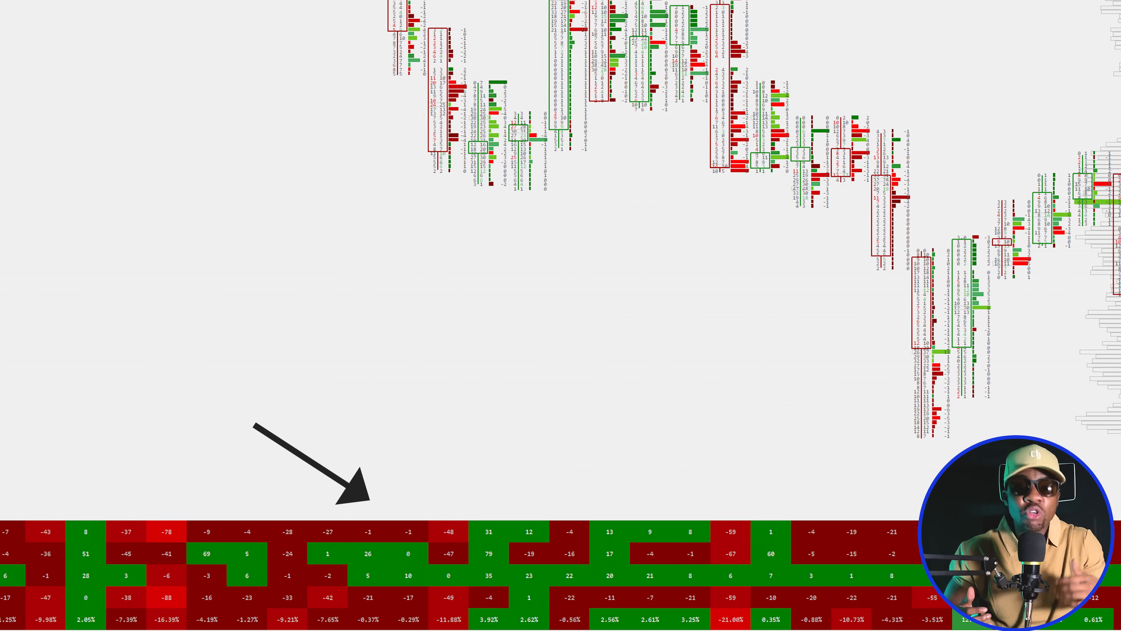